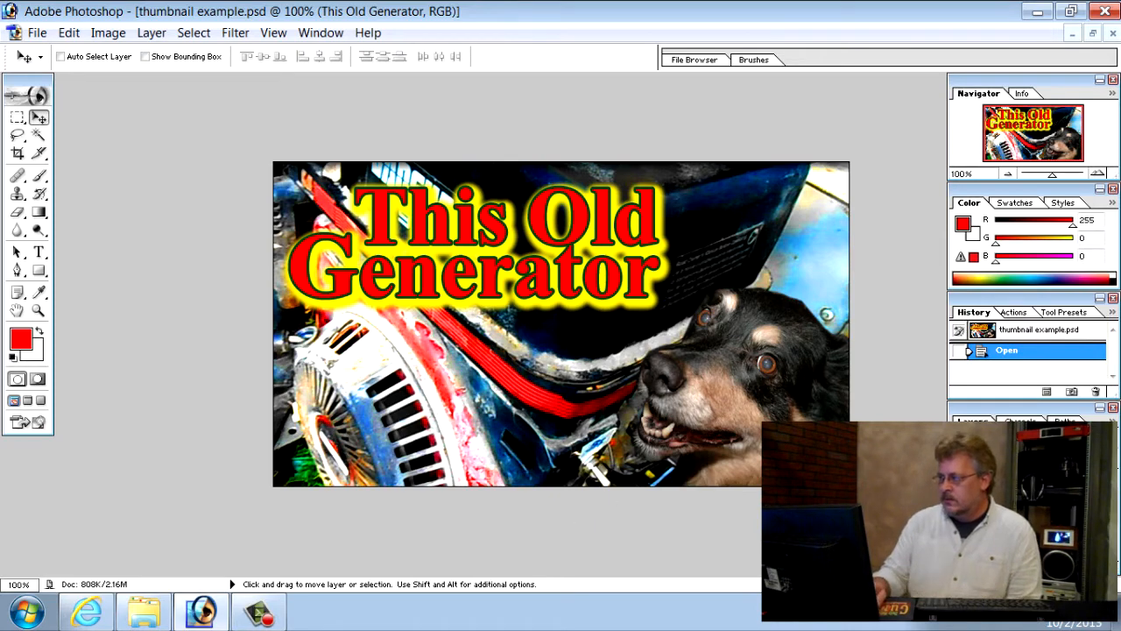
Create a new blank 1366×768 document via File > New
left_click(38, 32)
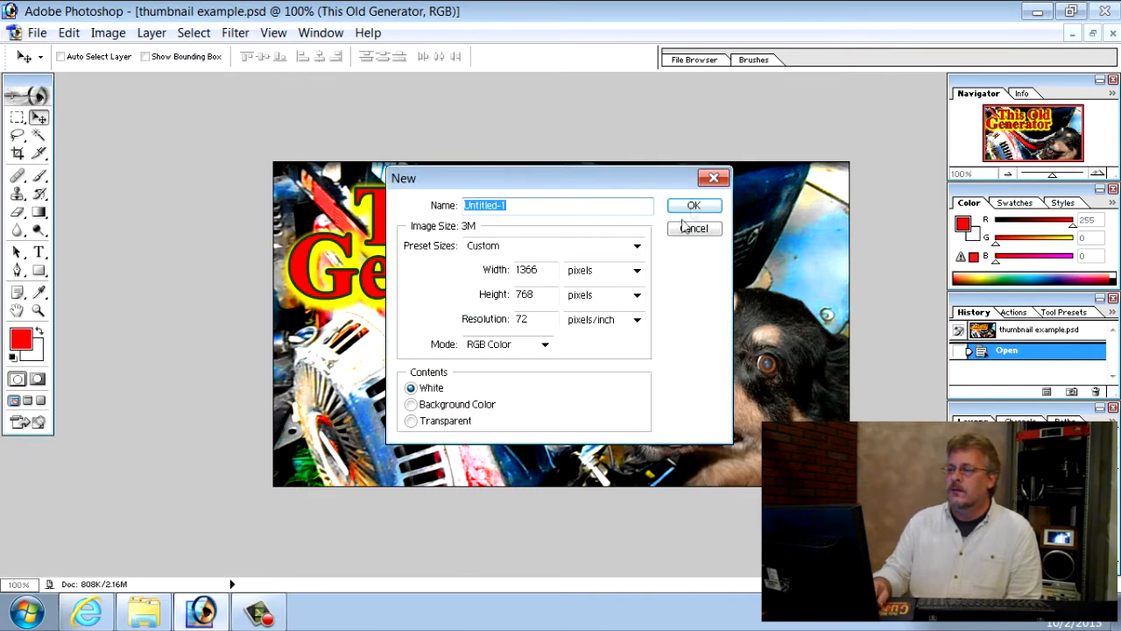
left_click(693, 205)
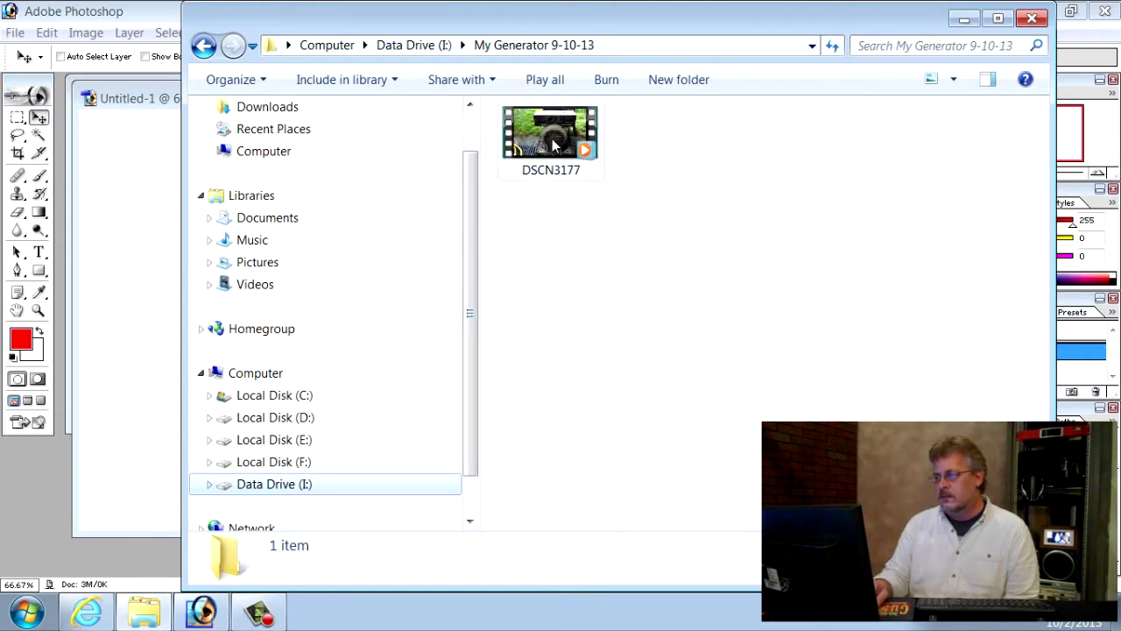
Play DSCN3177 full-screen in Windows Media Player and pause at 00:12 on the control panel shot
left_click(551, 140)
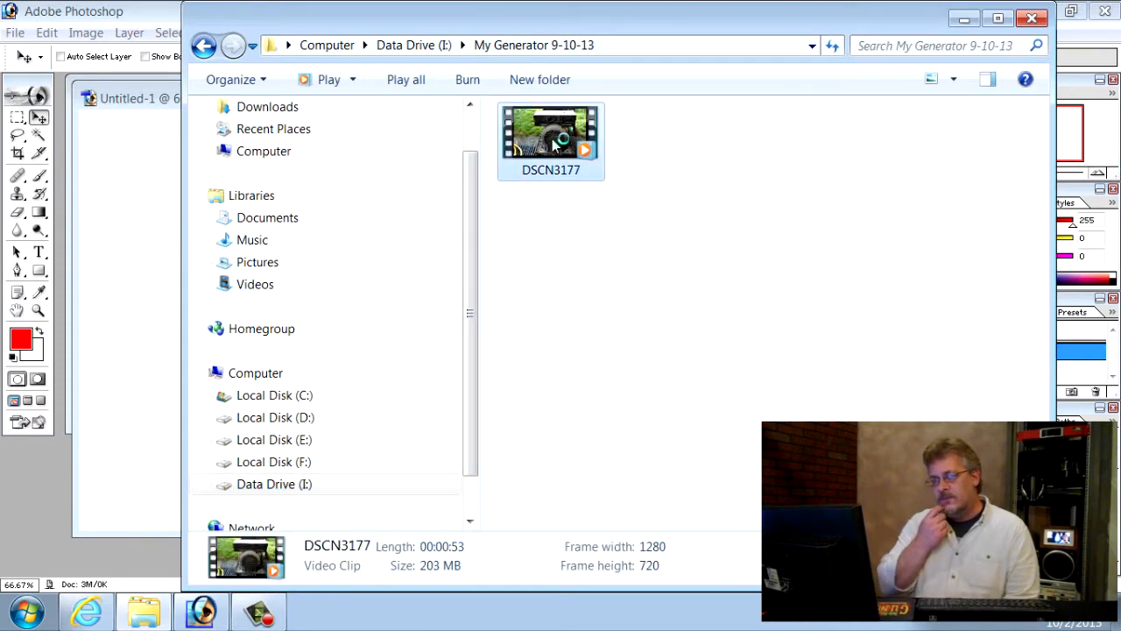
double_click(551, 140)
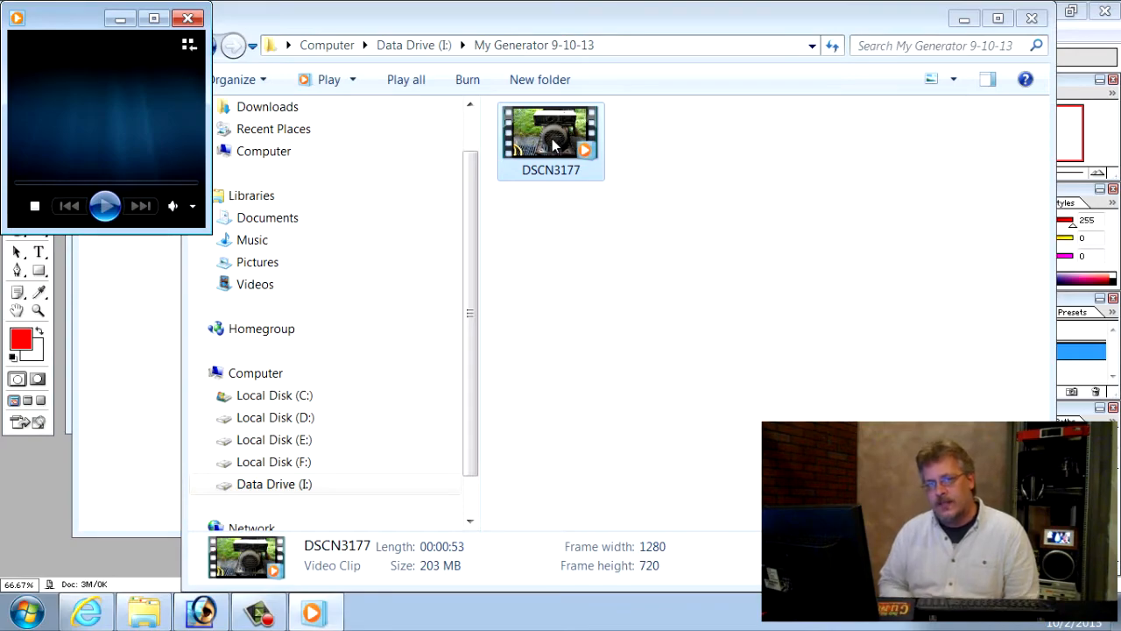
double_click(550, 140)
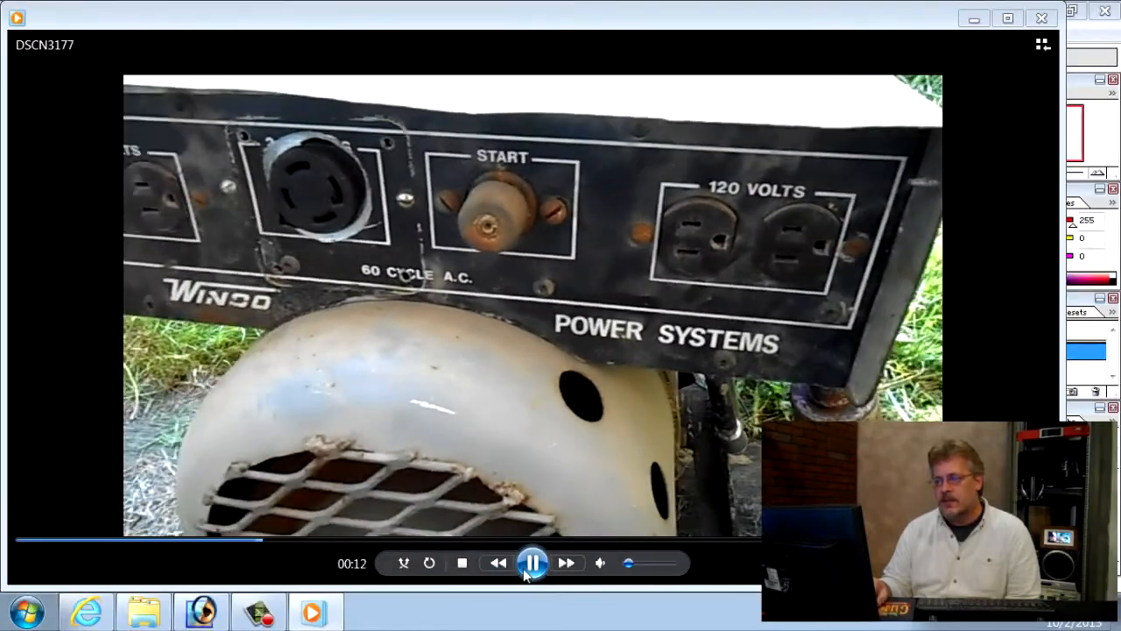
left_click(533, 563)
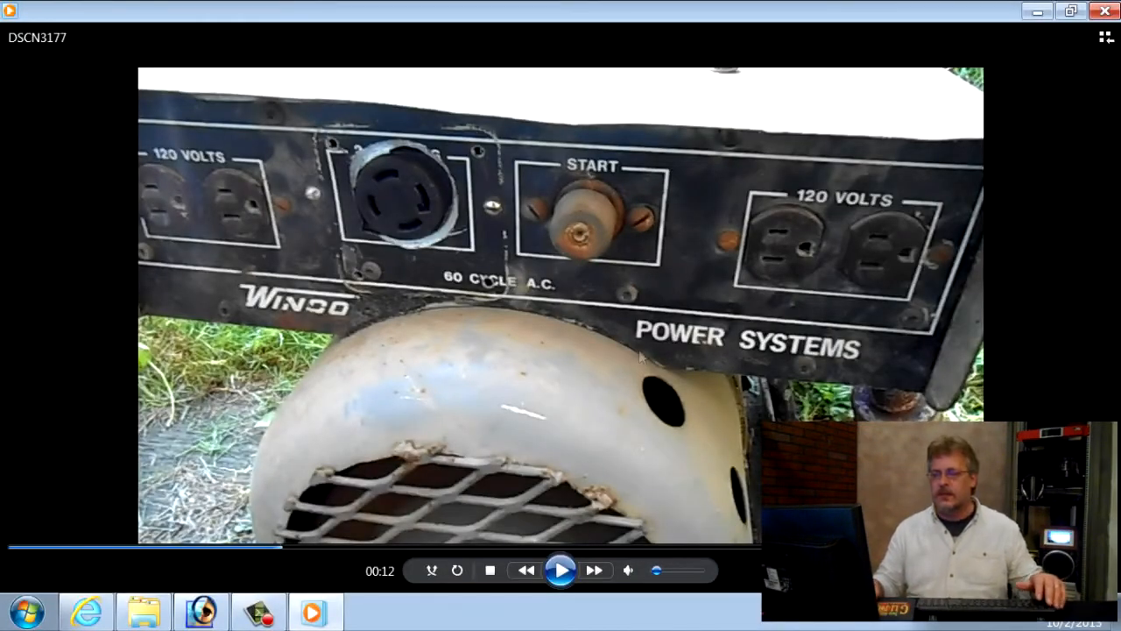
Close Untitled-1 and create a fresh 1366×768, 72 ppi white document
left_click(200, 610)
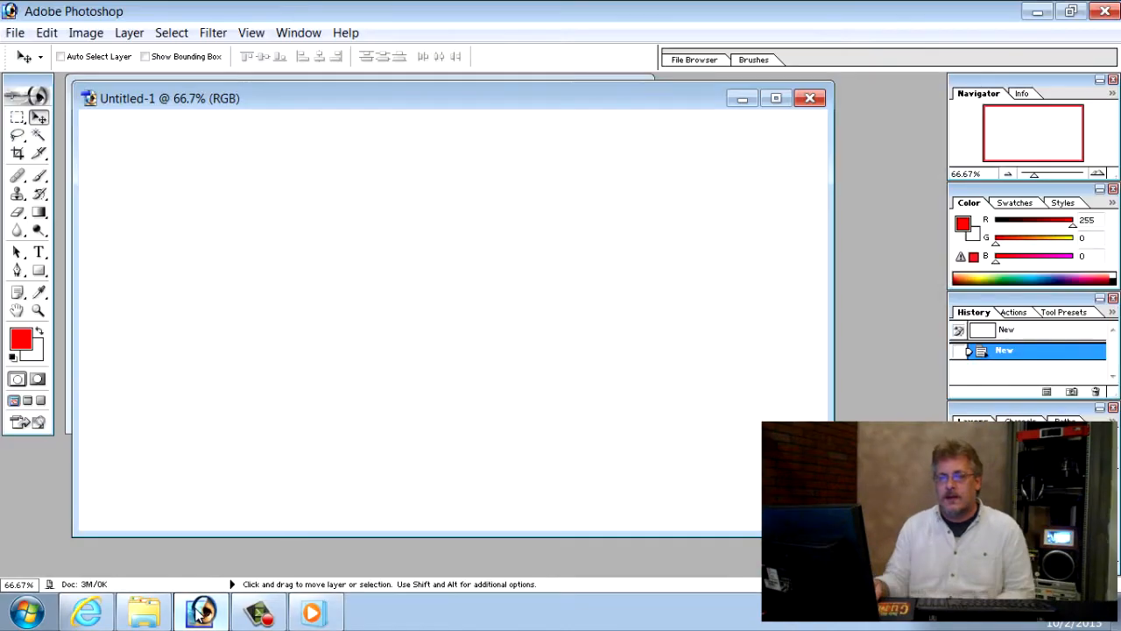
mouse_move(809, 98)
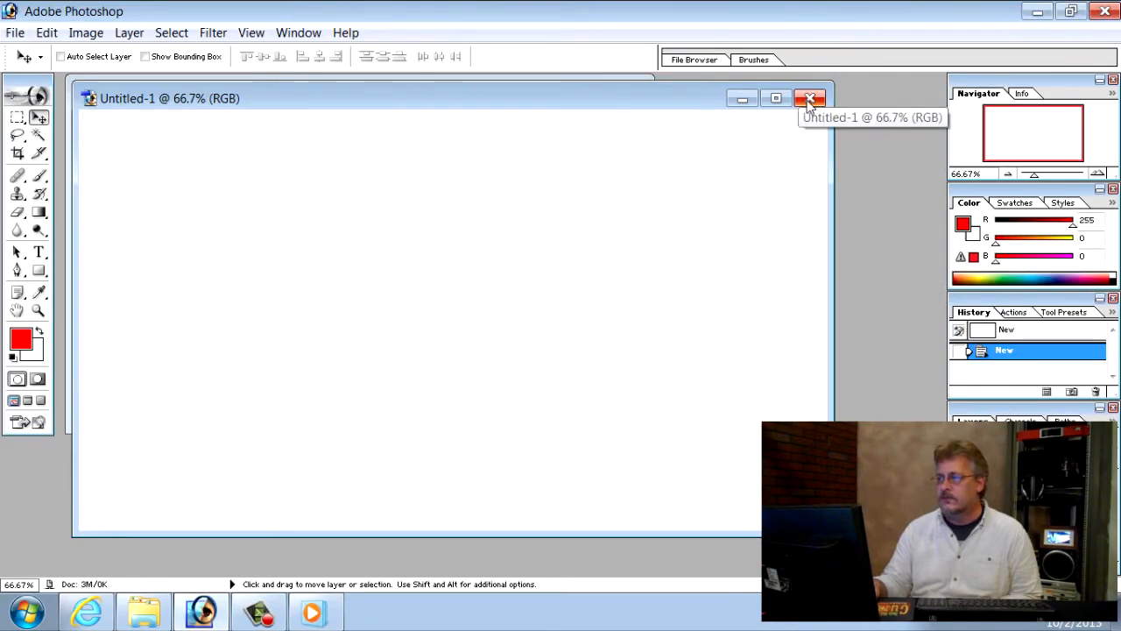
left_click(809, 95)
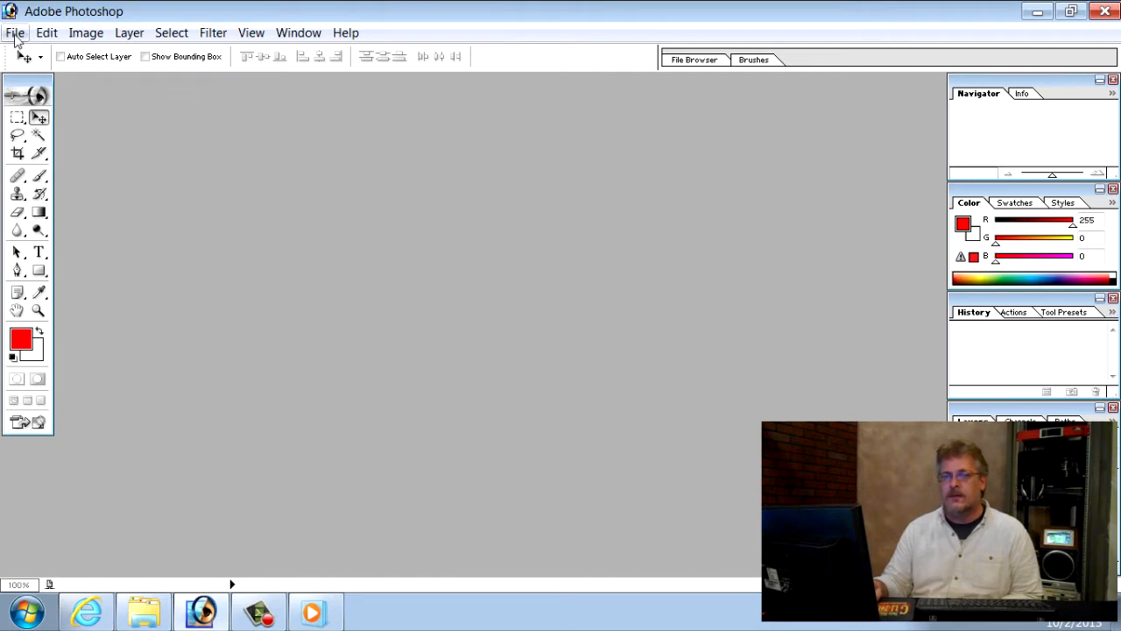
left_click(16, 32)
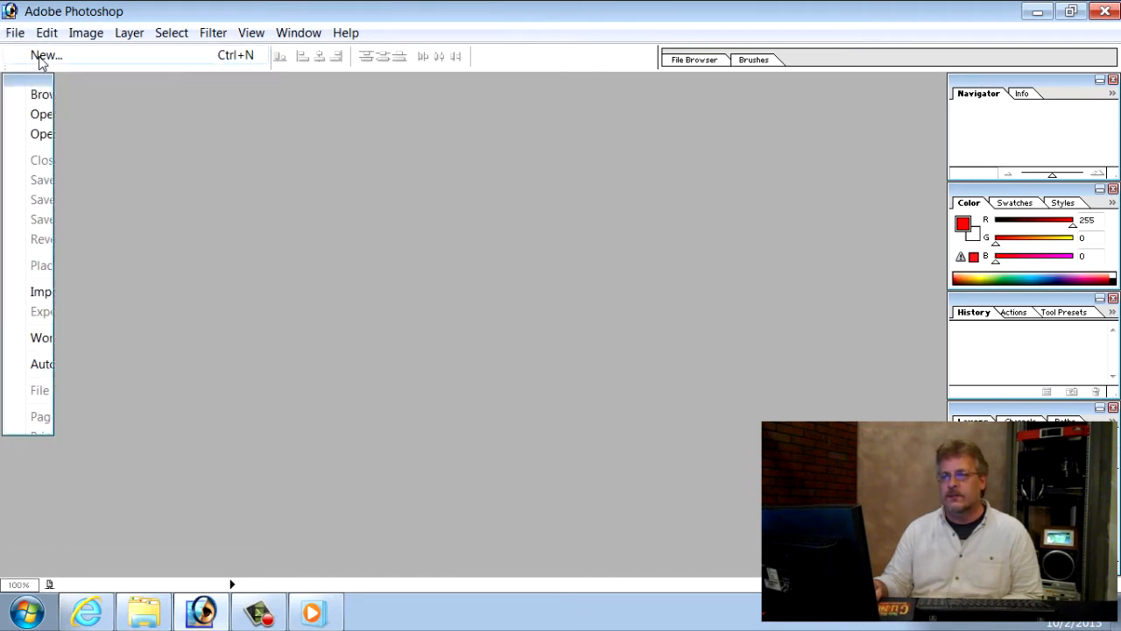
left_click(46, 56)
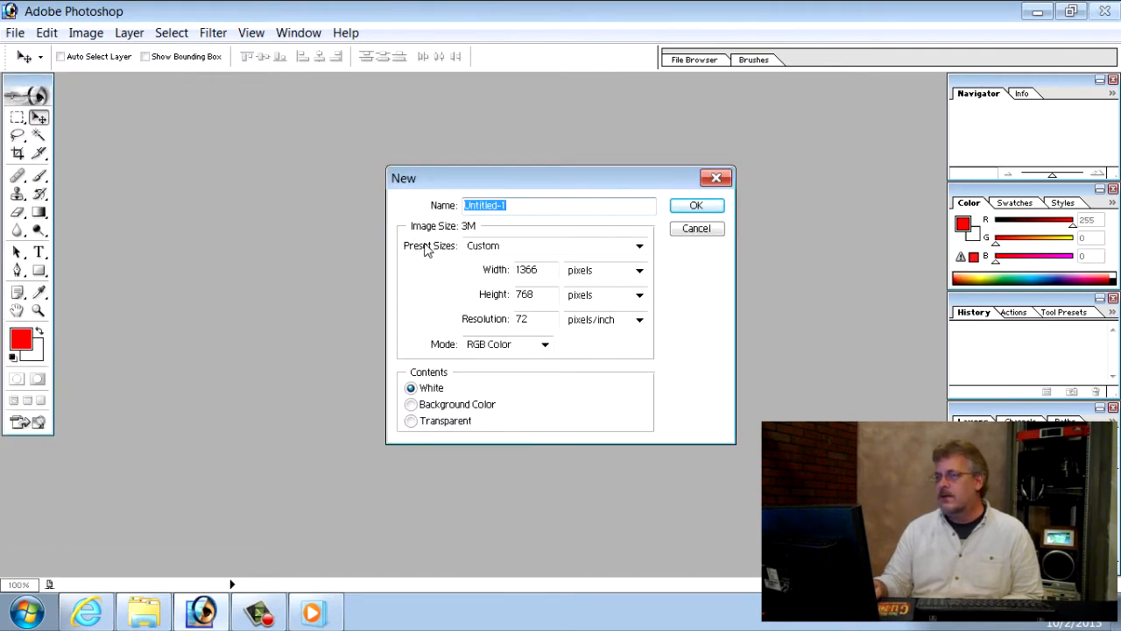
mouse_move(697, 208)
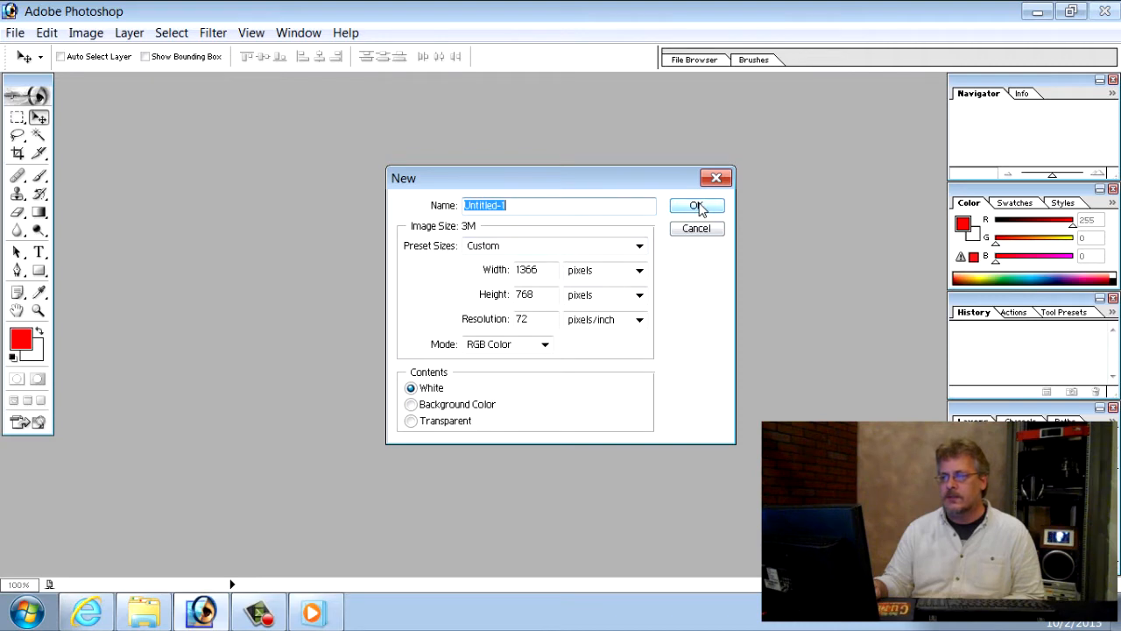
left_click(697, 205)
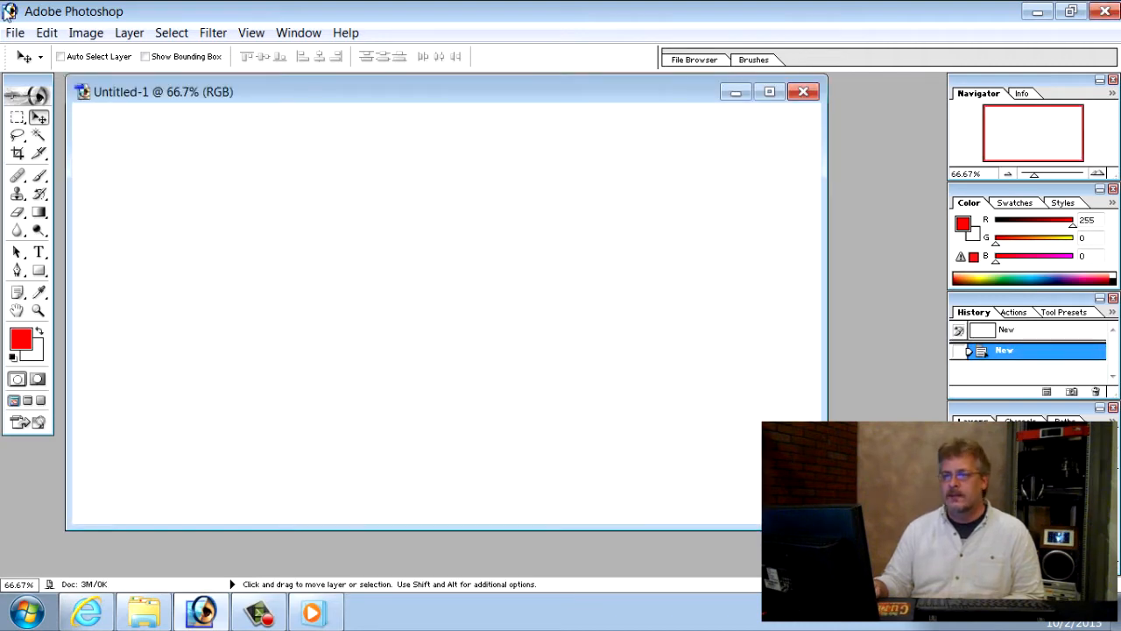
Paste the captured video frame and crop it down to the generator control panel
left_click(46, 32)
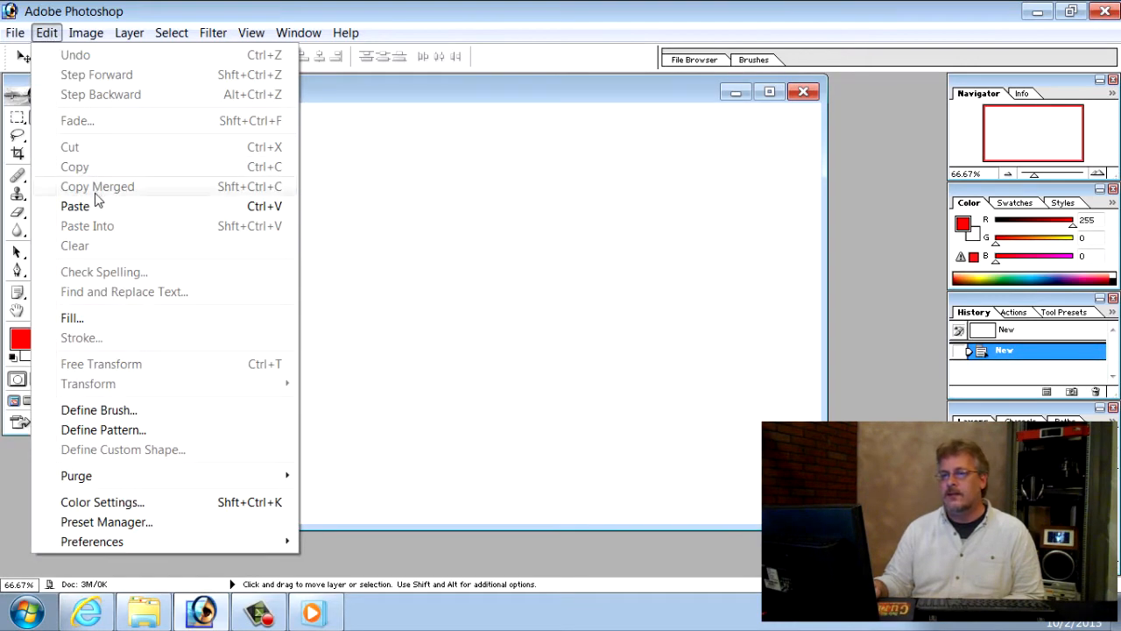
left_click(74, 207)
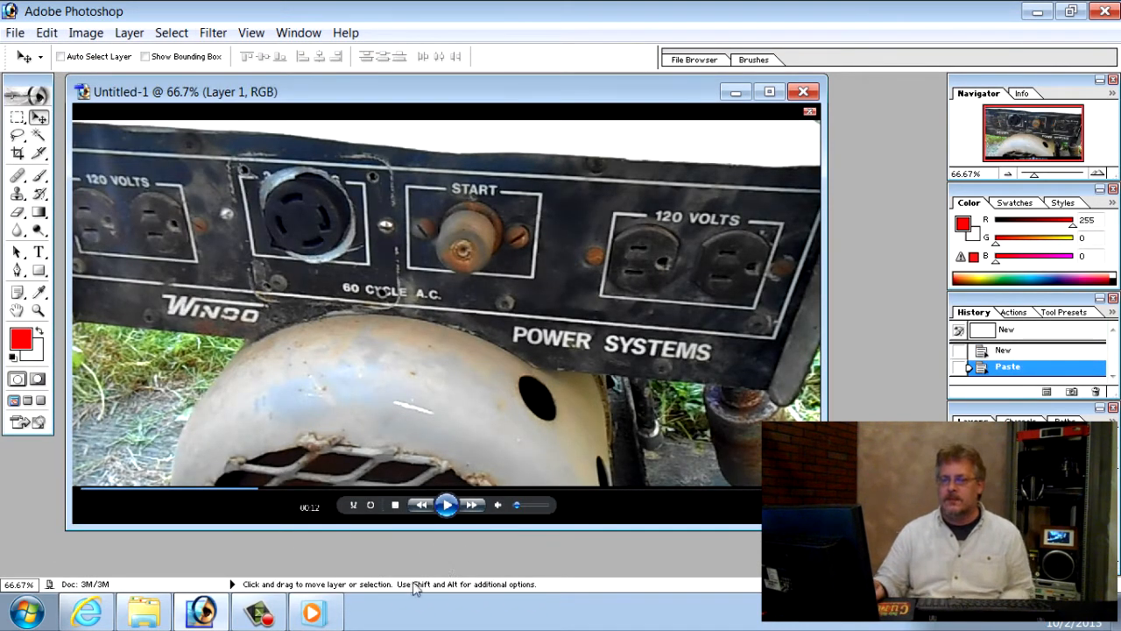
mouse_move(331, 526)
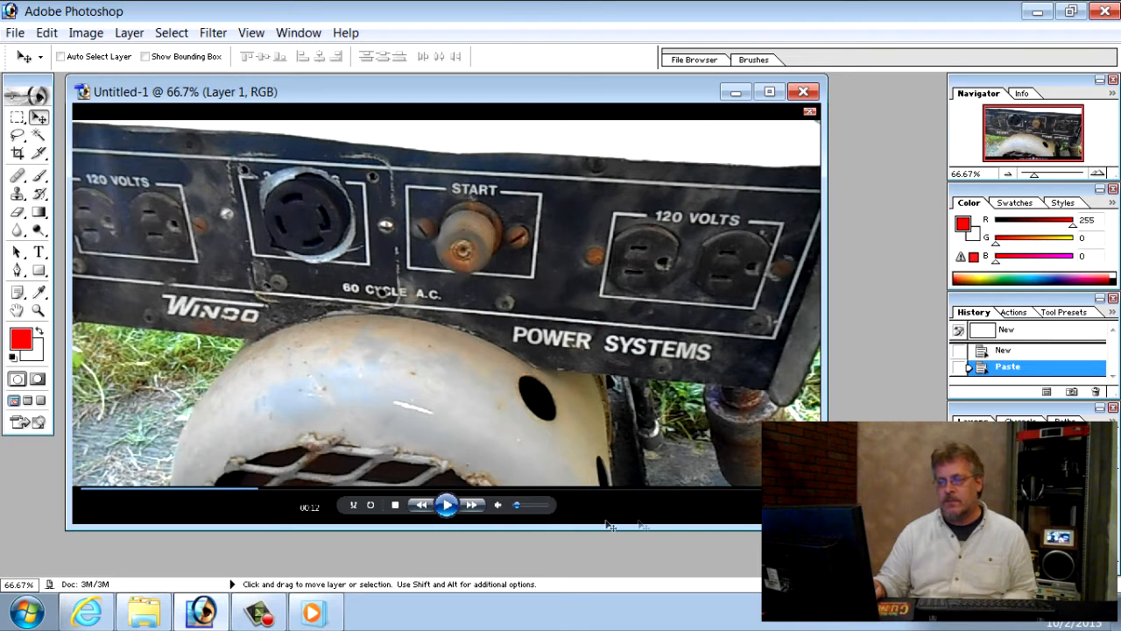
mouse_move(332, 399)
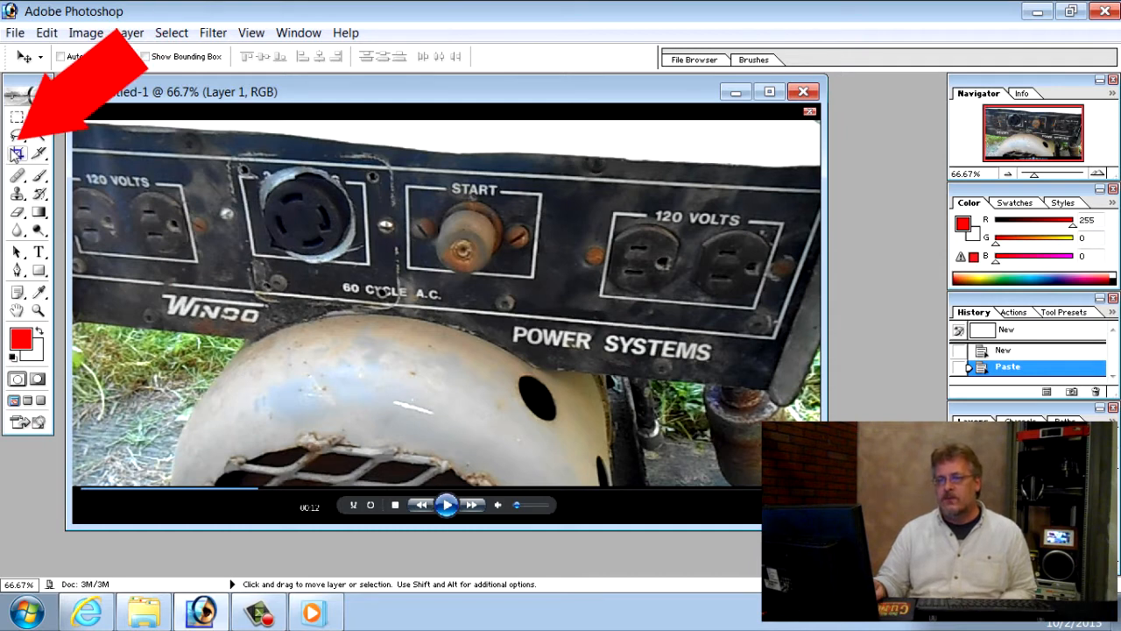
left_click(16, 154)
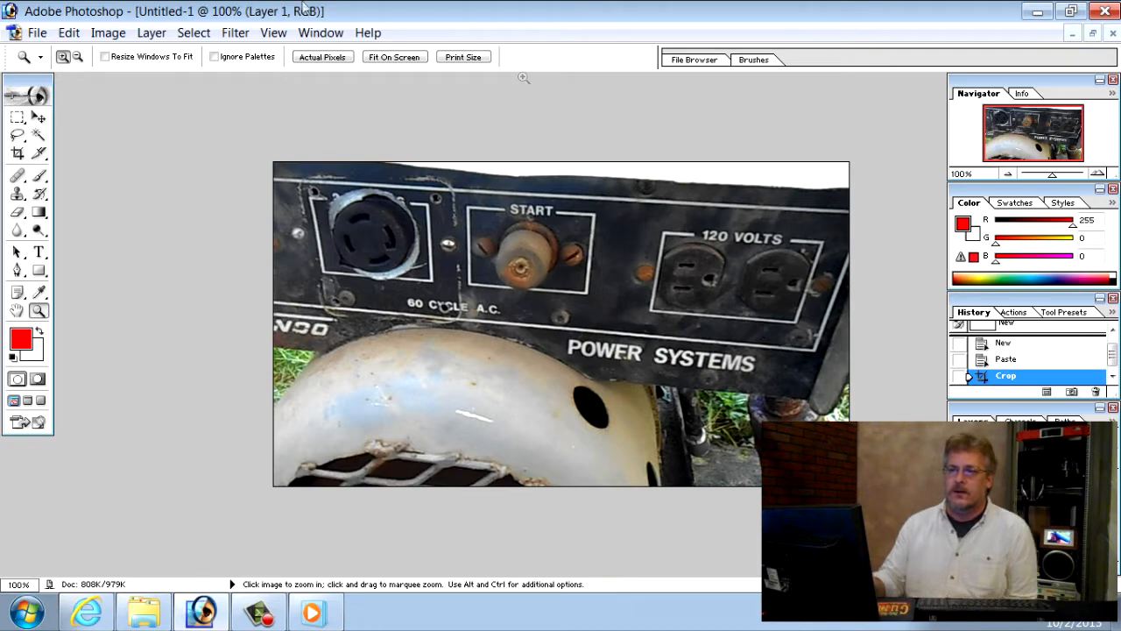
Try a Curves adjustment on the panel photo and discard it
left_click(107, 32)
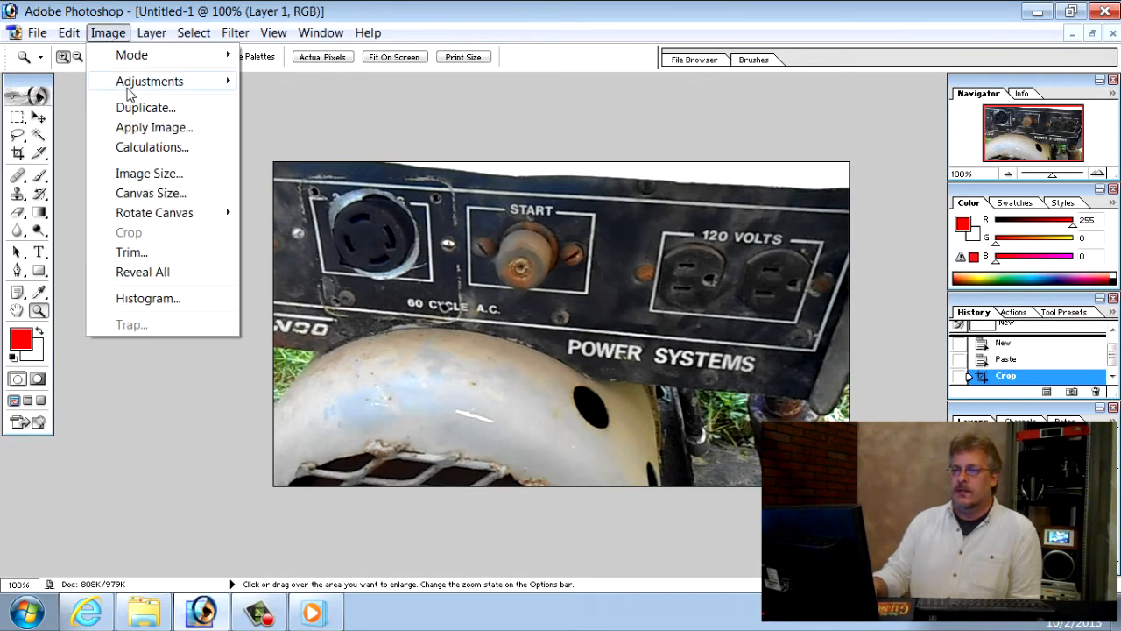
left_click(151, 81)
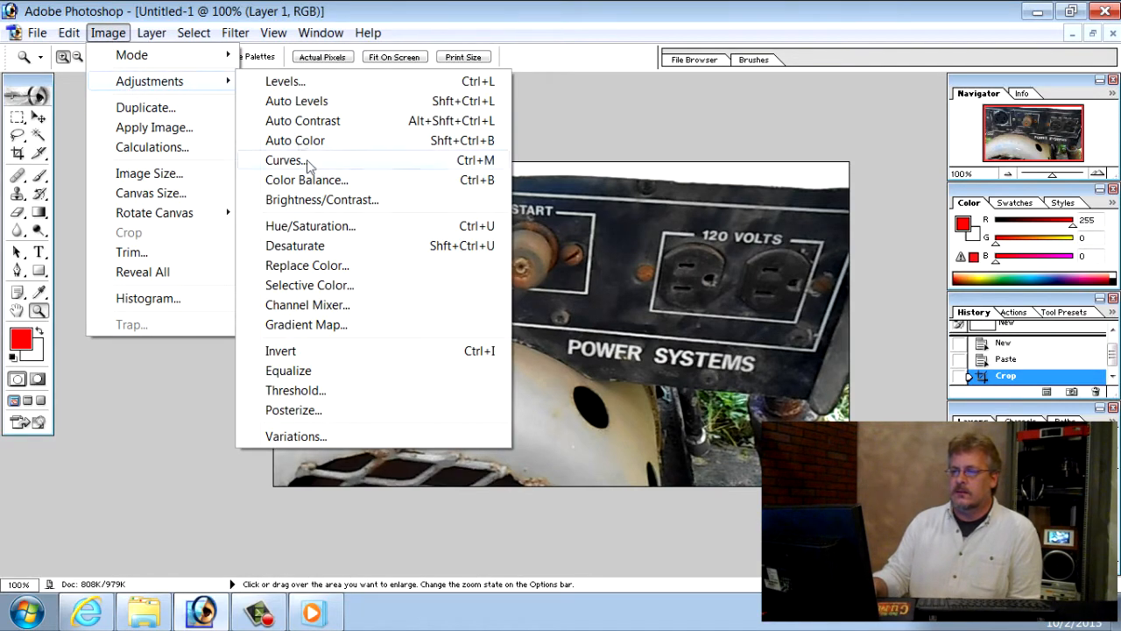
left_click(284, 161)
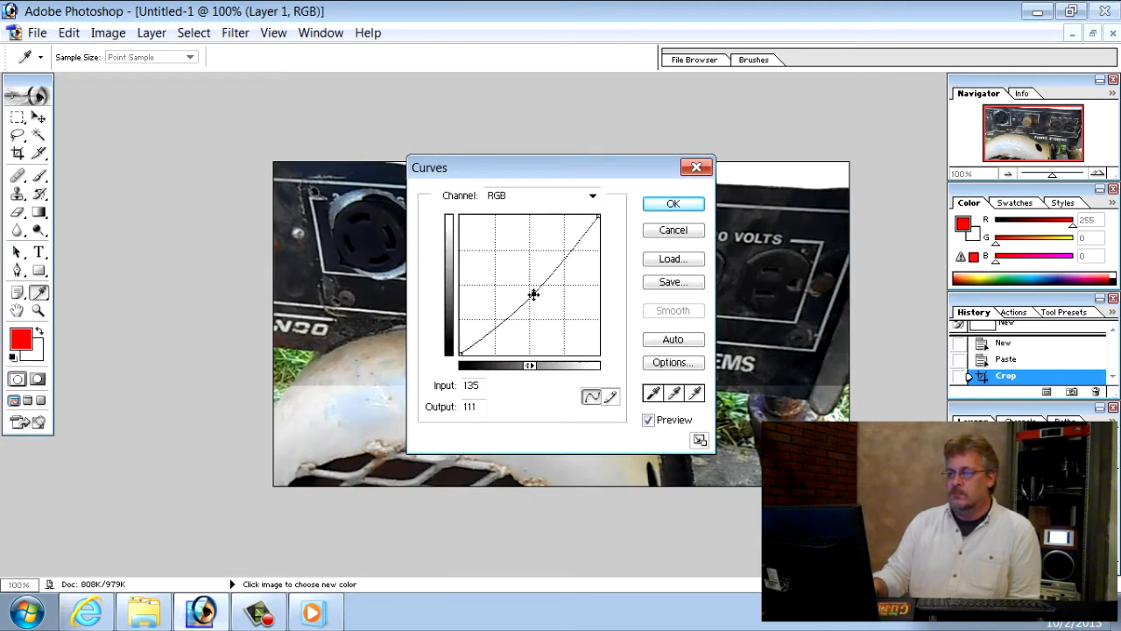
left_click_drag(533, 294, 538, 301)
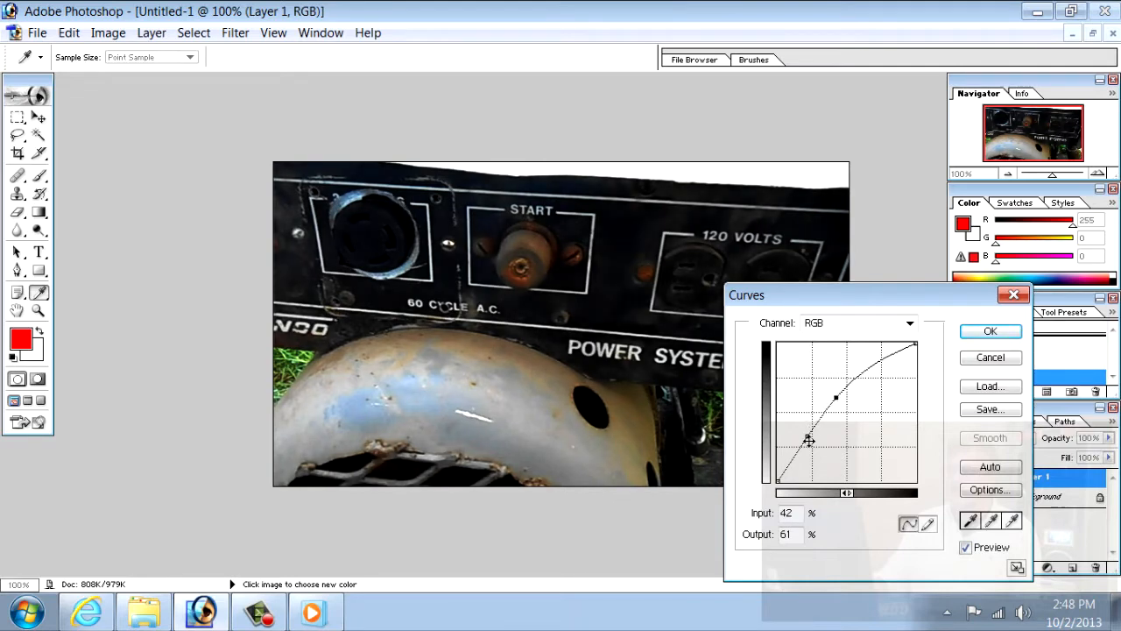
left_click_drag(810, 441, 809, 438)
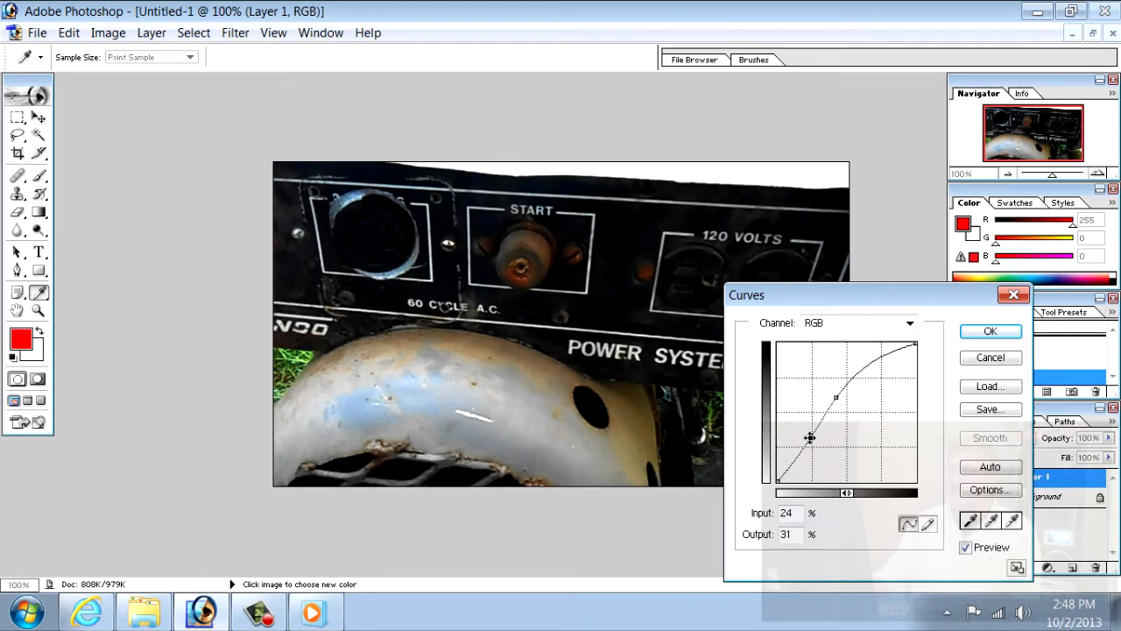
left_click_drag(809, 438, 837, 400)
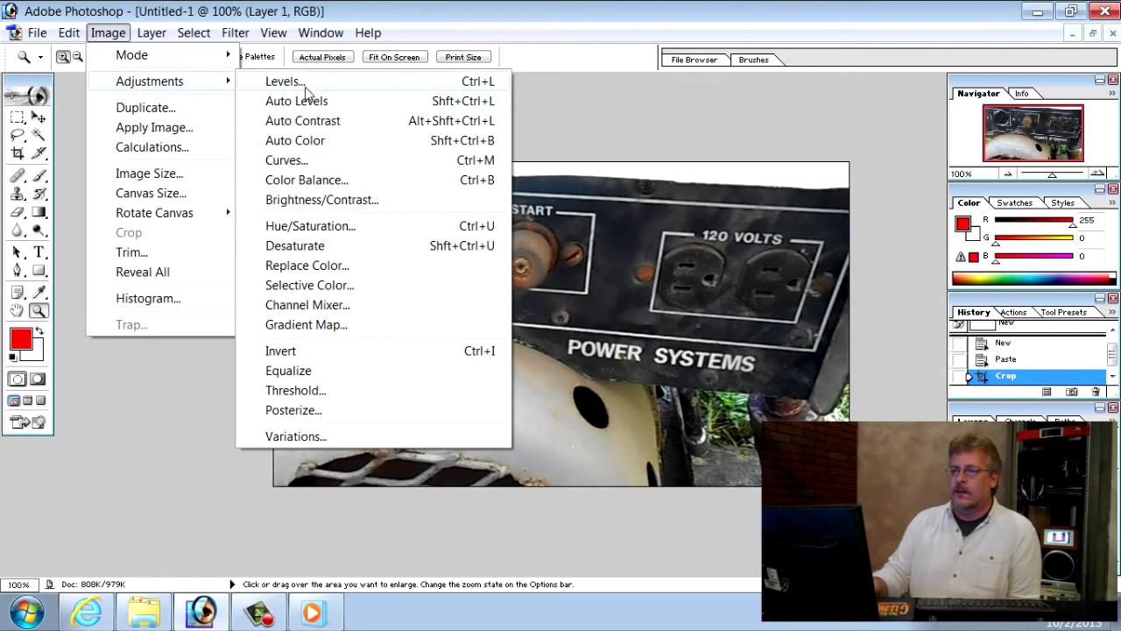
Apply a Levels adjustment with input levels 10 and 223 for deeper blacks and brighter highlights
left_click(282, 80)
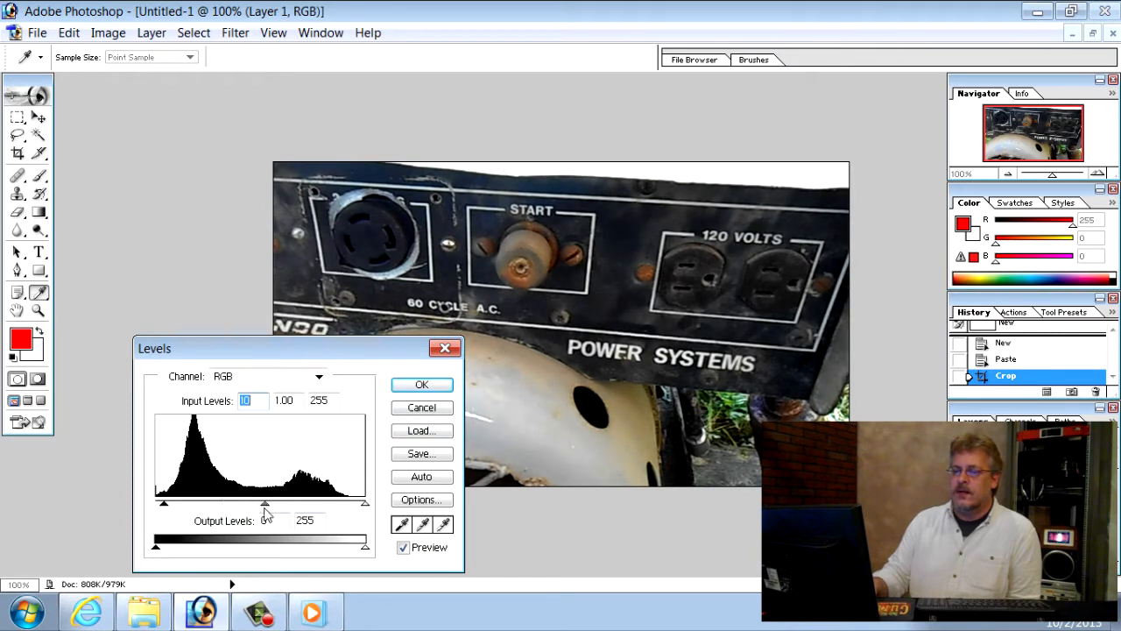
left_click_drag(265, 505, 241, 505)
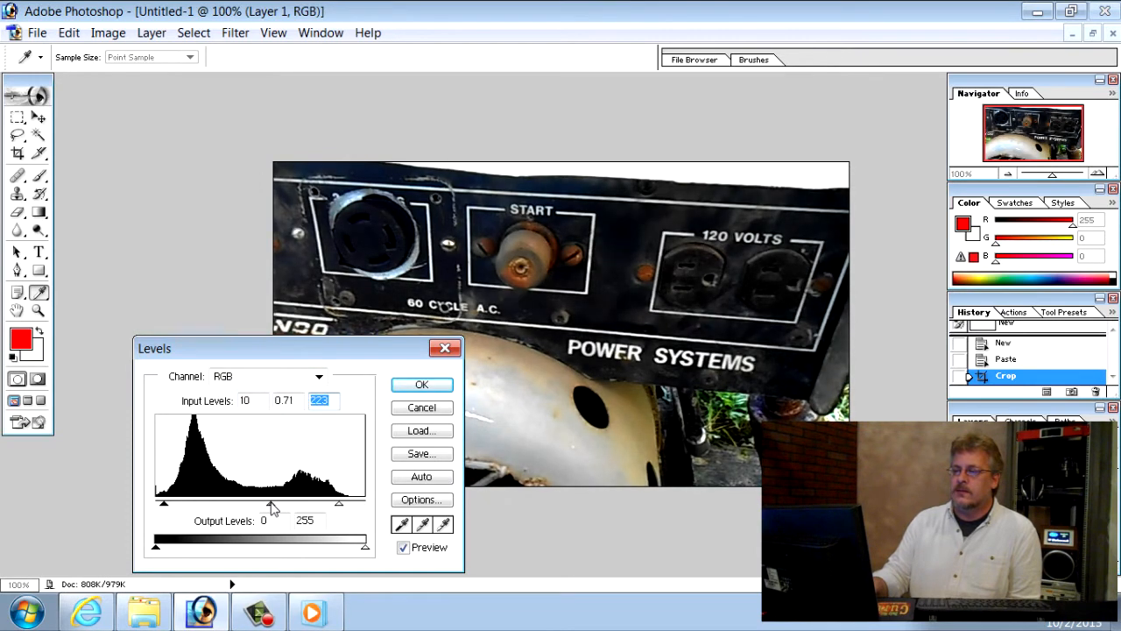
left_click_drag(272, 504, 265, 504)
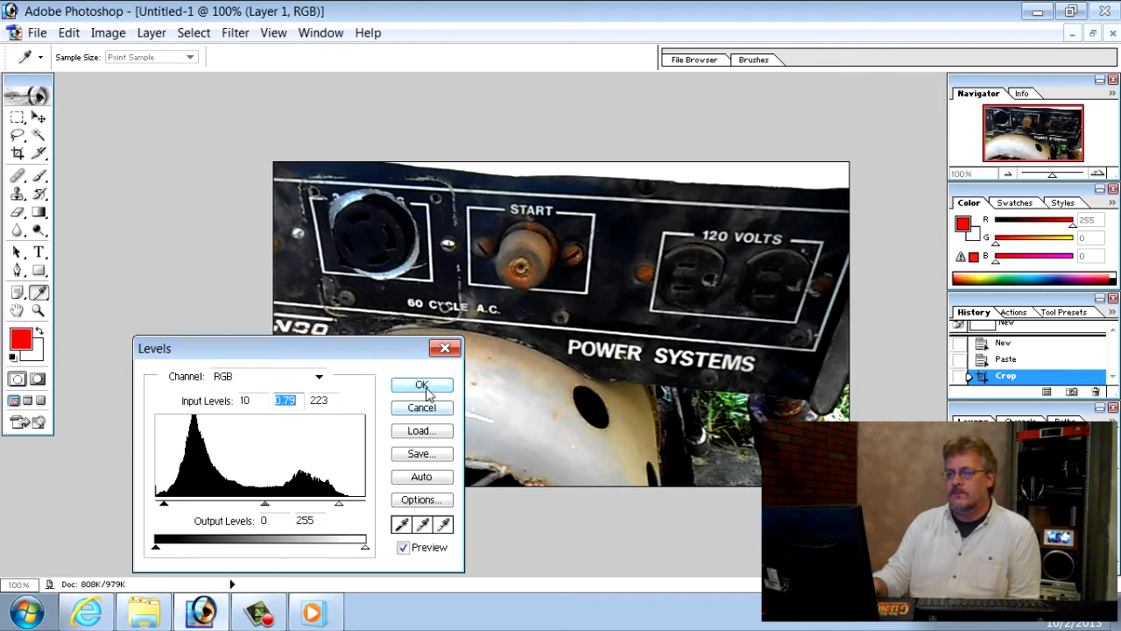
left_click(420, 385)
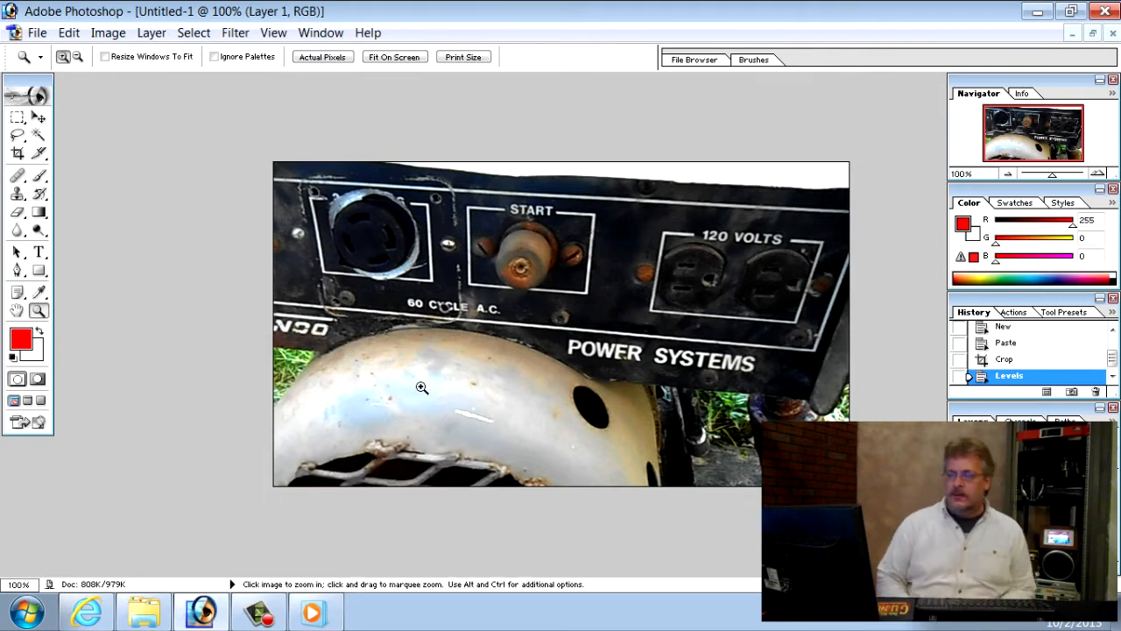
mouse_move(462, 268)
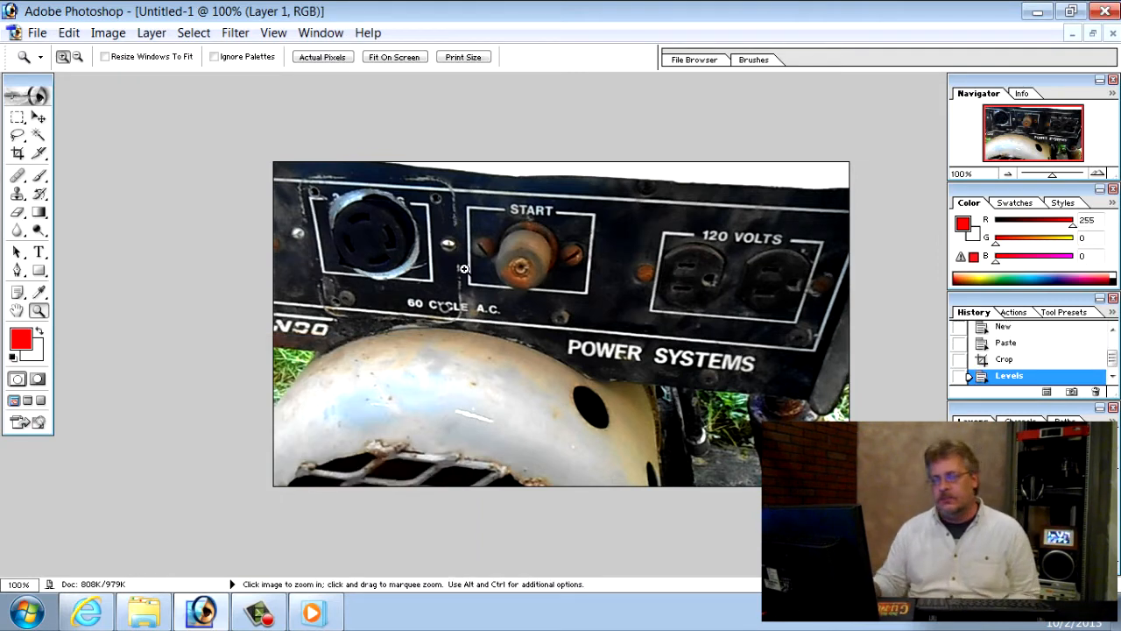
mouse_move(210, 200)
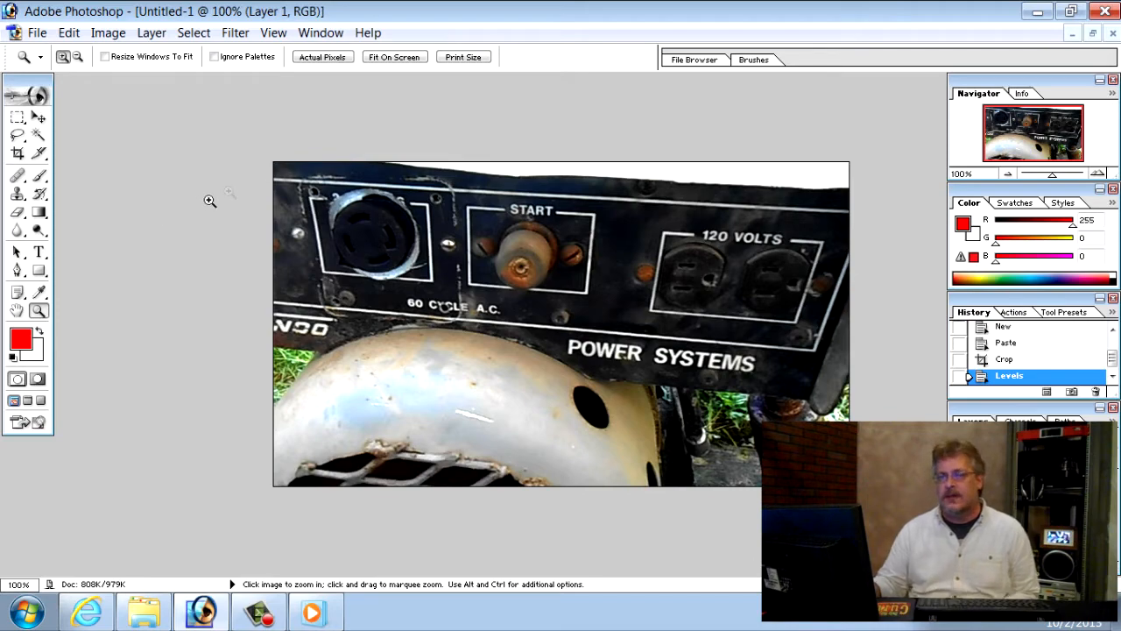
Save the image as gen.psd in Photoshop PSD format
left_click(35, 31)
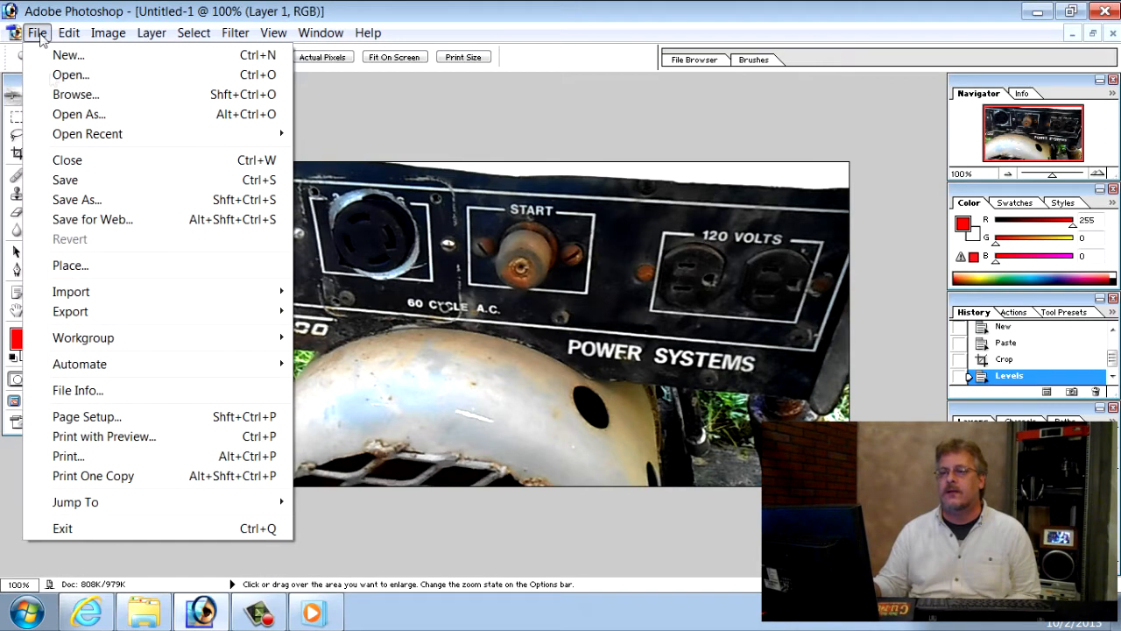
left_click(77, 200)
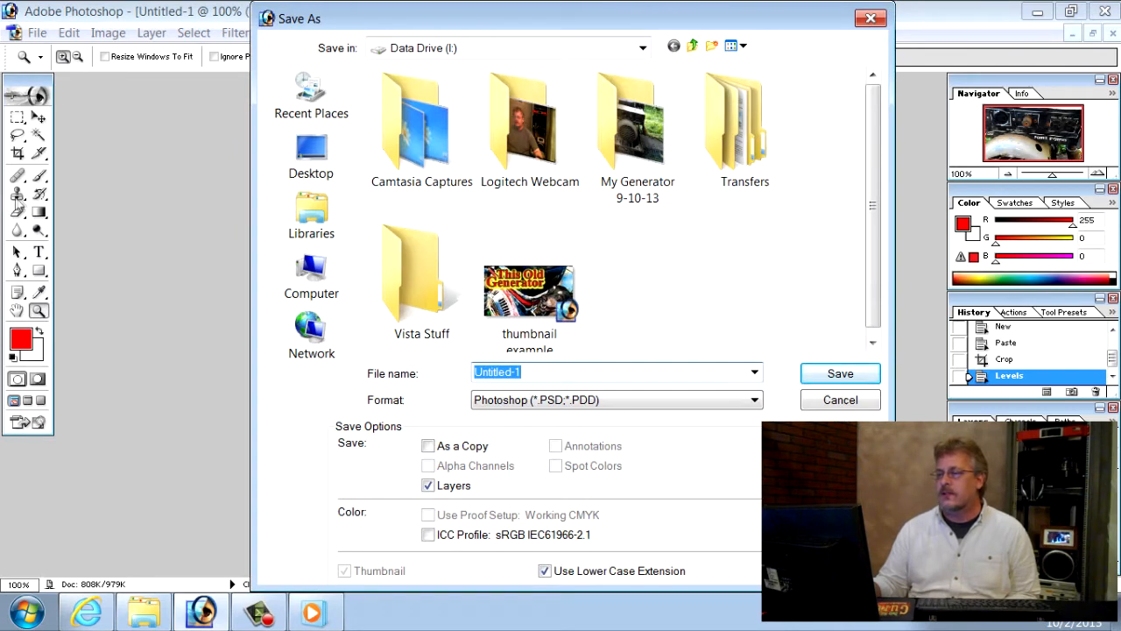
mouse_move(206, 200)
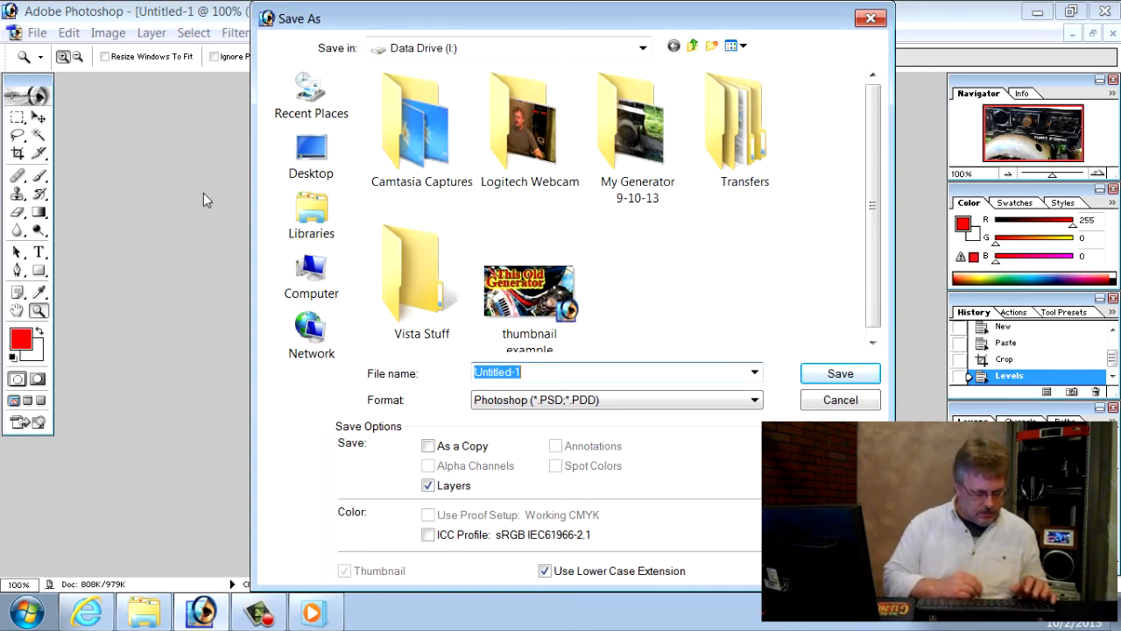
type("gen")
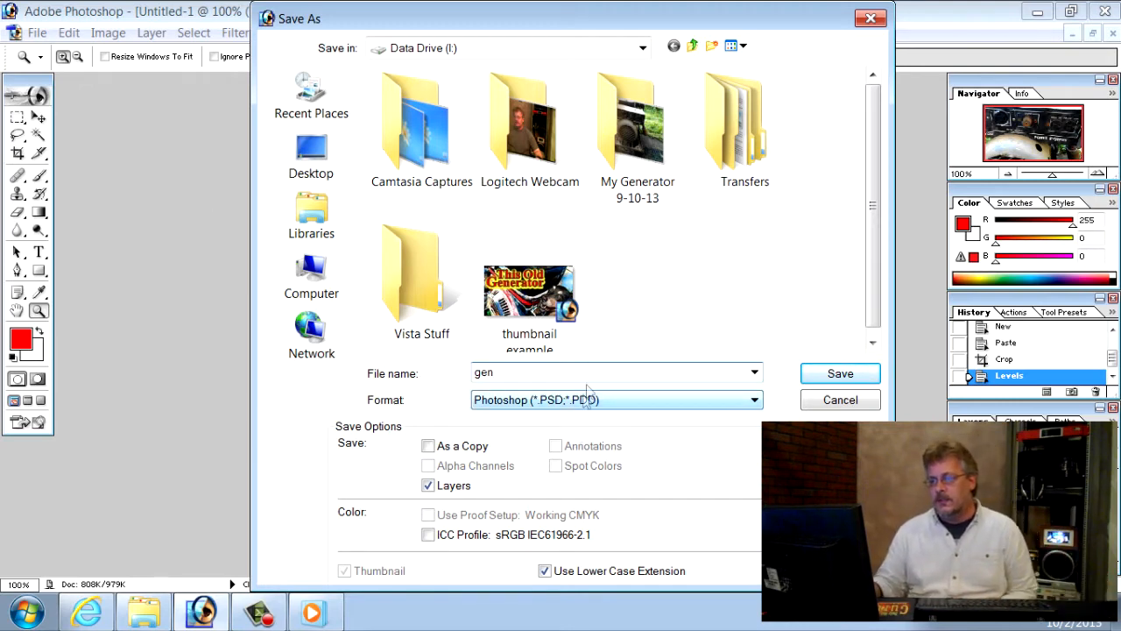
left_click(839, 371)
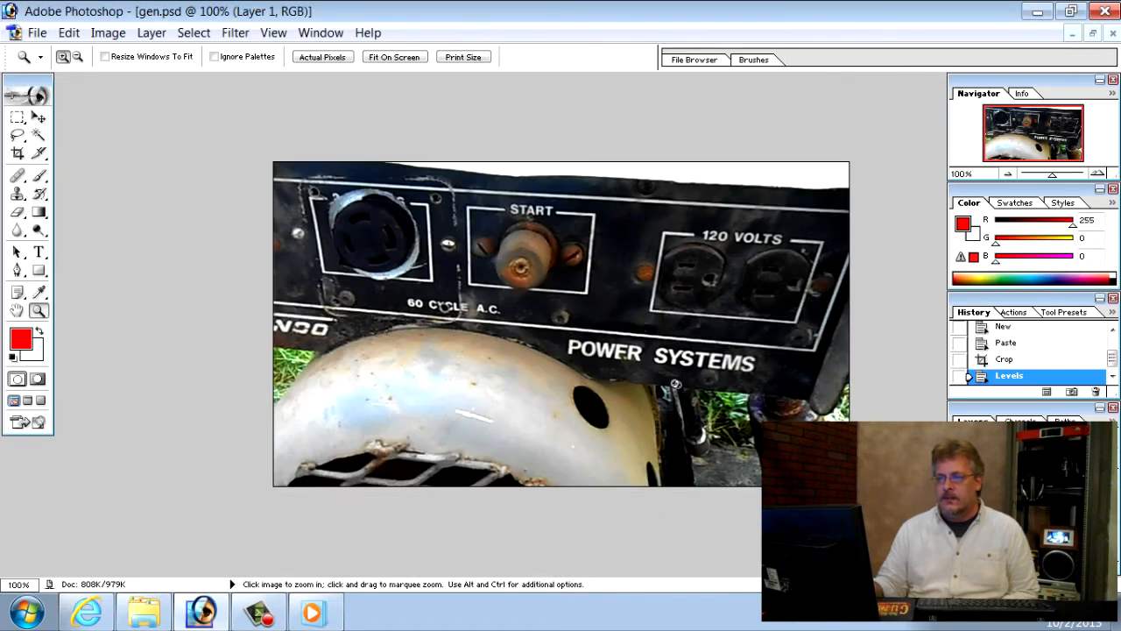
mouse_move(753, 308)
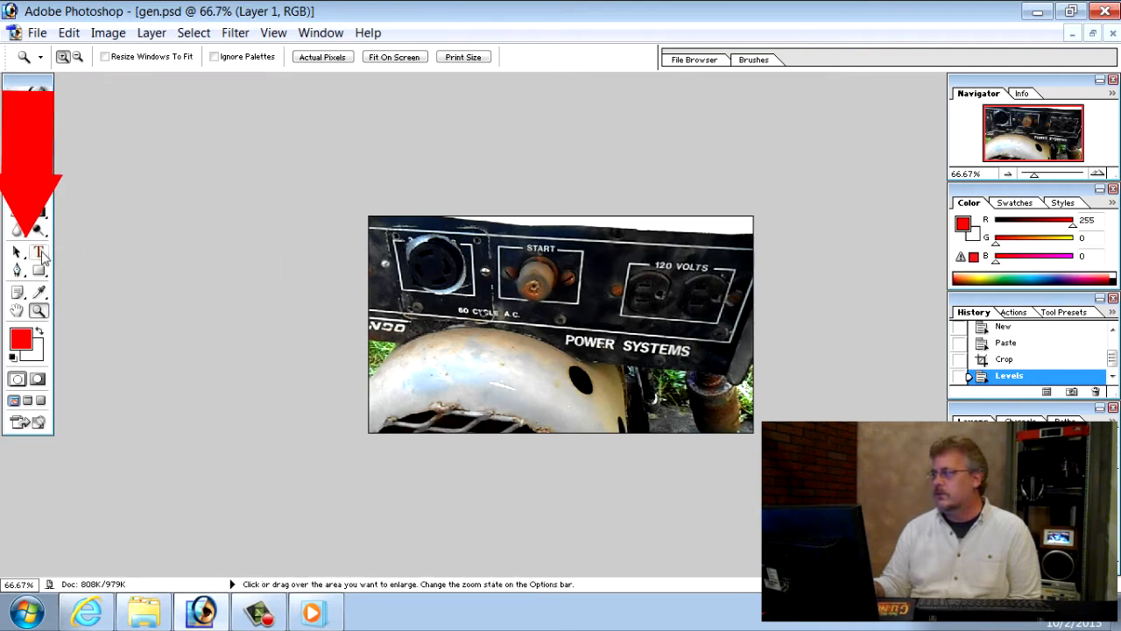
Set the Type tool to a red colour and 30 pt Impact
left_click(41, 253)
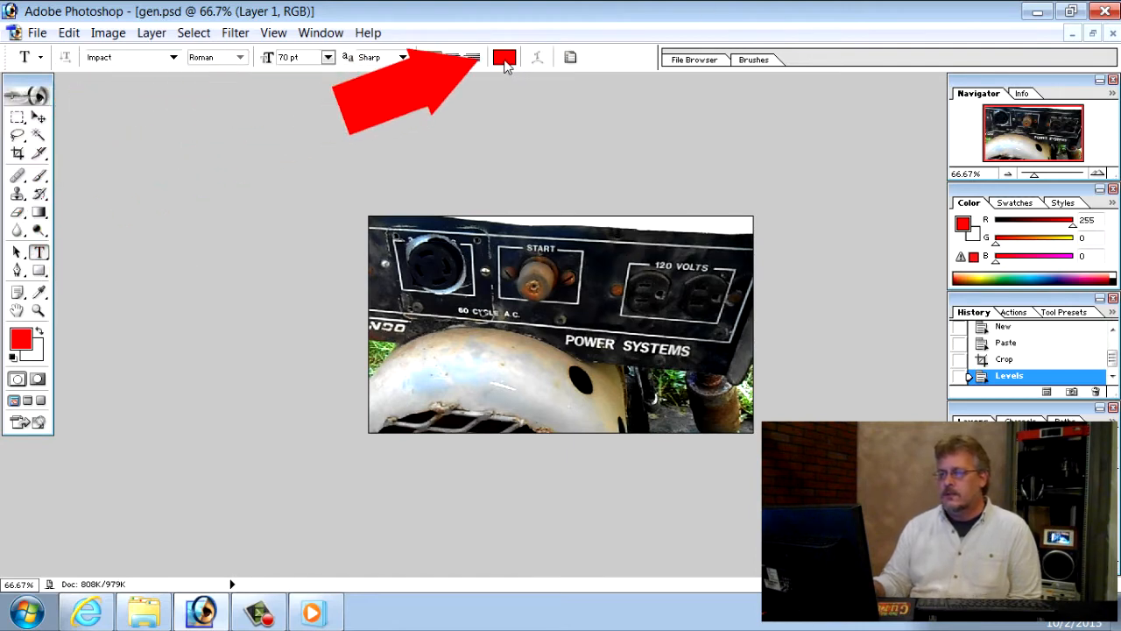
left_click(501, 58)
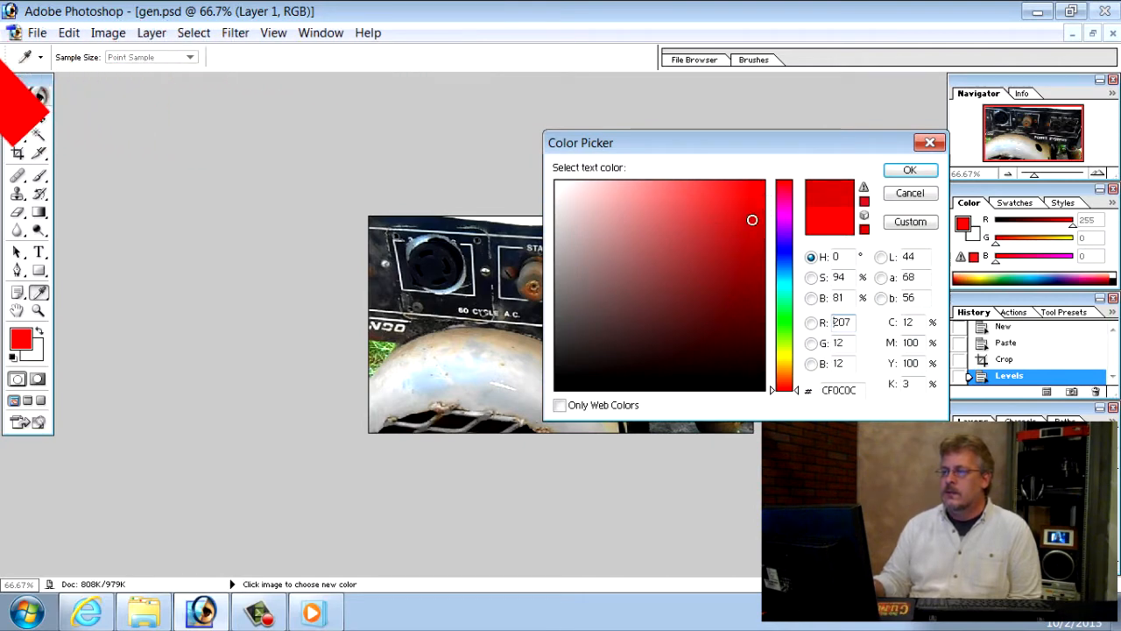
left_click(599, 247)
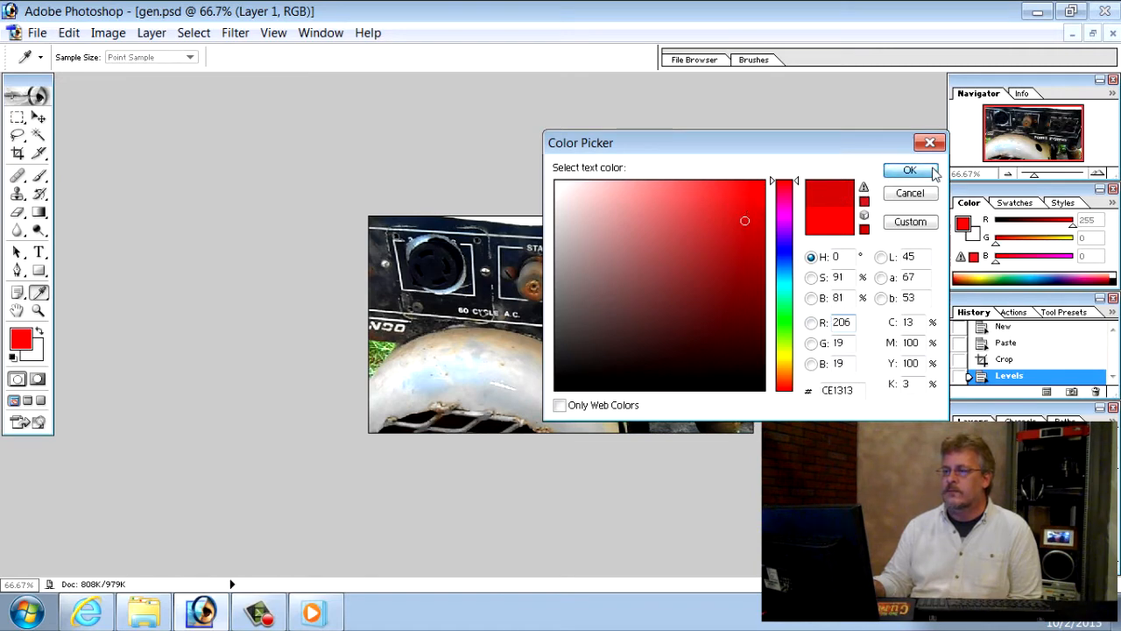
left_click(910, 170)
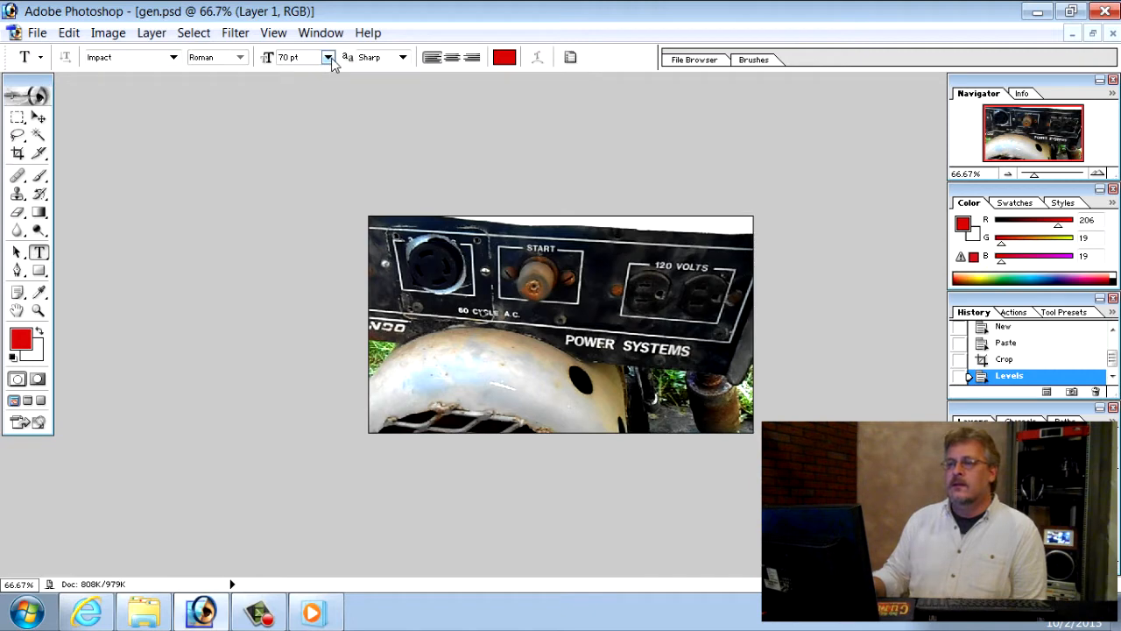
left_click(326, 56)
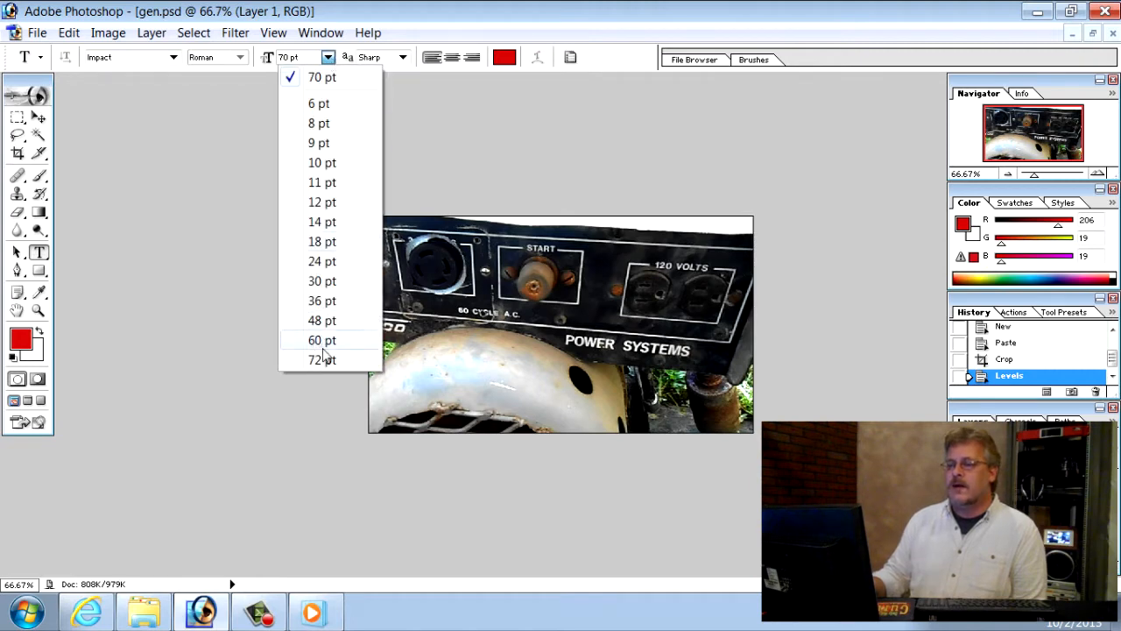
left_click(322, 280)
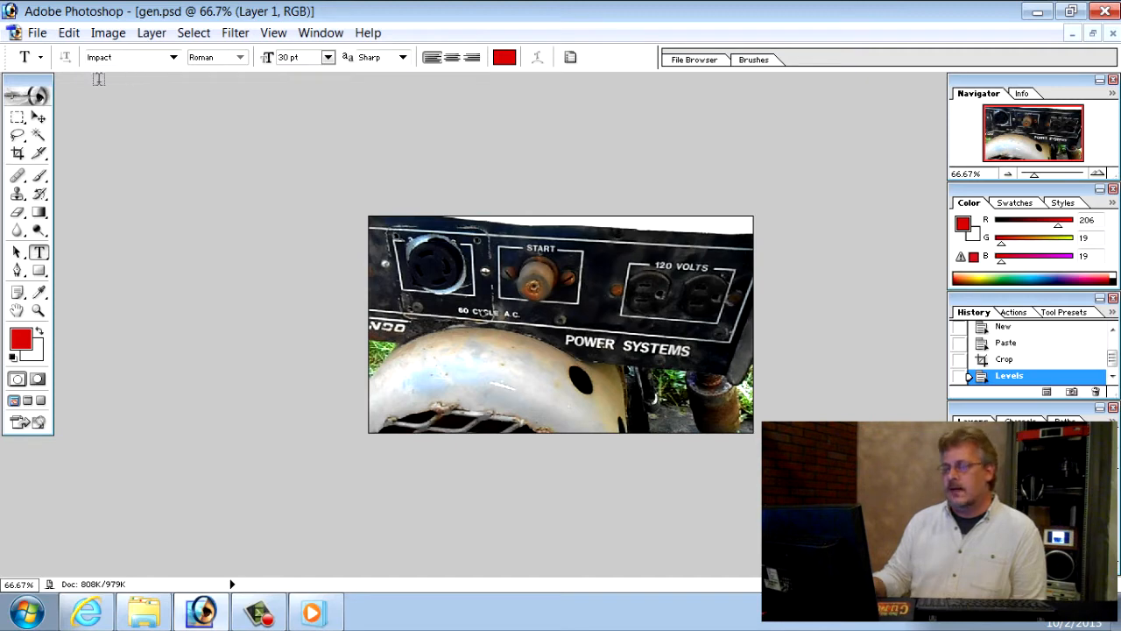
mouse_move(127, 74)
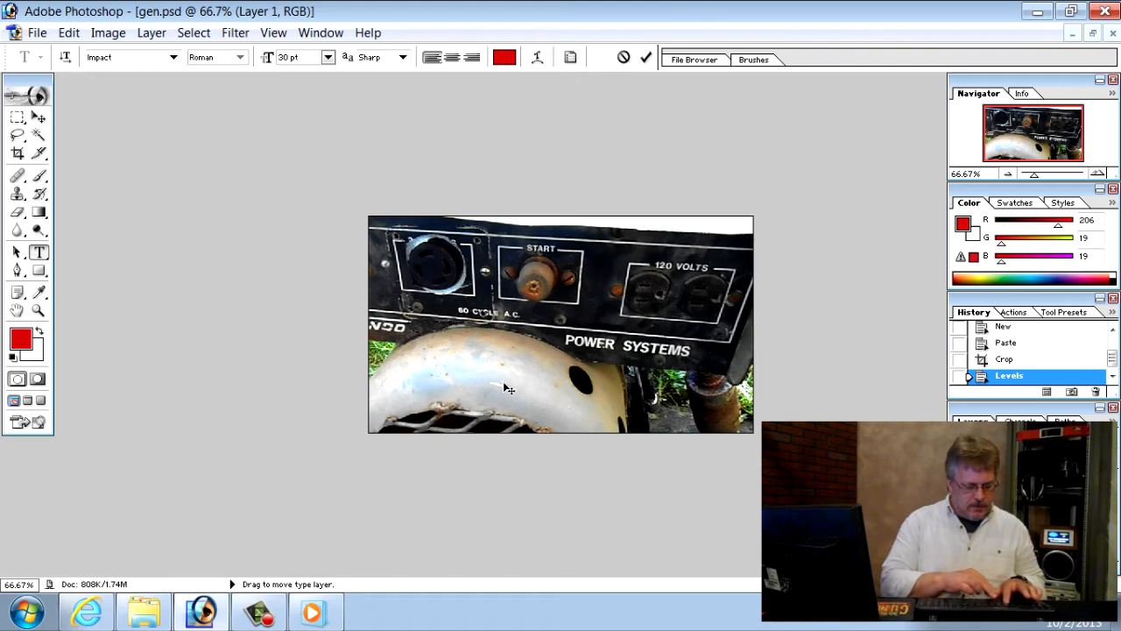
Add the text 'This Old Generator' onto the generator photo
type("This 0")
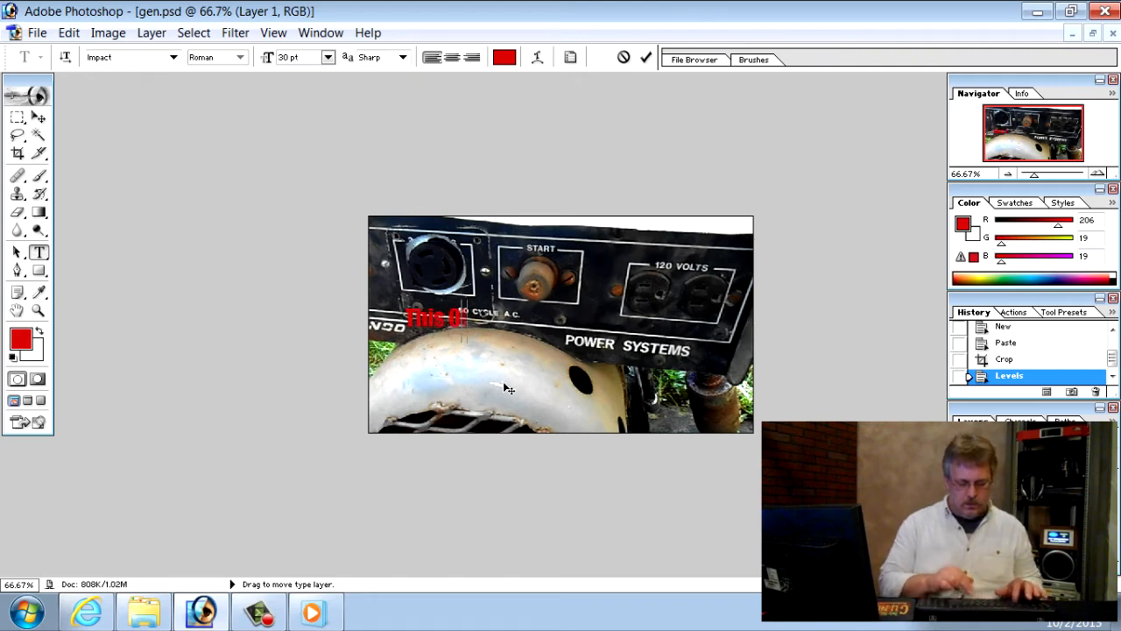
type("ld")
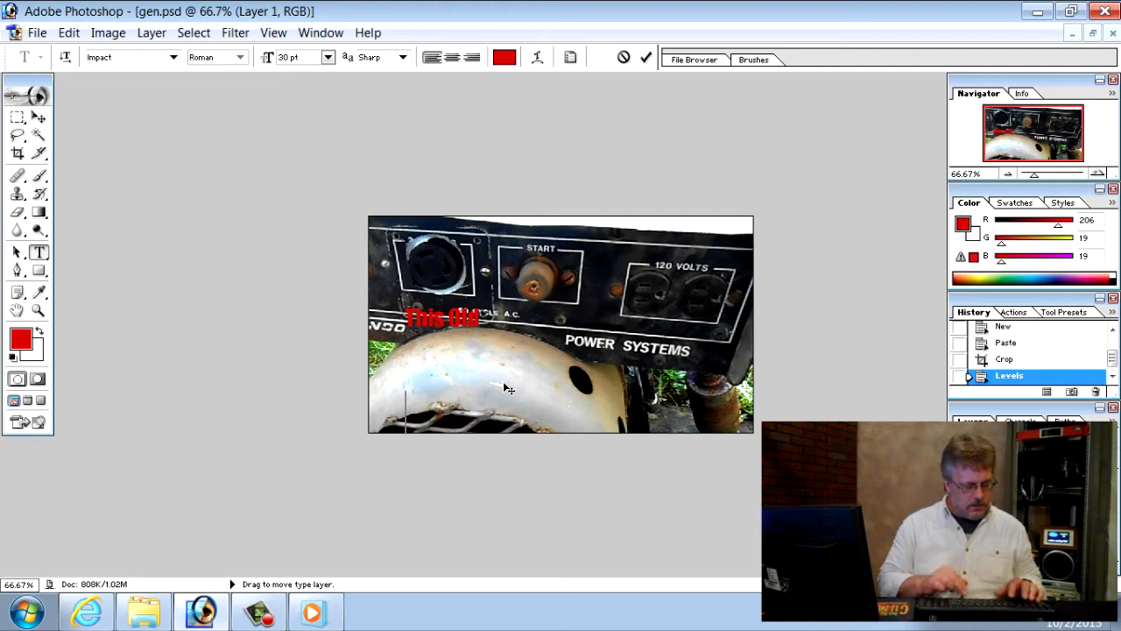
type("Generator")
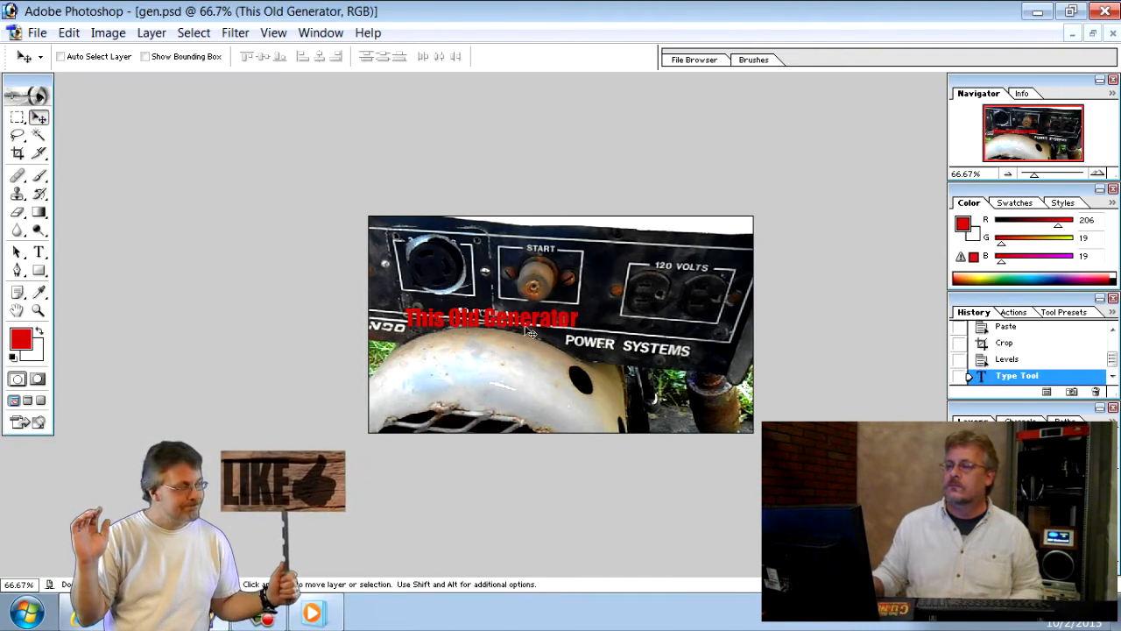
Enlarge the title to 60 pt and position it lower on the photo on two lines
left_click_drag(490, 317, 480, 377)
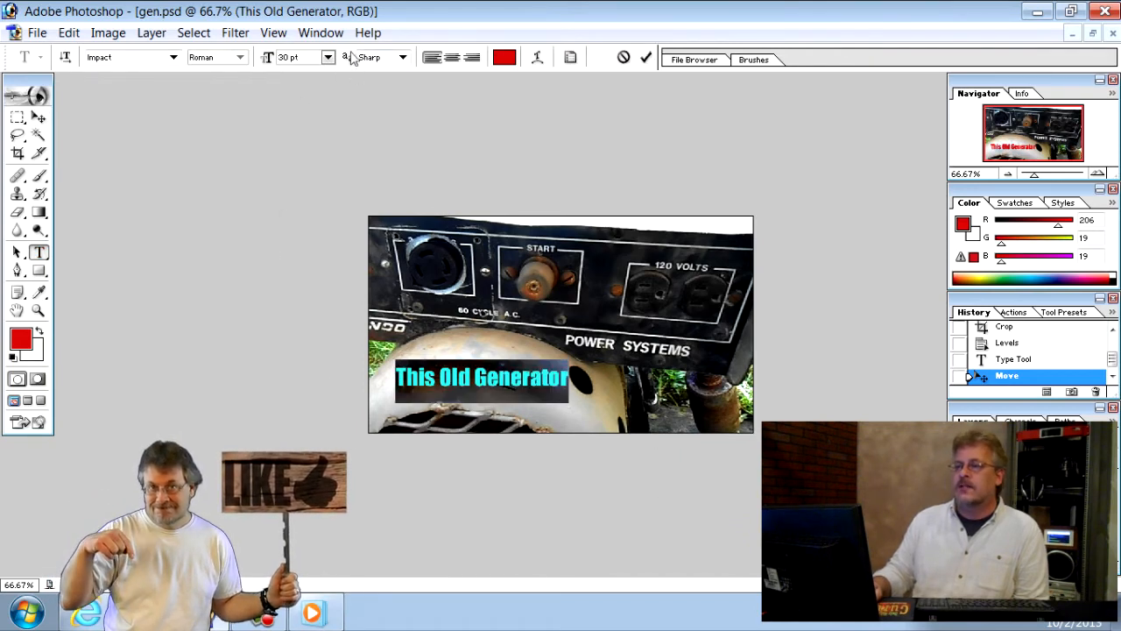
left_click(330, 56)
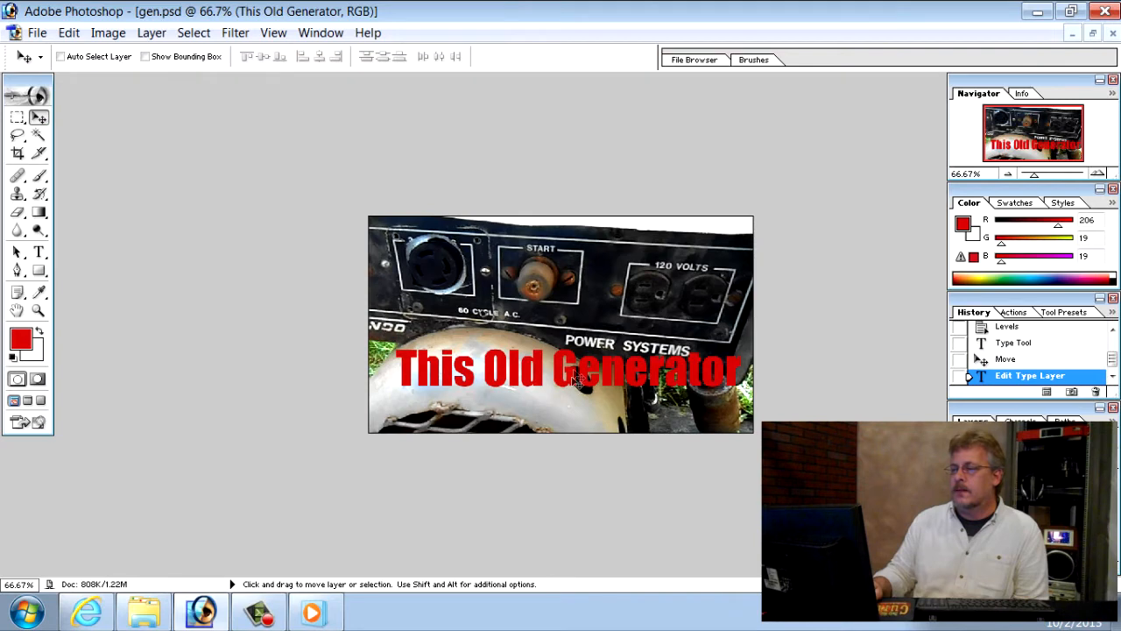
left_click_drag(569, 368, 560, 389)
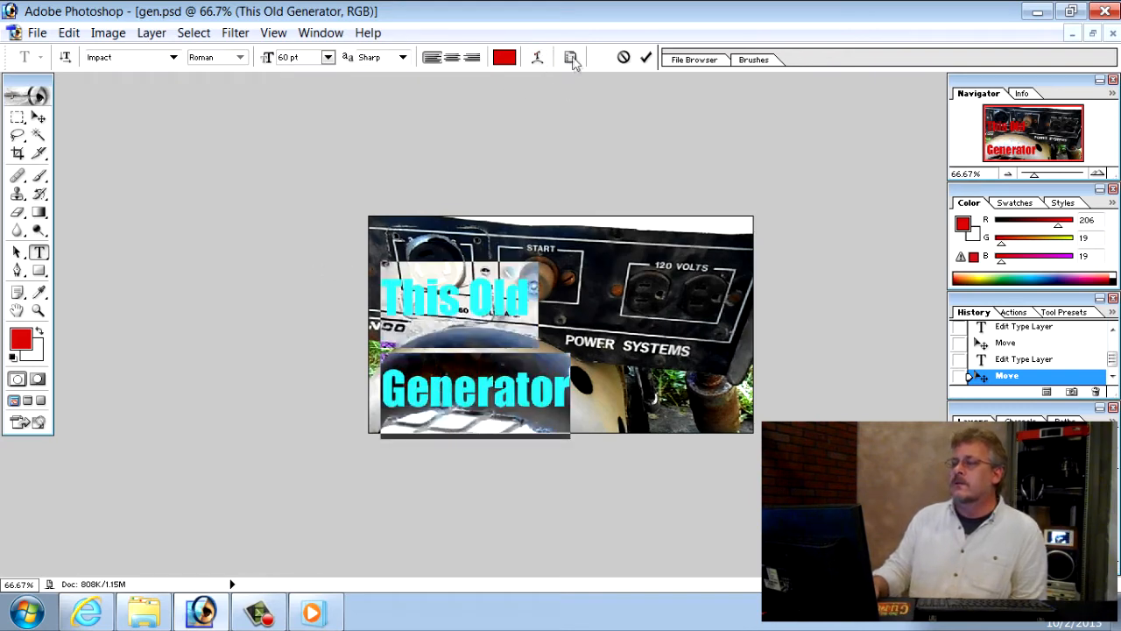
mouse_move(571, 58)
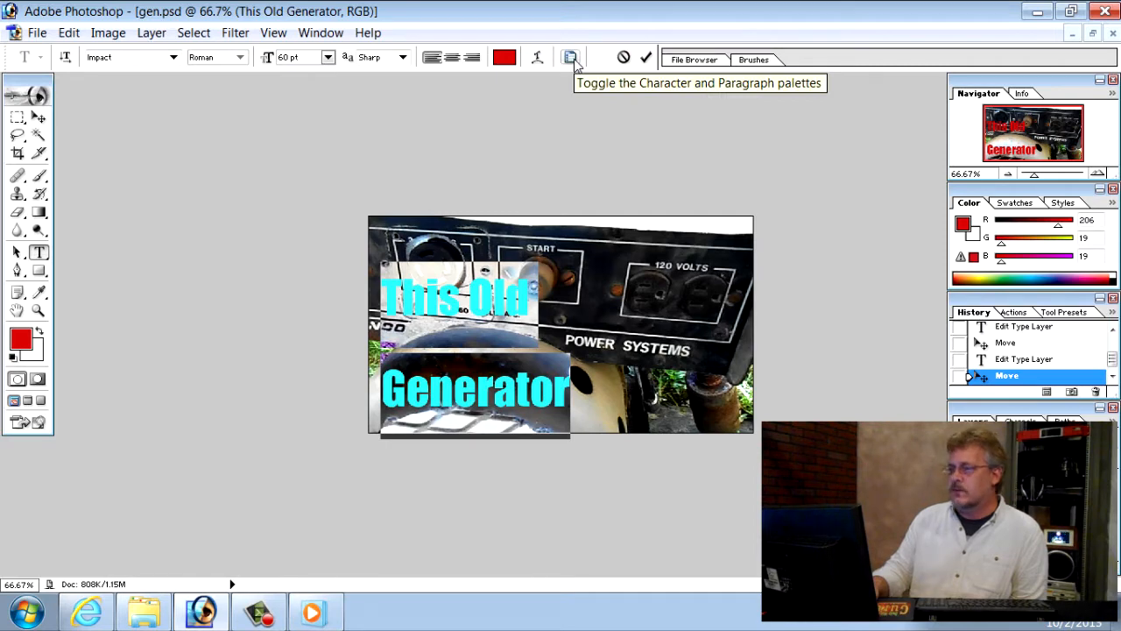
Lower the leading in the Character palette so 'This Old' sits close above 'Generator'
left_click(569, 58)
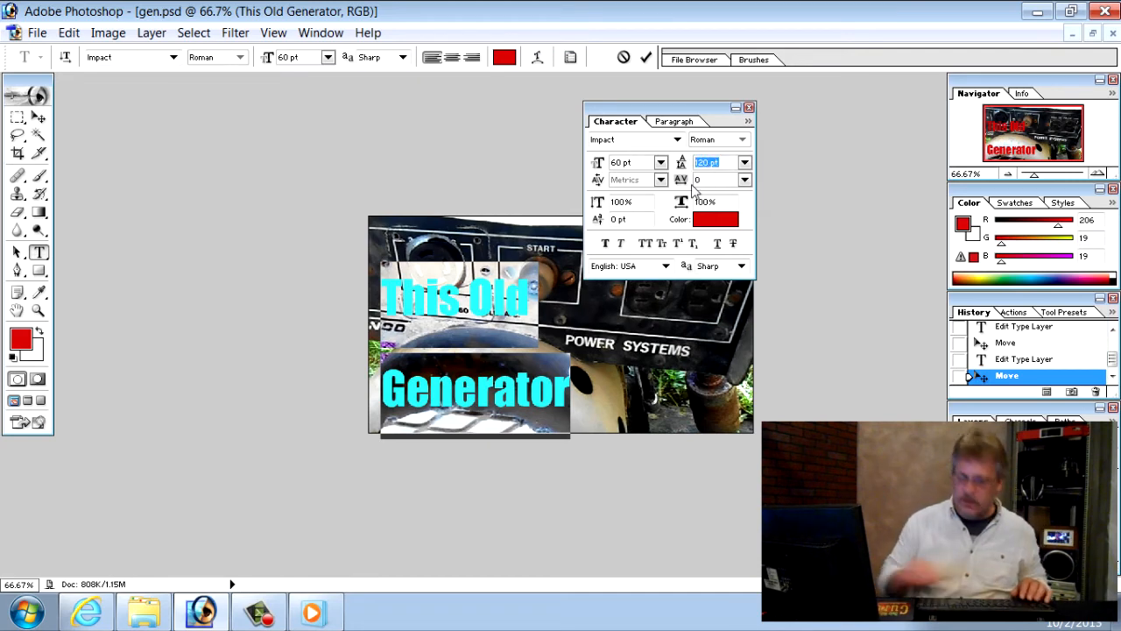
left_click(746, 161)
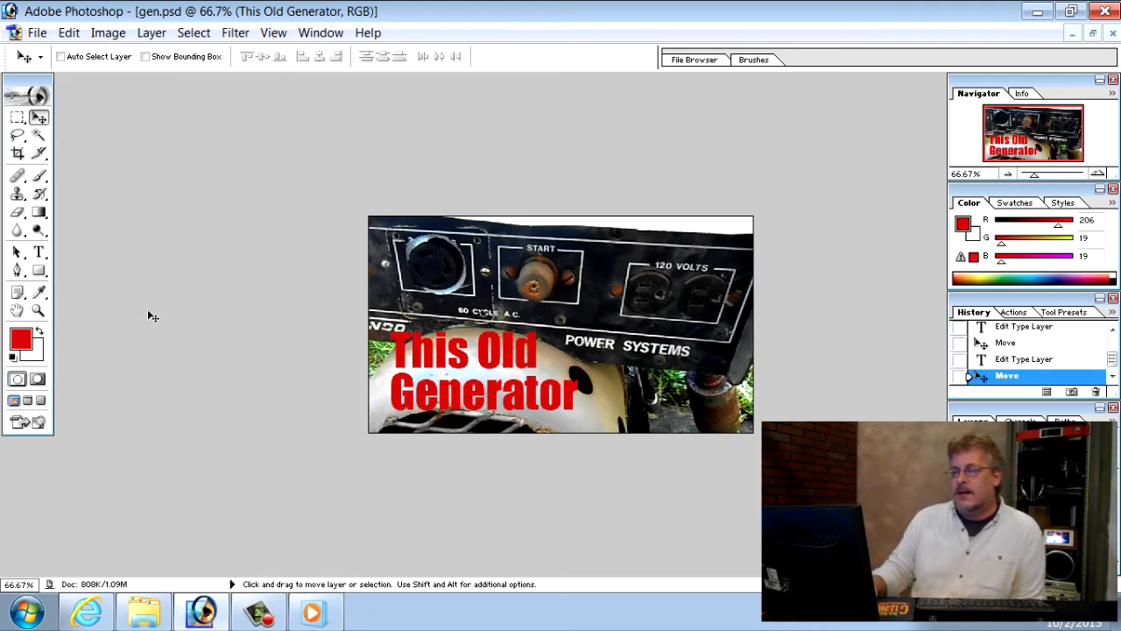
mouse_move(529, 366)
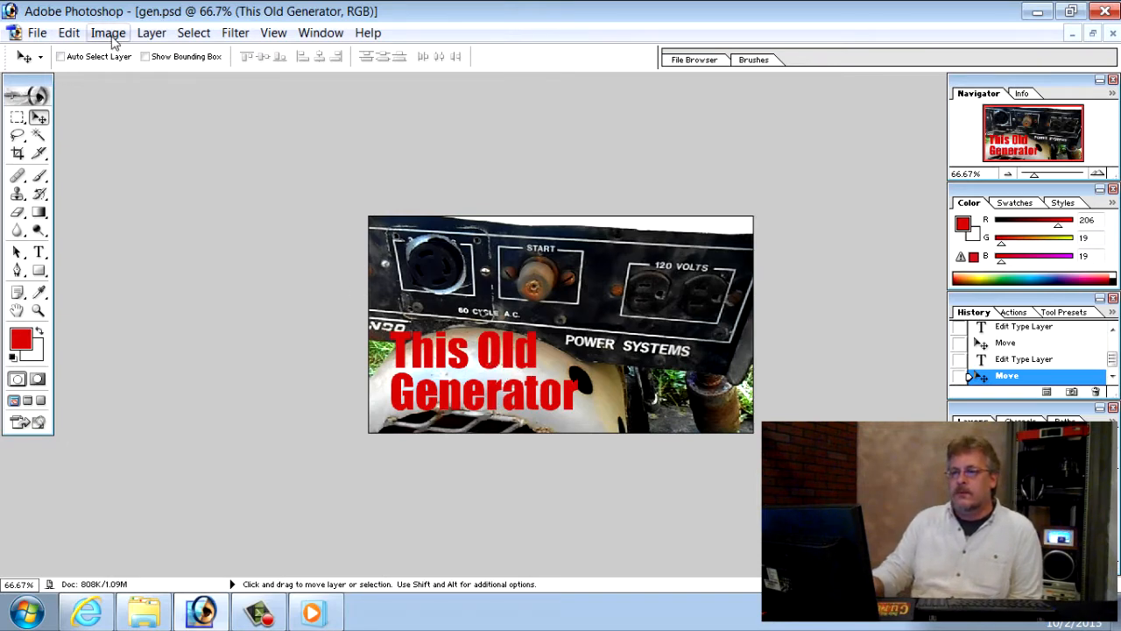
Add a drop shadow to the title with 100% opacity, 11 px distance and 22% spread
left_click(150, 32)
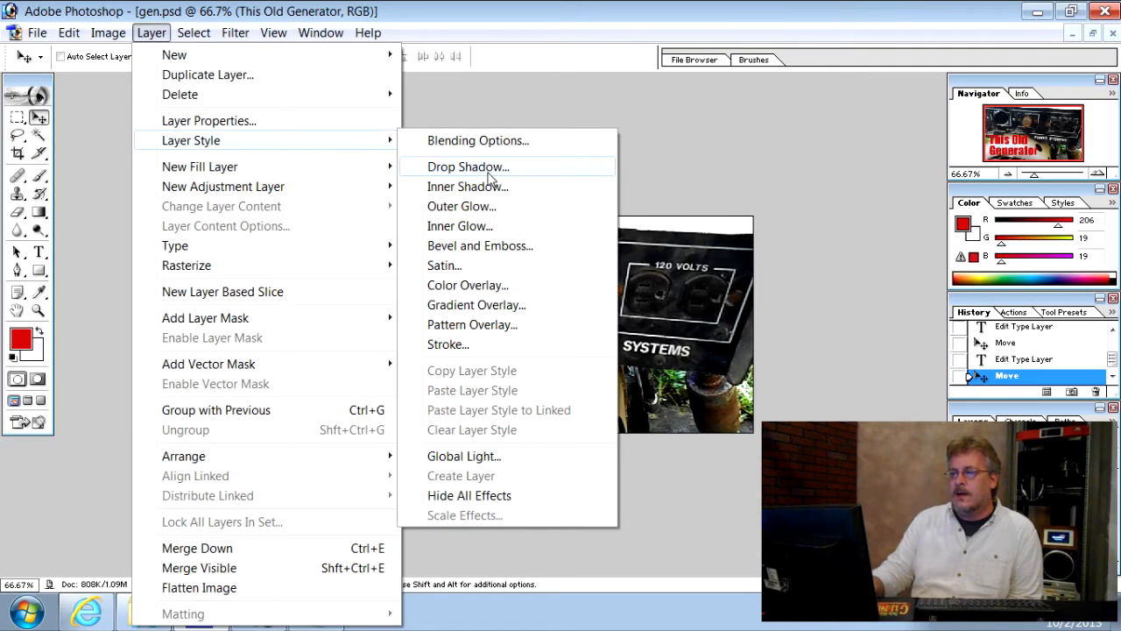
left_click(468, 167)
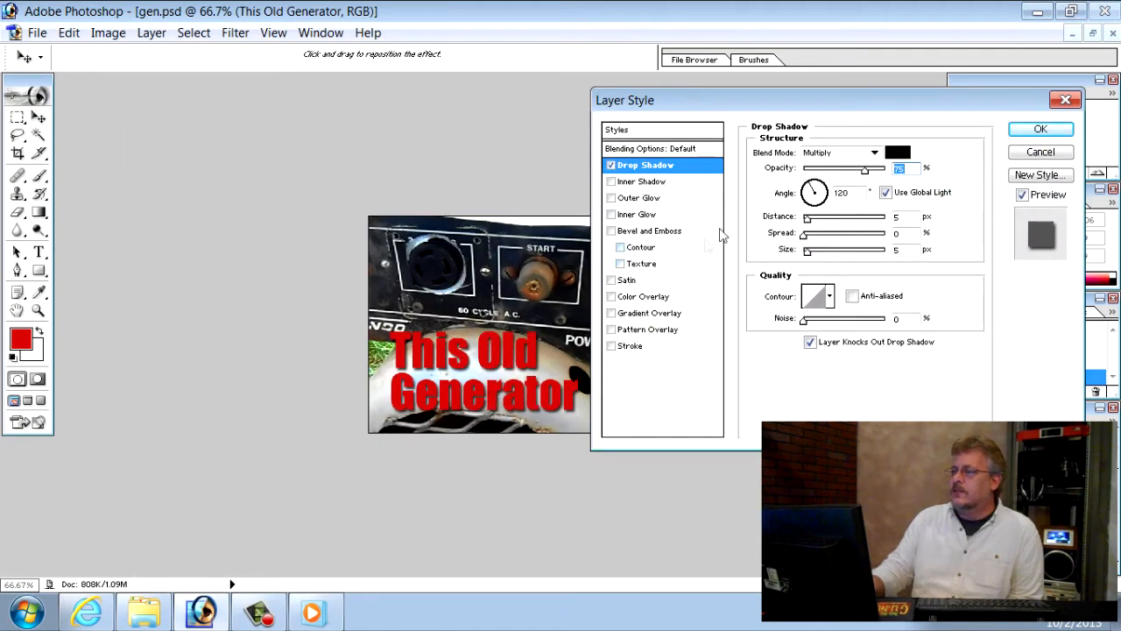
left_click_drag(862, 168, 879, 168)
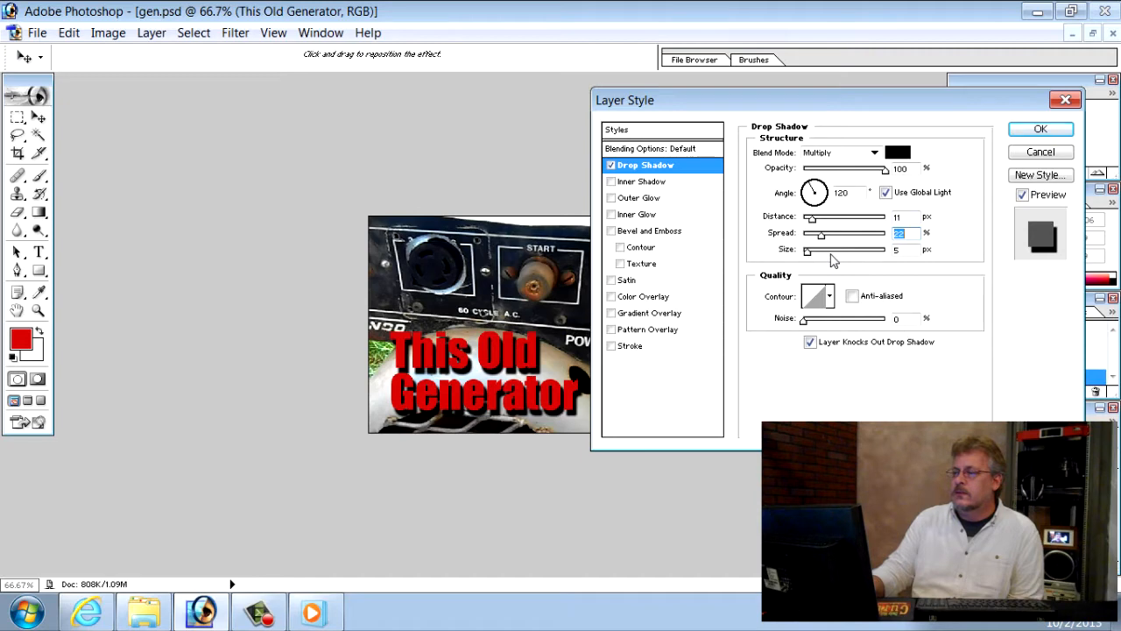
left_click_drag(806, 248, 822, 249)
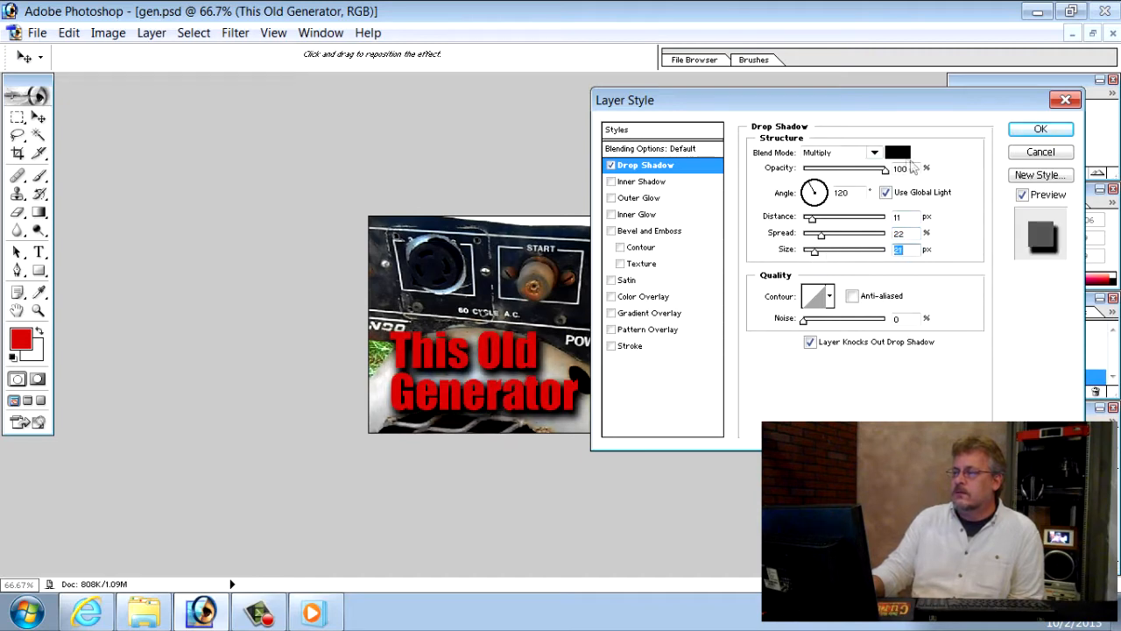
left_click(897, 152)
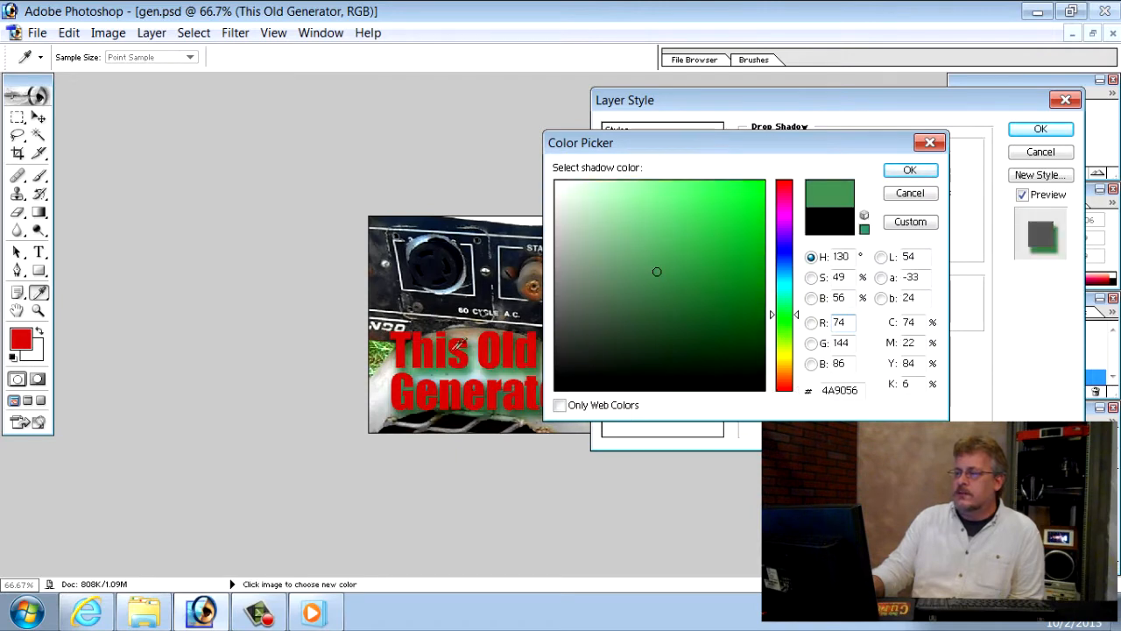
Try green and white shadow colours, then keep black (000000) and confirm the Color Picker
left_click(740, 324)
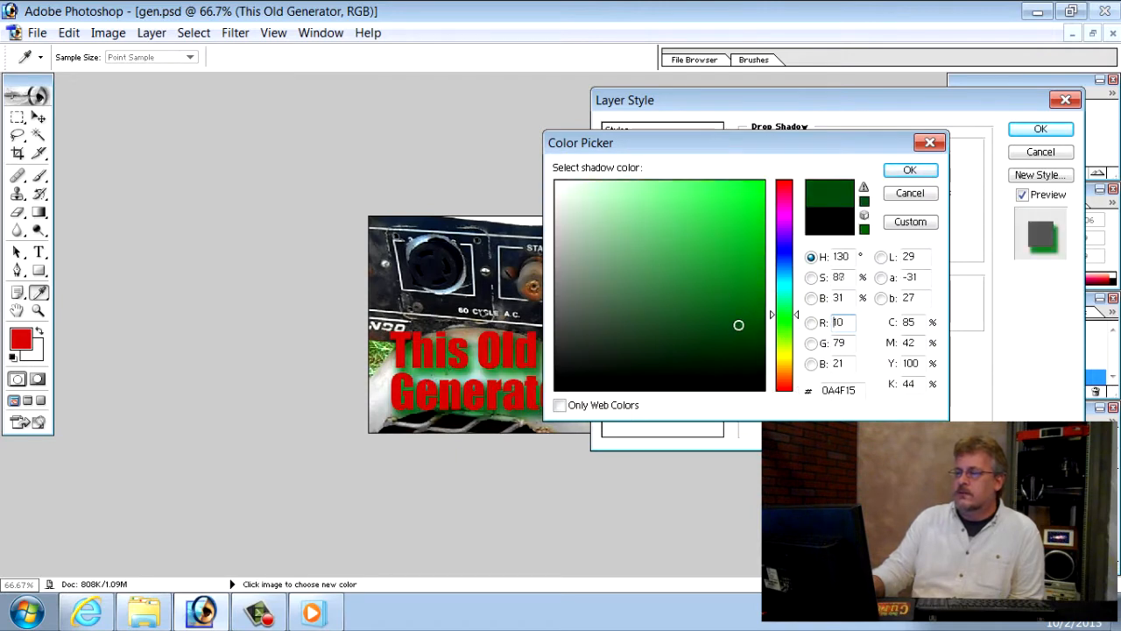
left_click(739, 262)
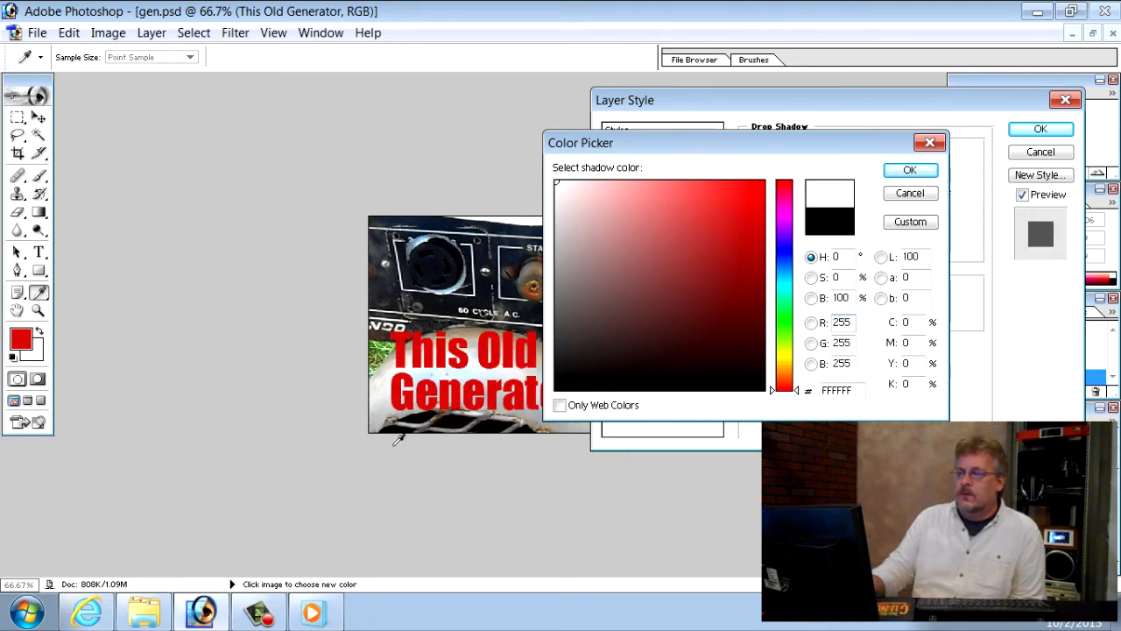
left_click(561, 405)
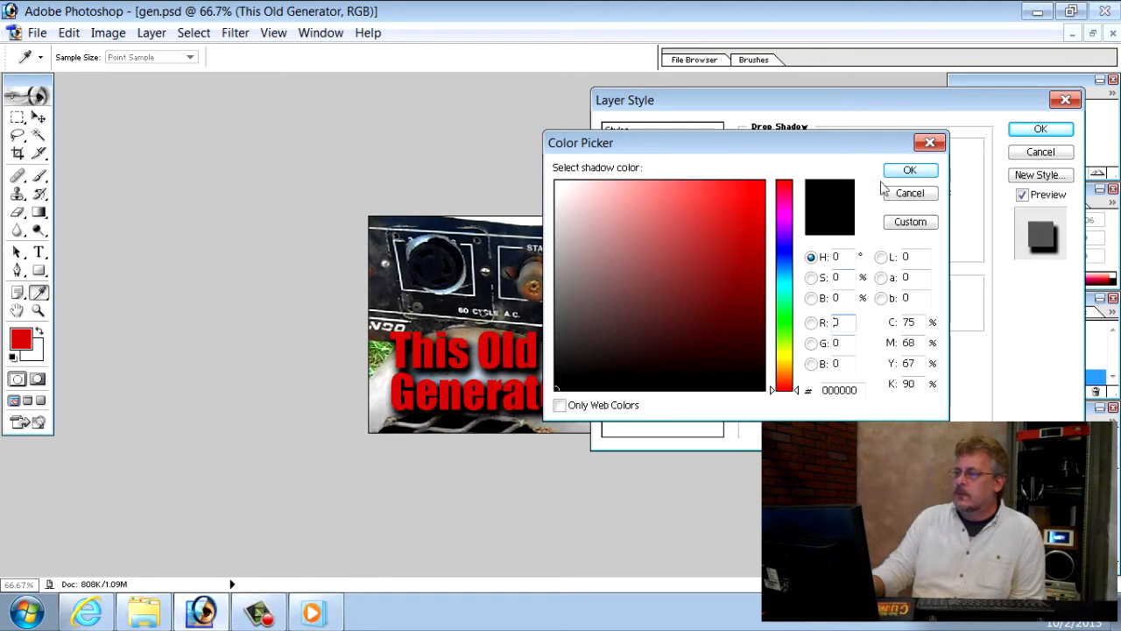
left_click(909, 170)
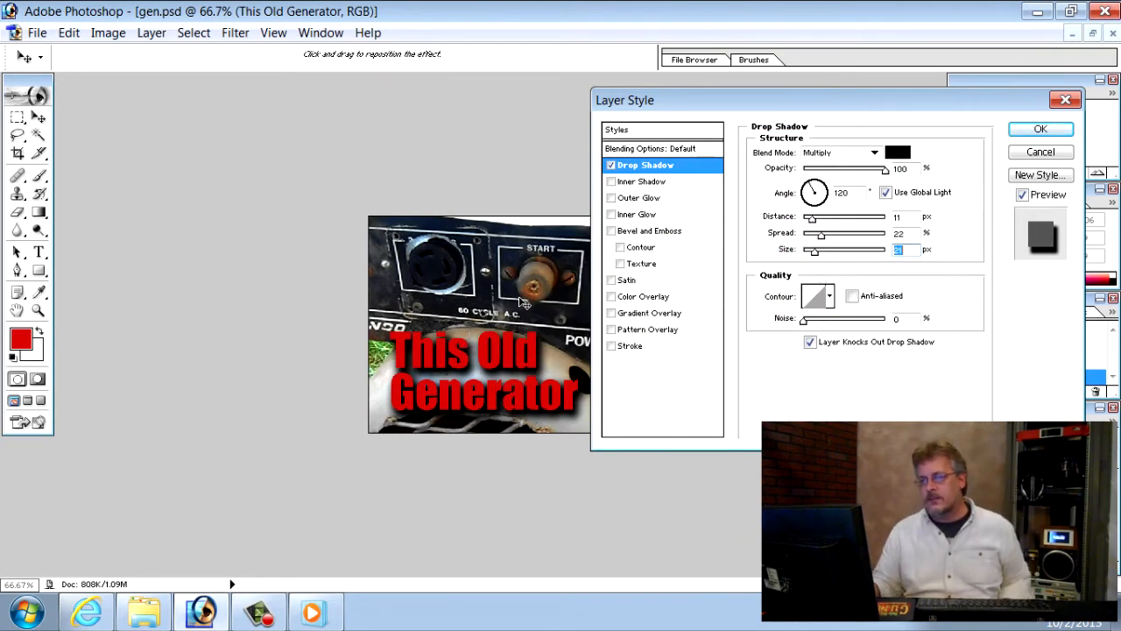
Enable Inner Shadow alongside the drop shadow and apply the layer style to the title
left_click(612, 181)
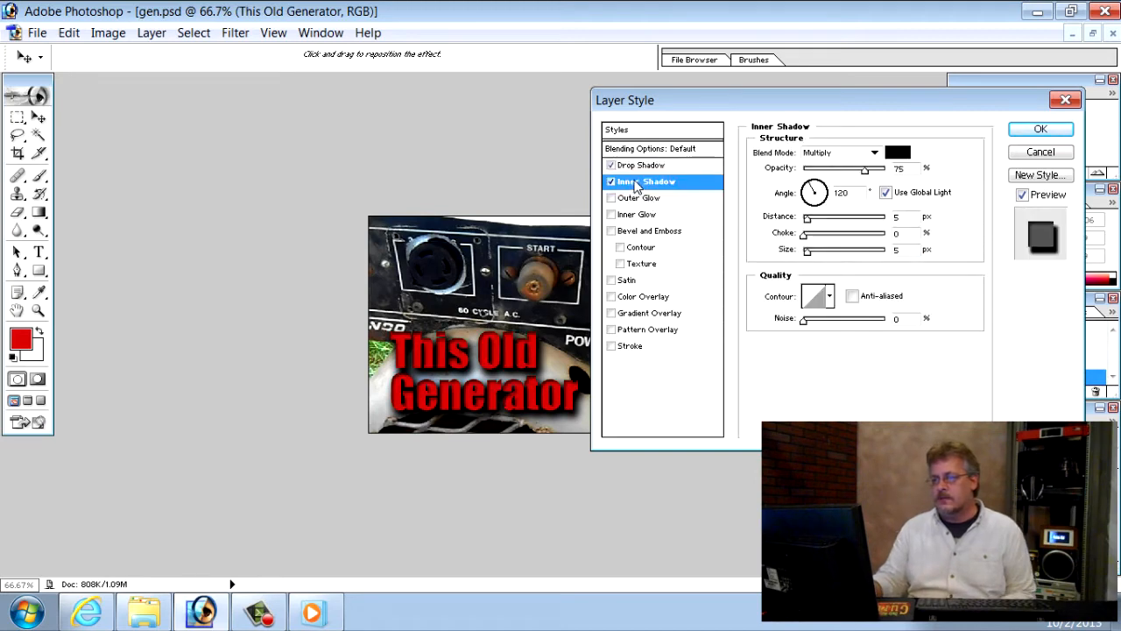
mouse_move(637, 181)
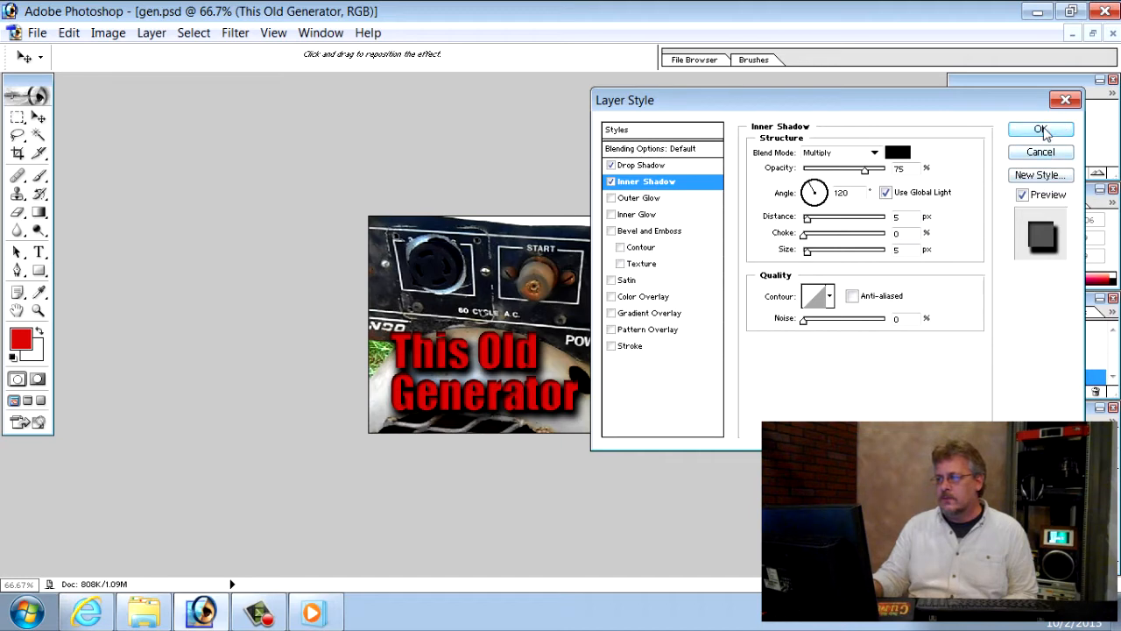
left_click(1037, 130)
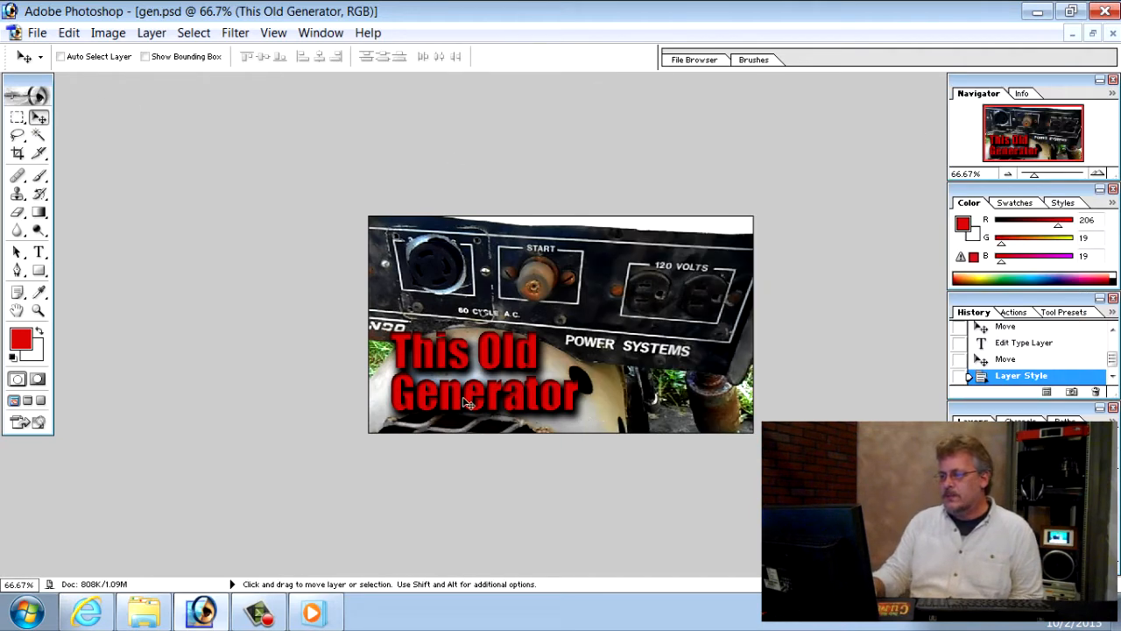
mouse_move(555, 421)
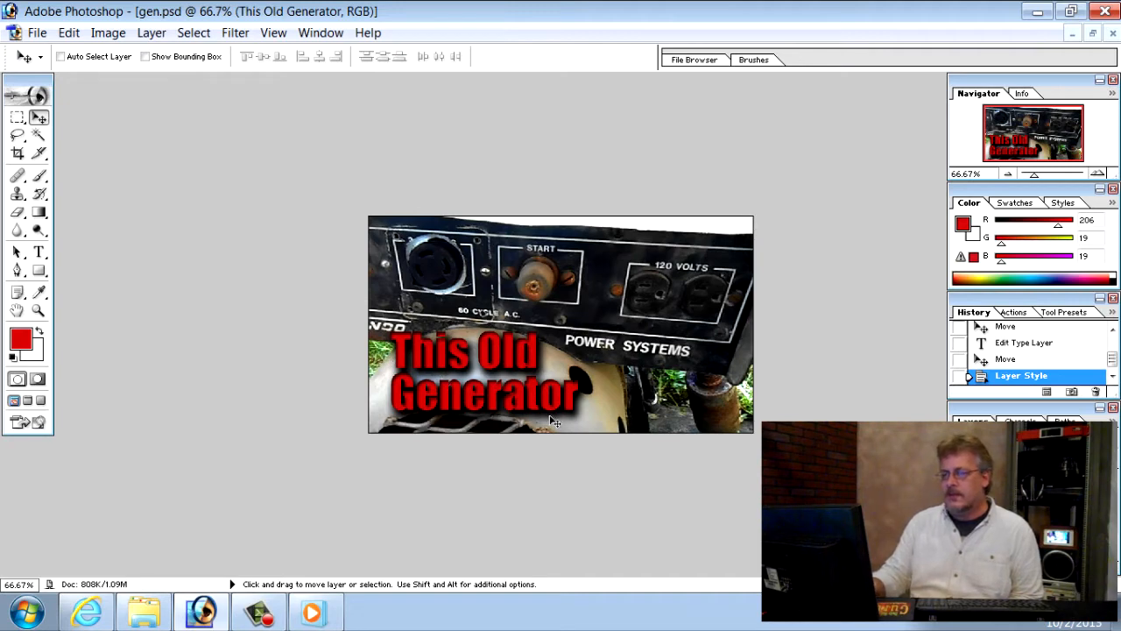
mouse_move(88, 302)
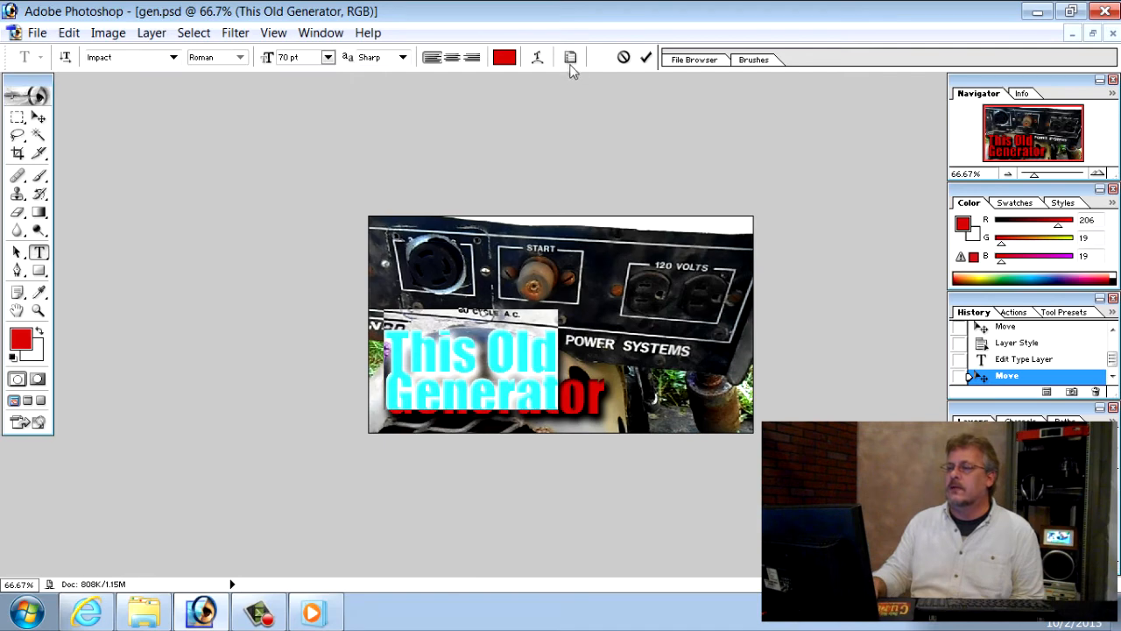
Raise the title's leading from 60 pt to 70 pt in the Character palette and commit
left_click(567, 56)
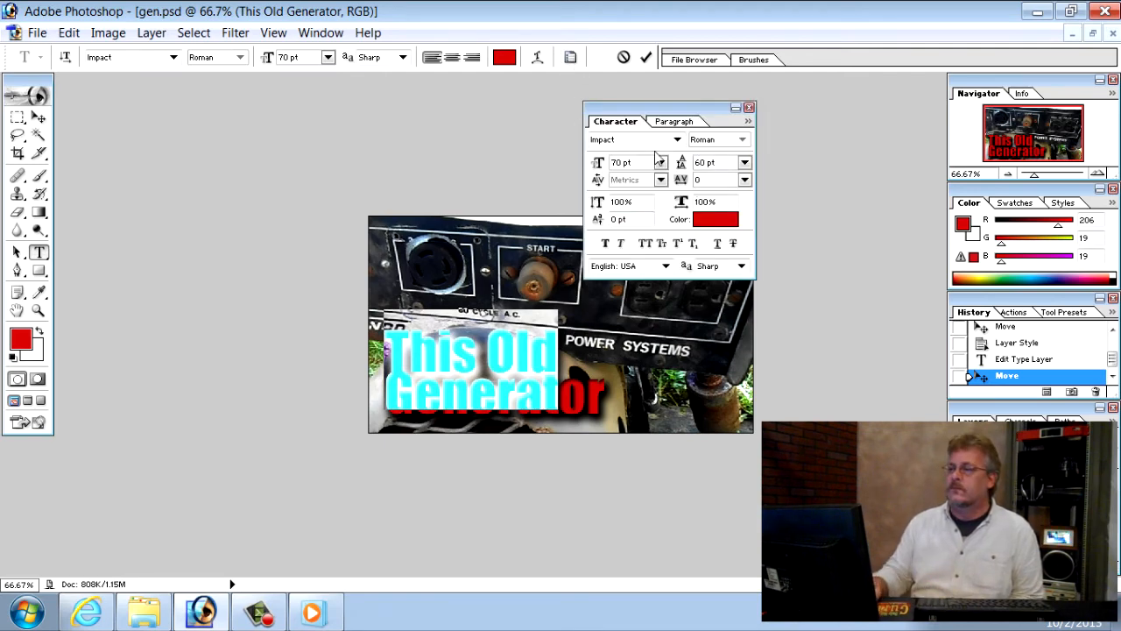
left_click(750, 107)
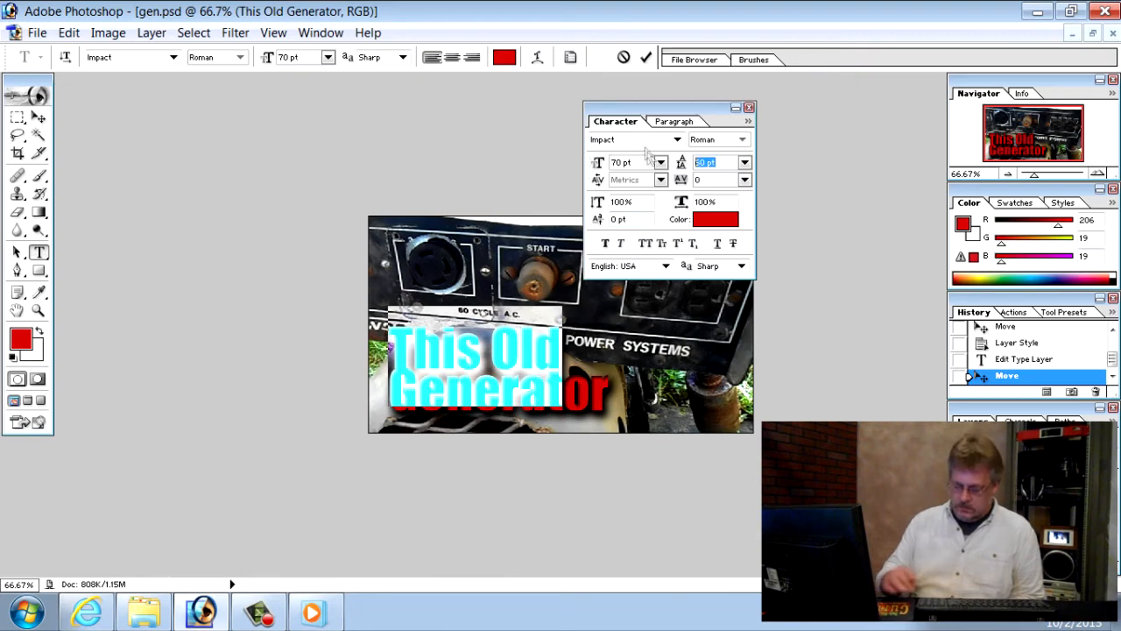
mouse_move(644, 144)
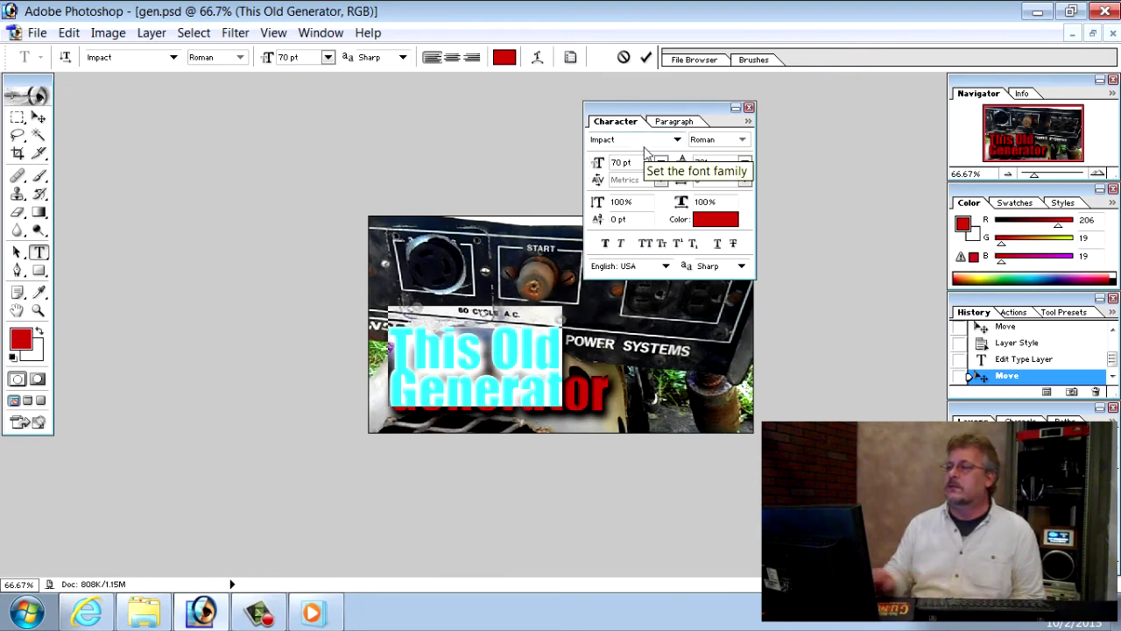
mouse_move(224, 121)
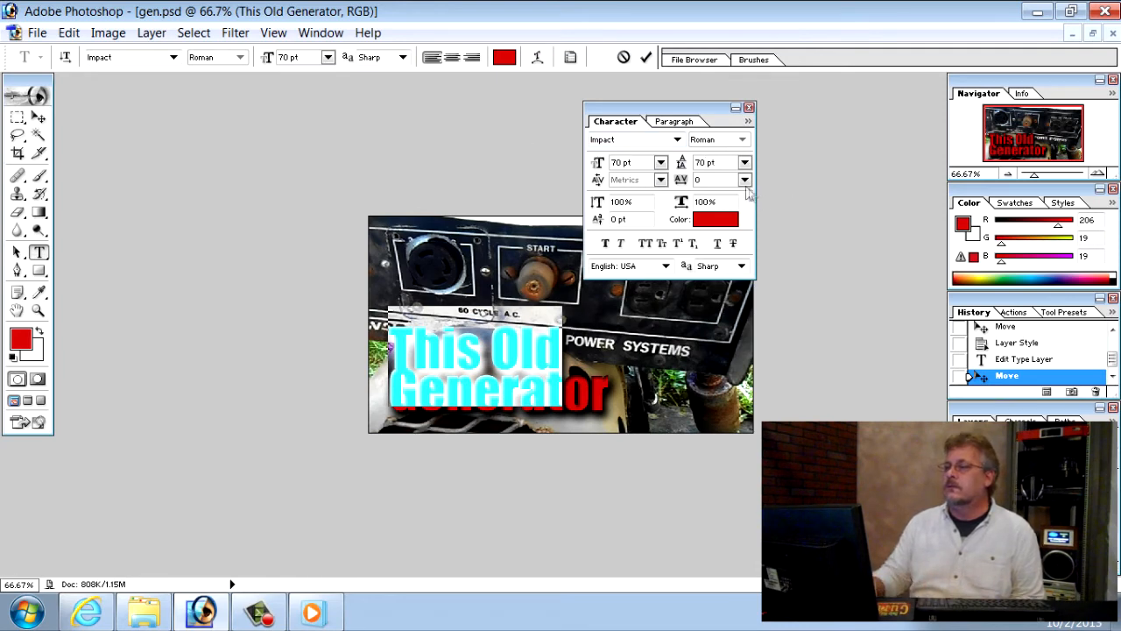
left_click(747, 161)
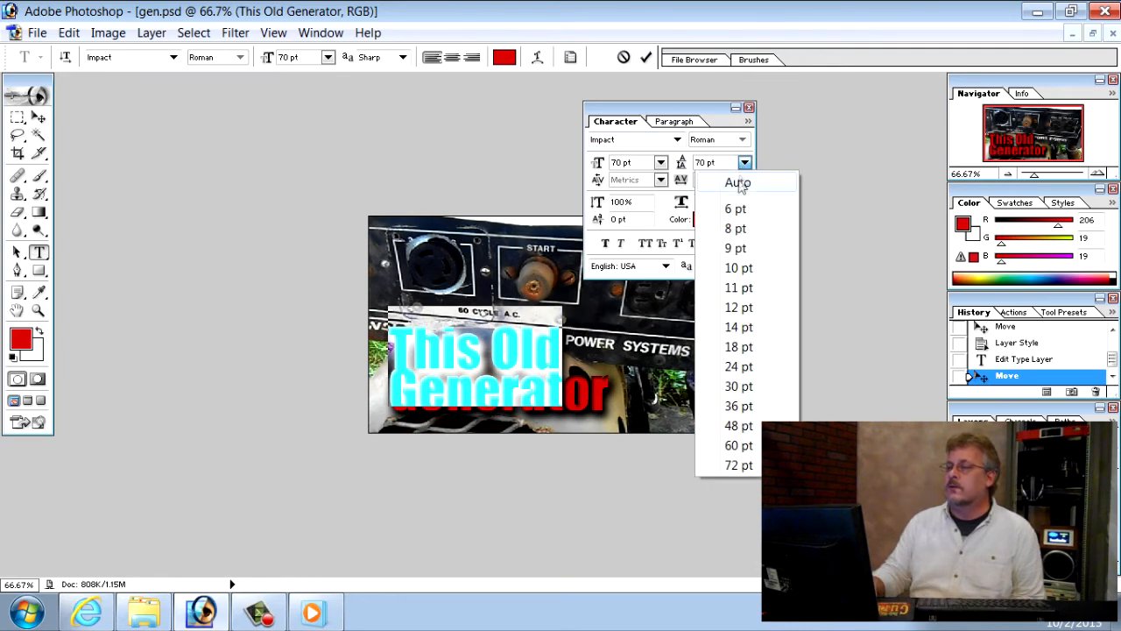
left_click(738, 184)
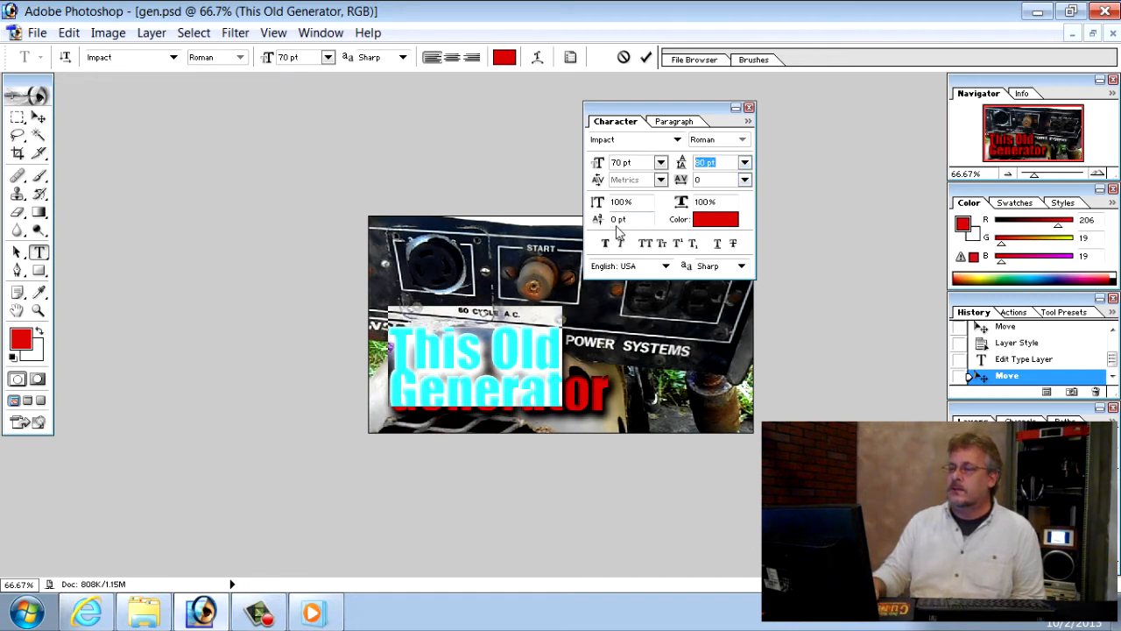
left_click(750, 107)
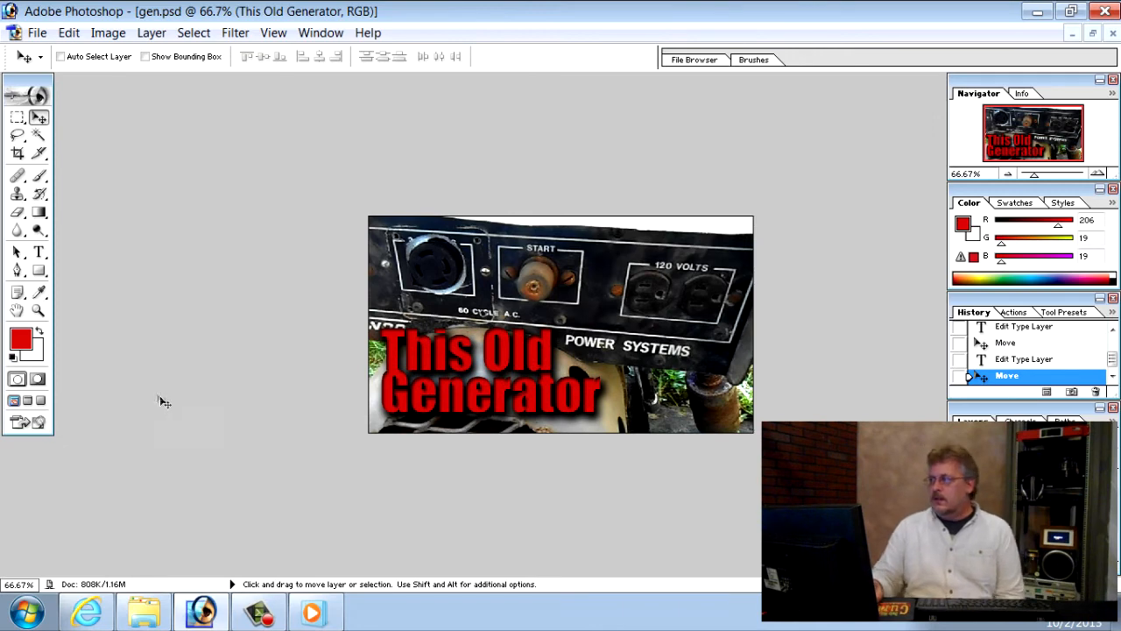
mouse_move(266, 172)
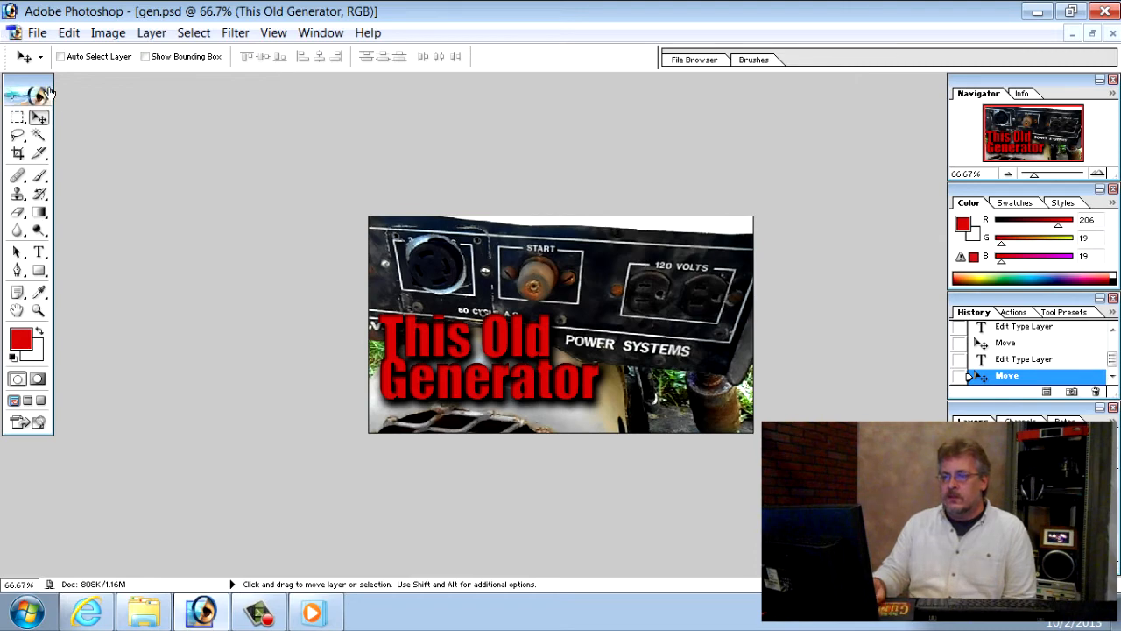
Nudge the red title text slightly into its final place with the Move tool
left_click_drag(487, 359, 491, 368)
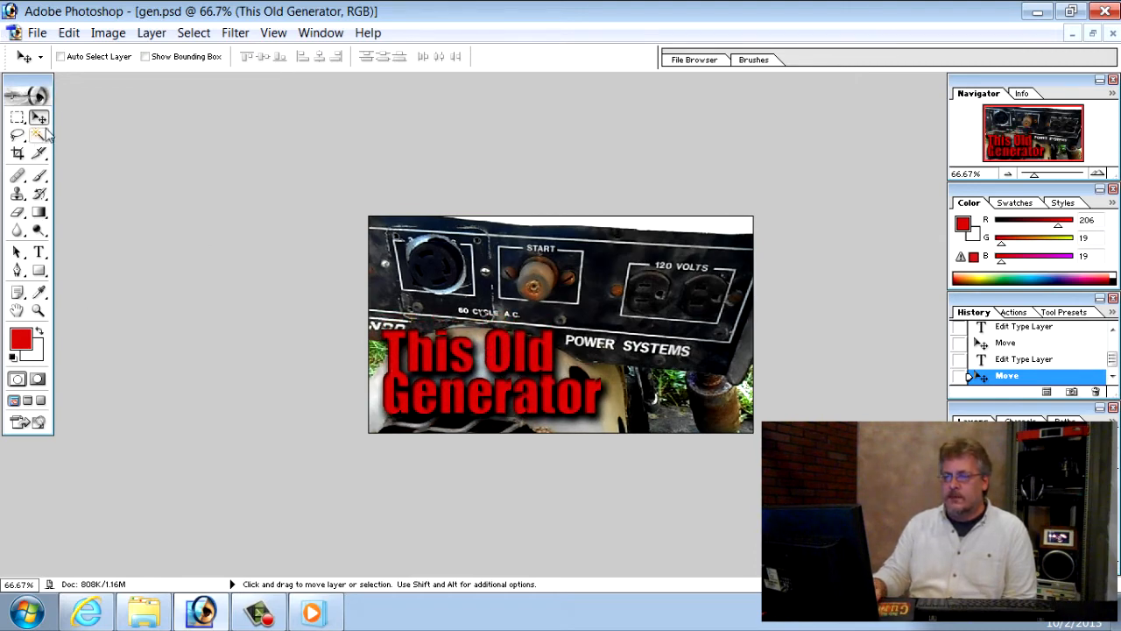
mouse_move(589, 266)
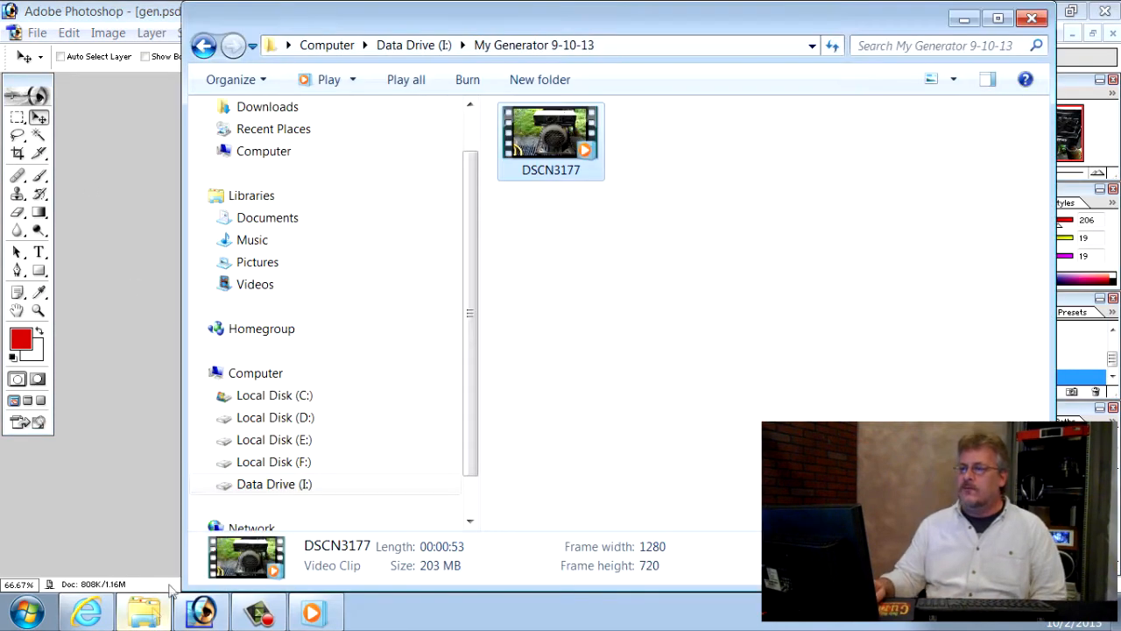
Go up to the Data Drive folder and open Shadow.jpg in Photoshop
left_click(225, 45)
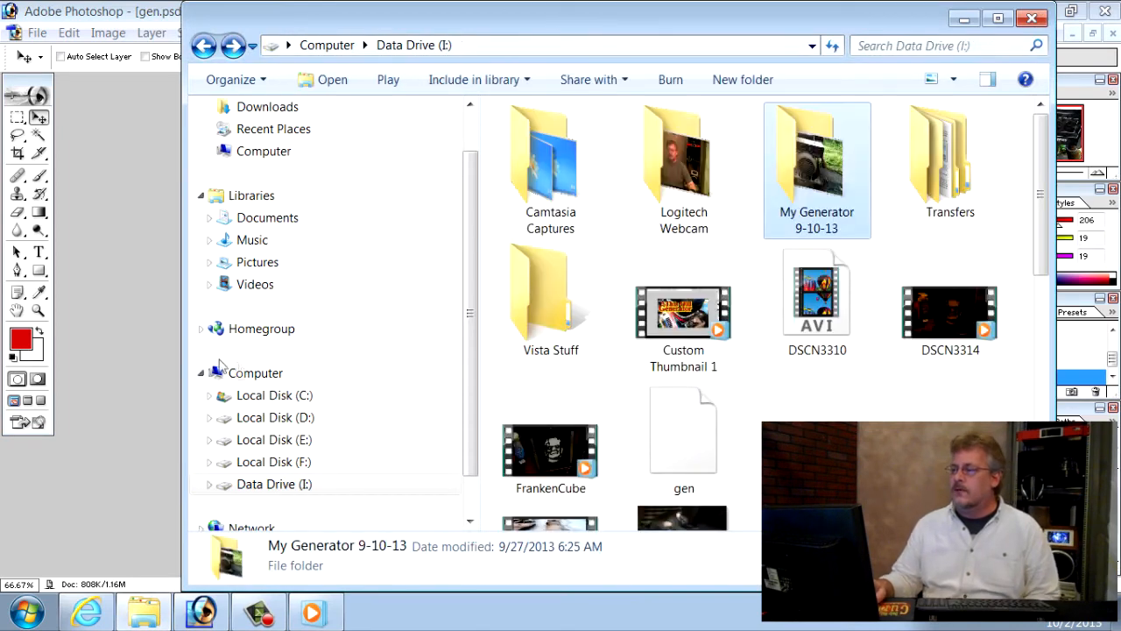
scroll("down", 3)
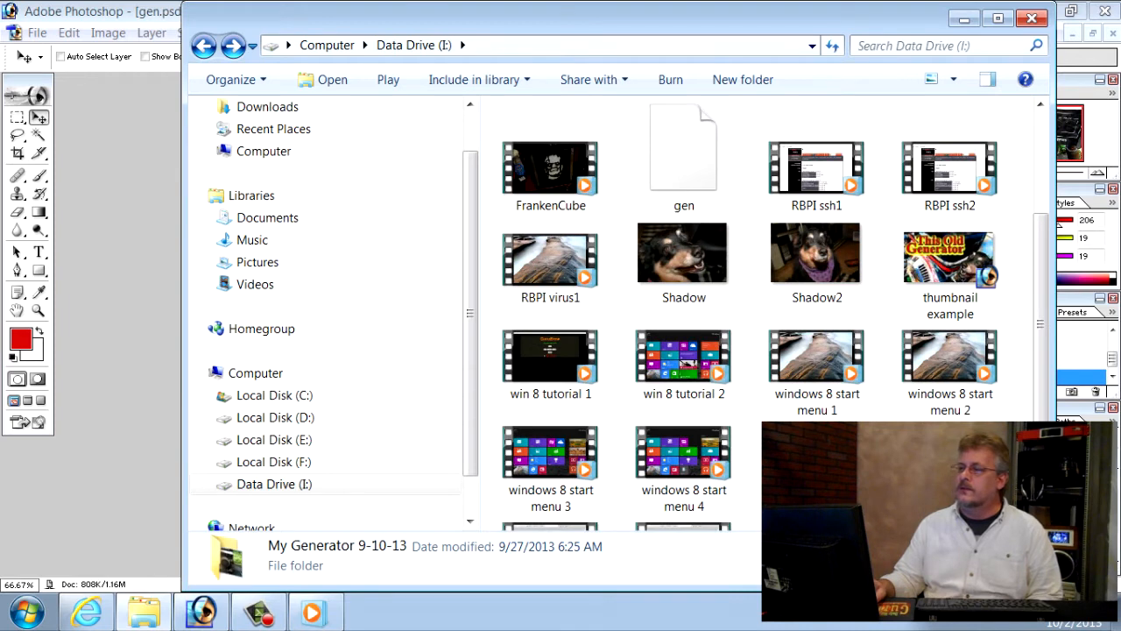
mouse_move(687, 260)
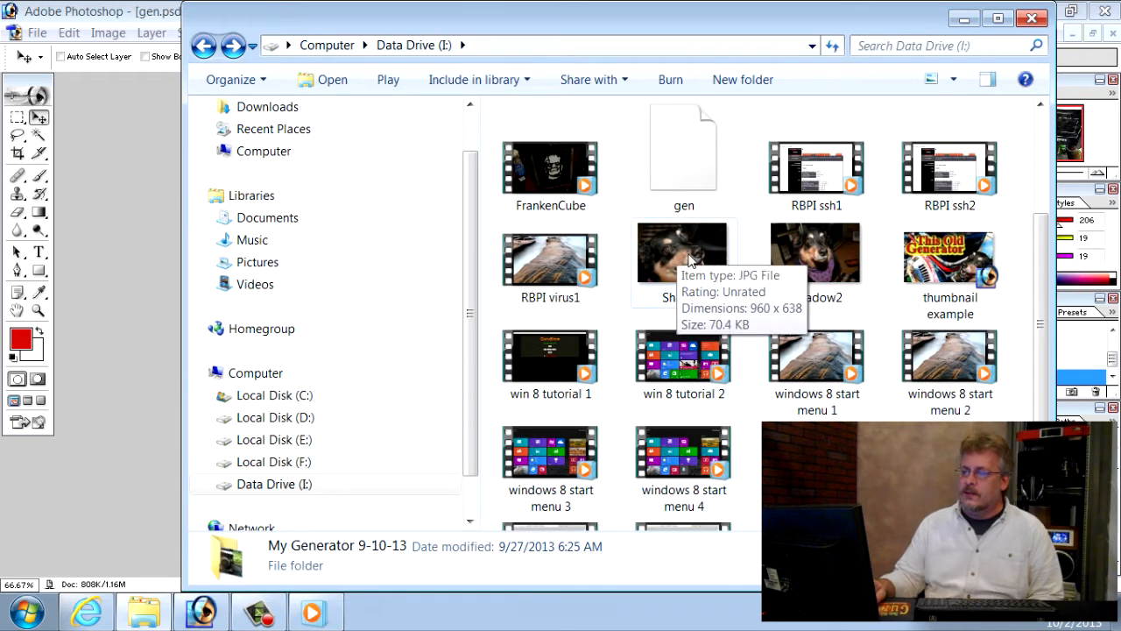
double_click(683, 254)
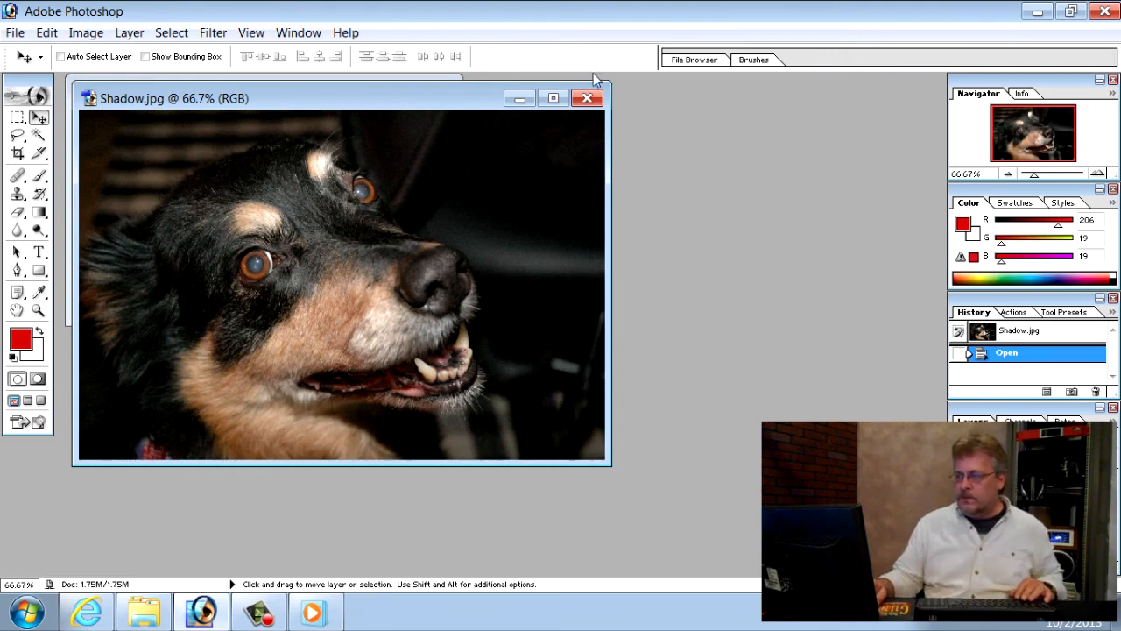
mouse_move(550, 105)
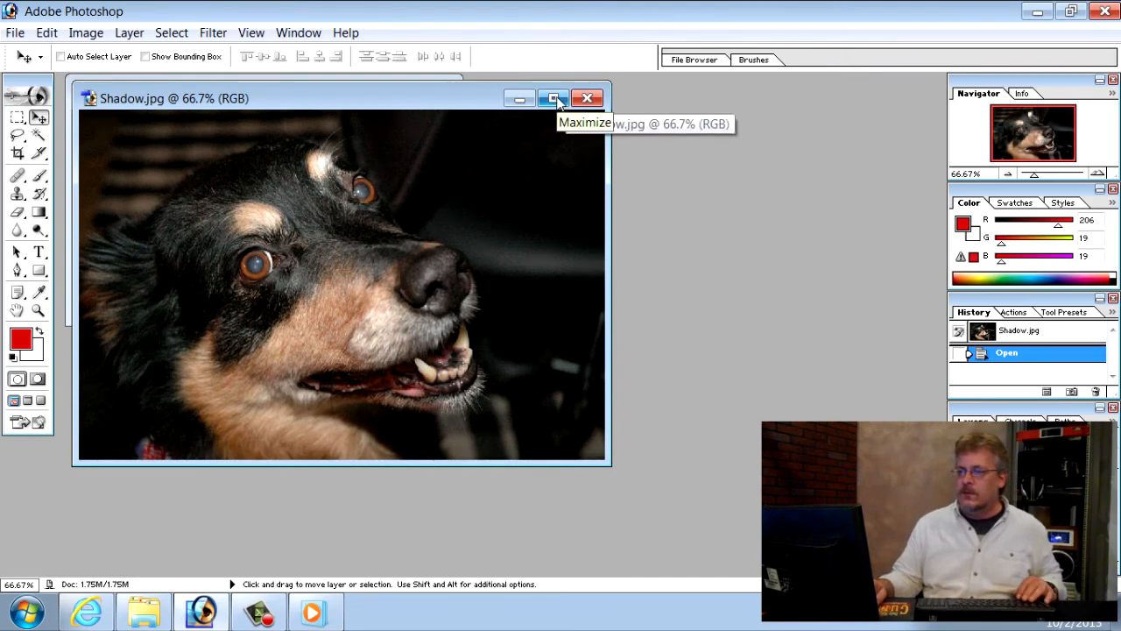
Maximize Shadow.jpg, lasso-select the dog's head and copy it via the Edit menu
left_click(550, 98)
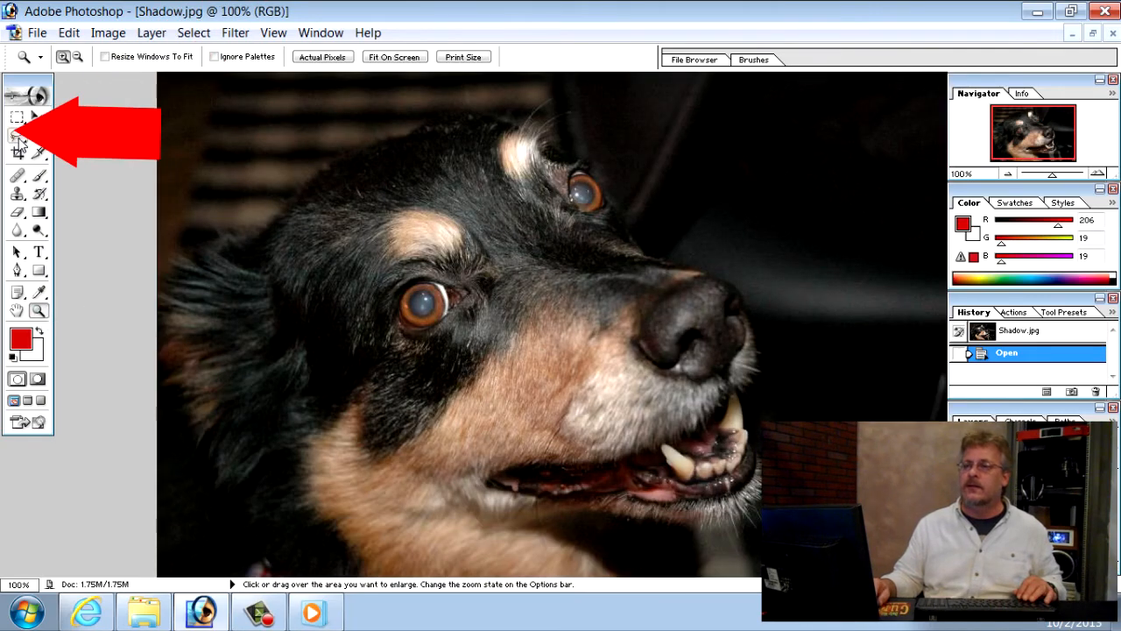
left_click(16, 135)
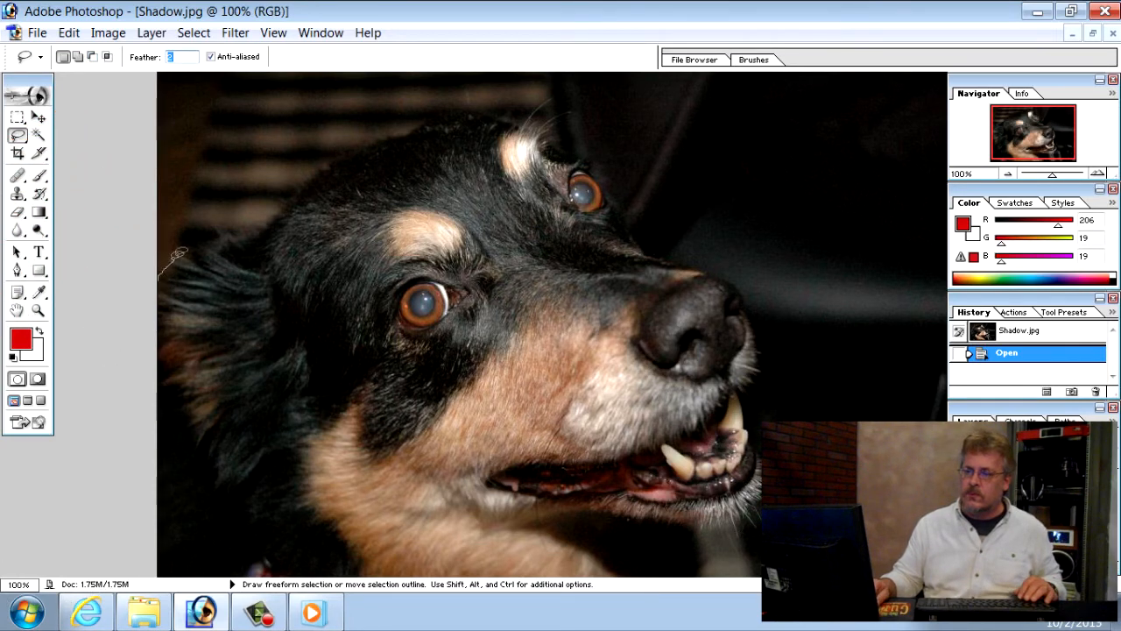
left_click_drag(172, 254, 319, 167)
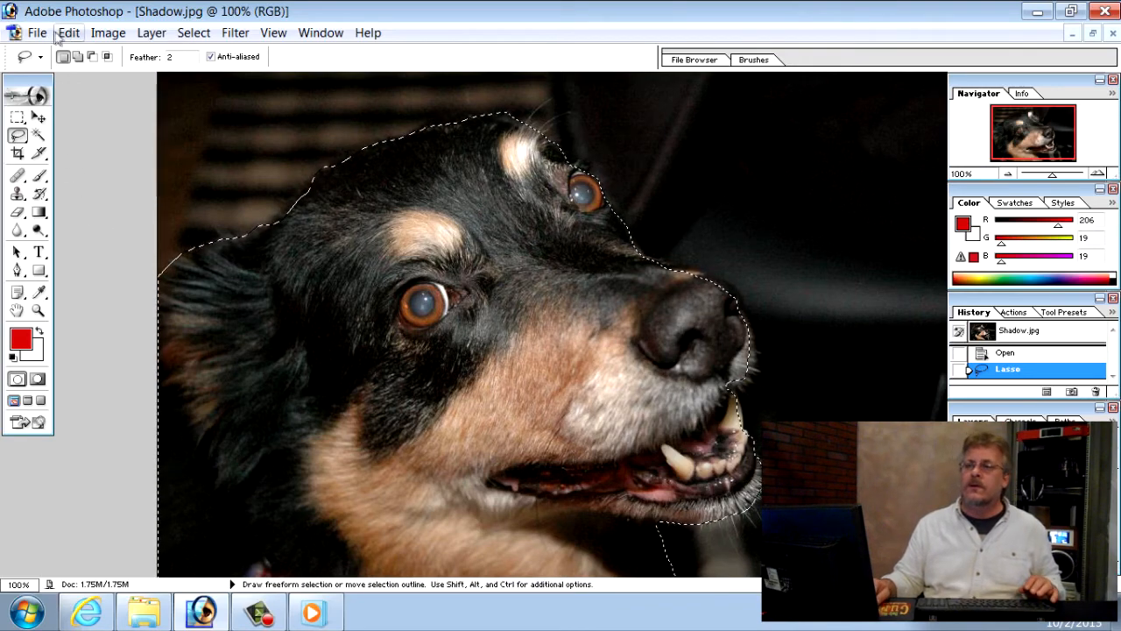
left_click(74, 31)
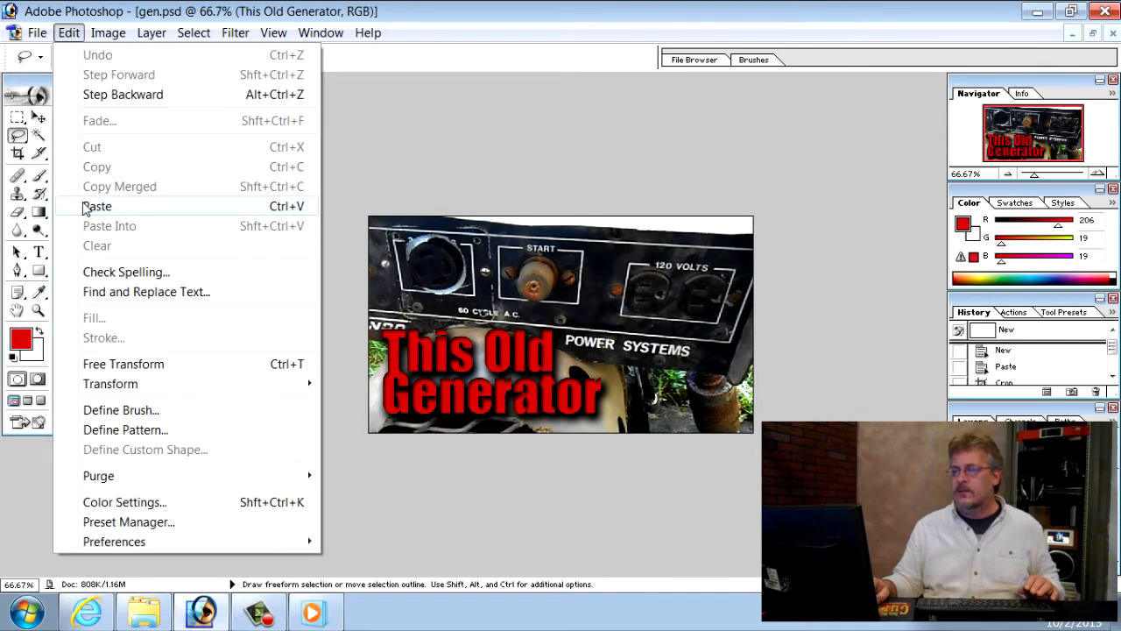
Paste the dog head into gen.psd, scale it down toward the lower right and apply
left_click(98, 207)
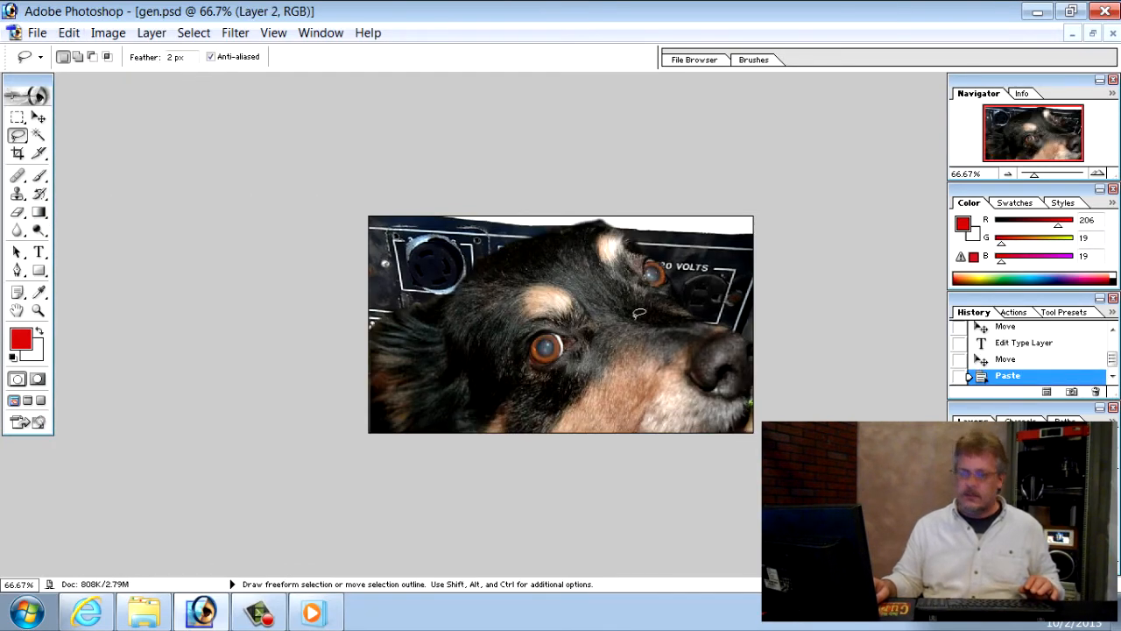
mouse_move(88, 74)
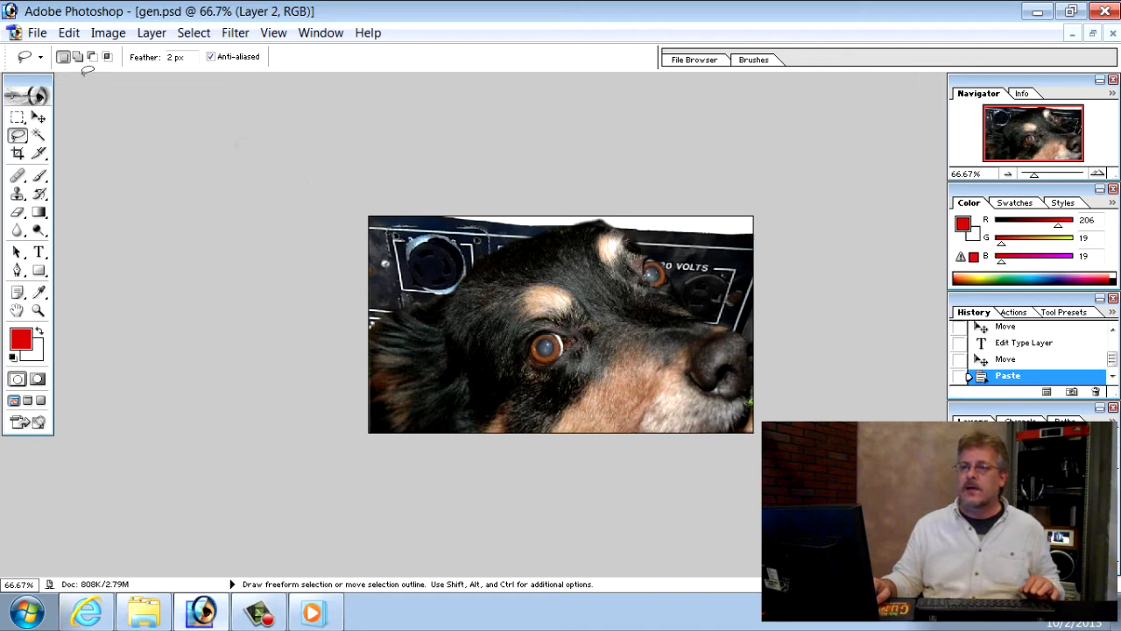
left_click(87, 31)
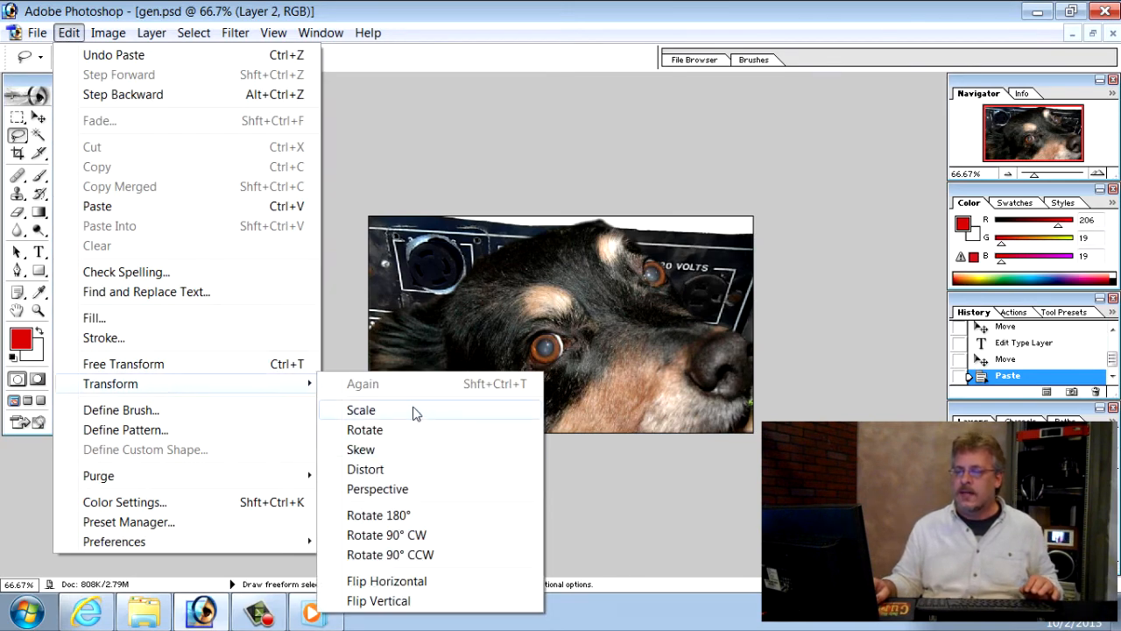
left_click(362, 410)
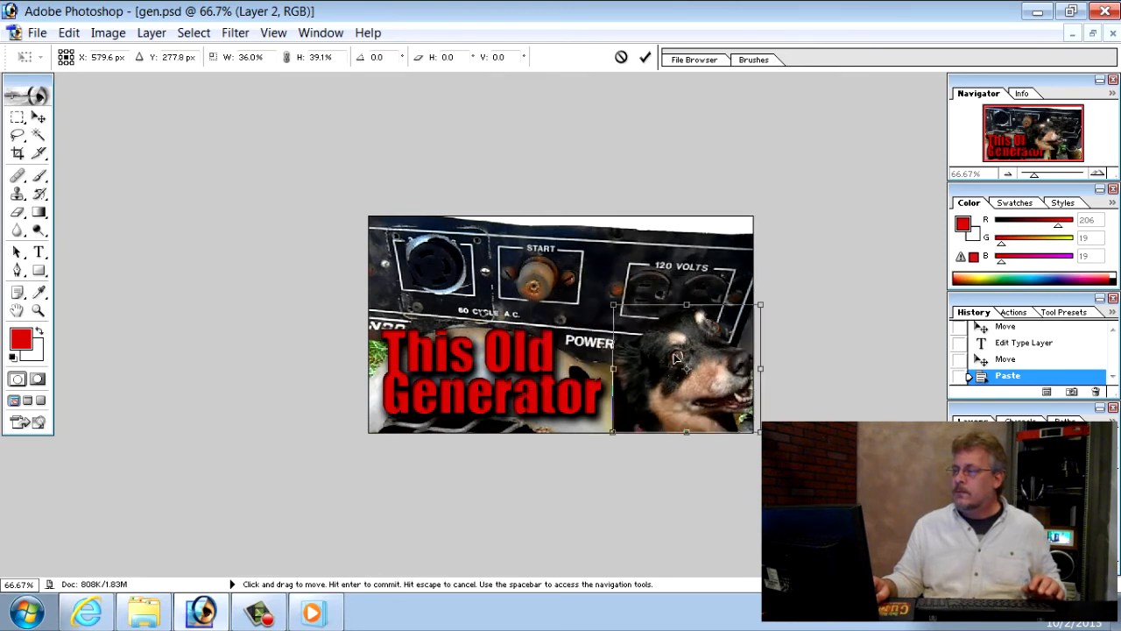
left_click_drag(680, 357, 662, 344)
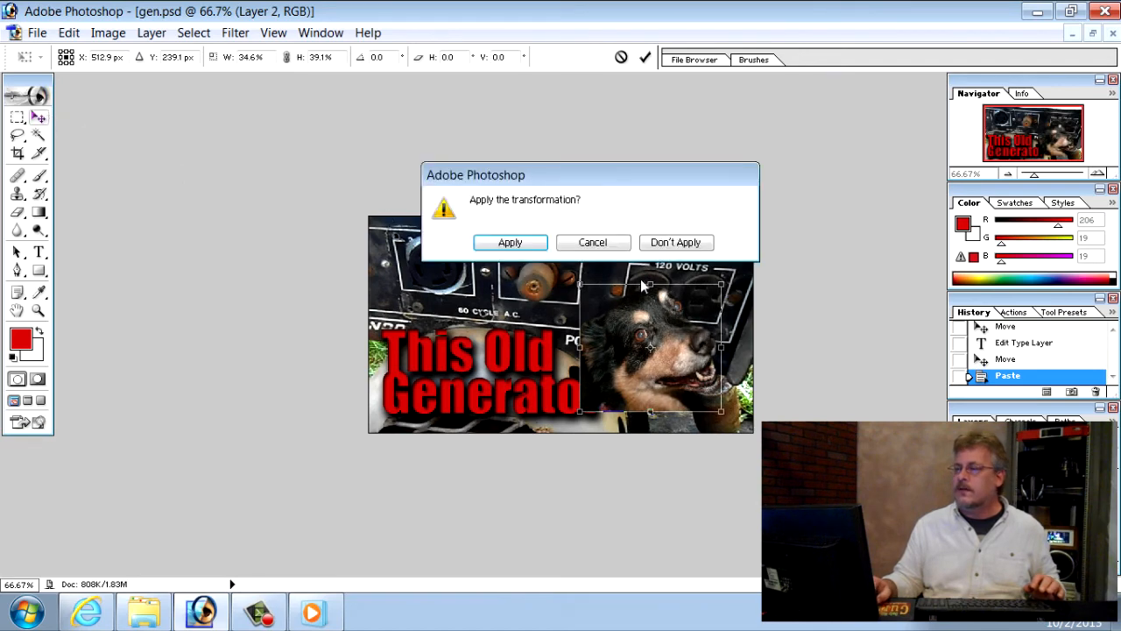
left_click(510, 241)
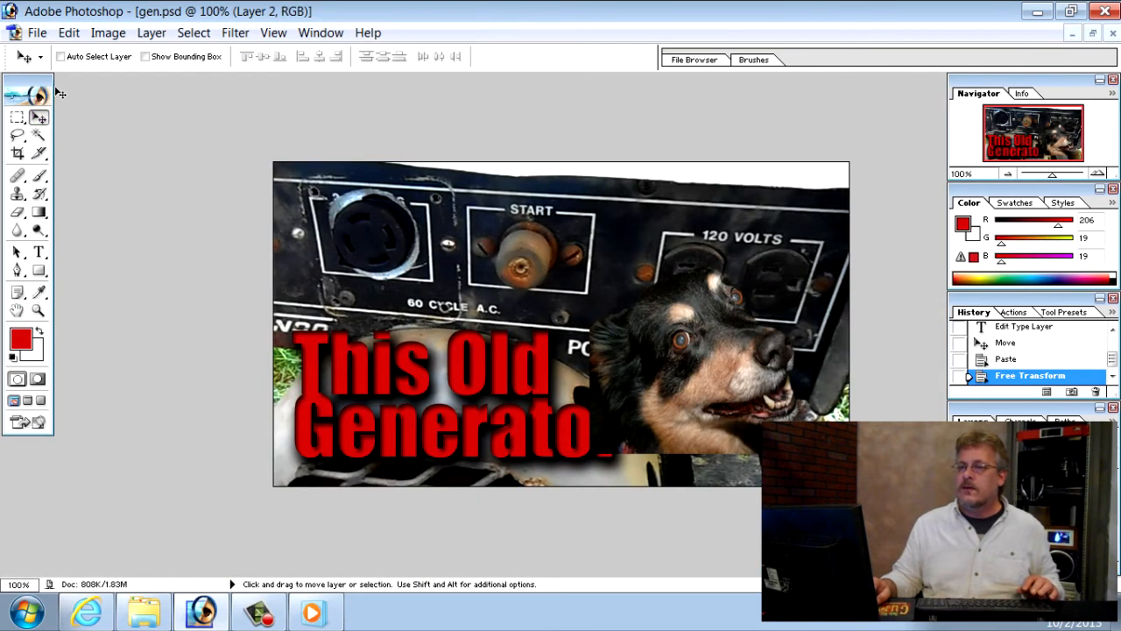
Flip the dog head horizontally, then free-transform it larger on the right side
left_click(70, 31)
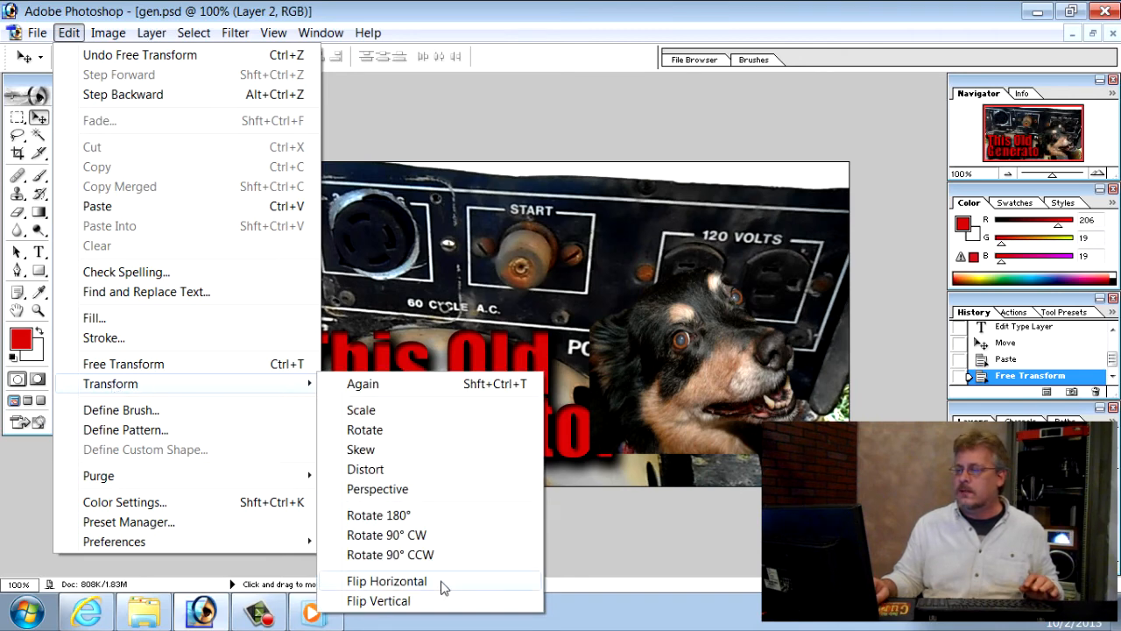
left_click(388, 581)
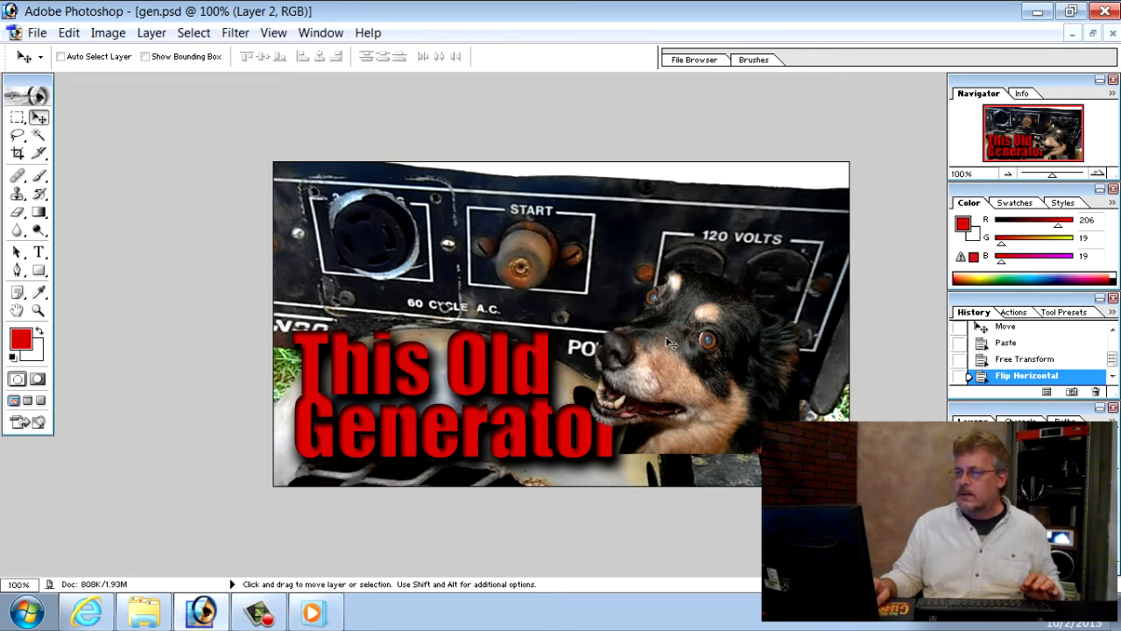
mouse_move(704, 413)
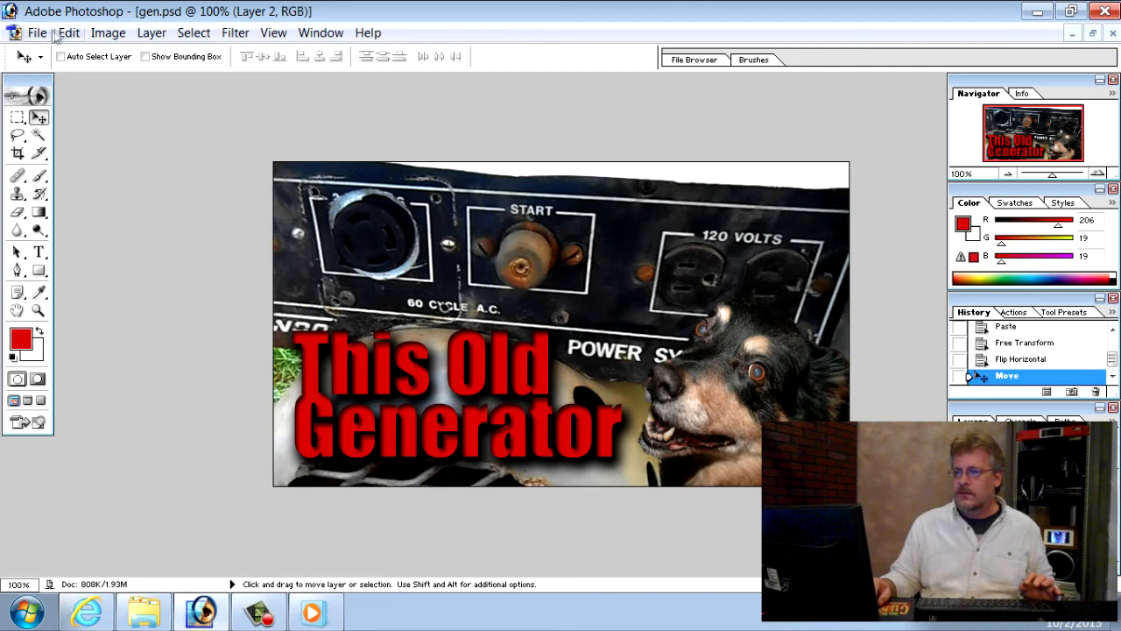
left_click(79, 31)
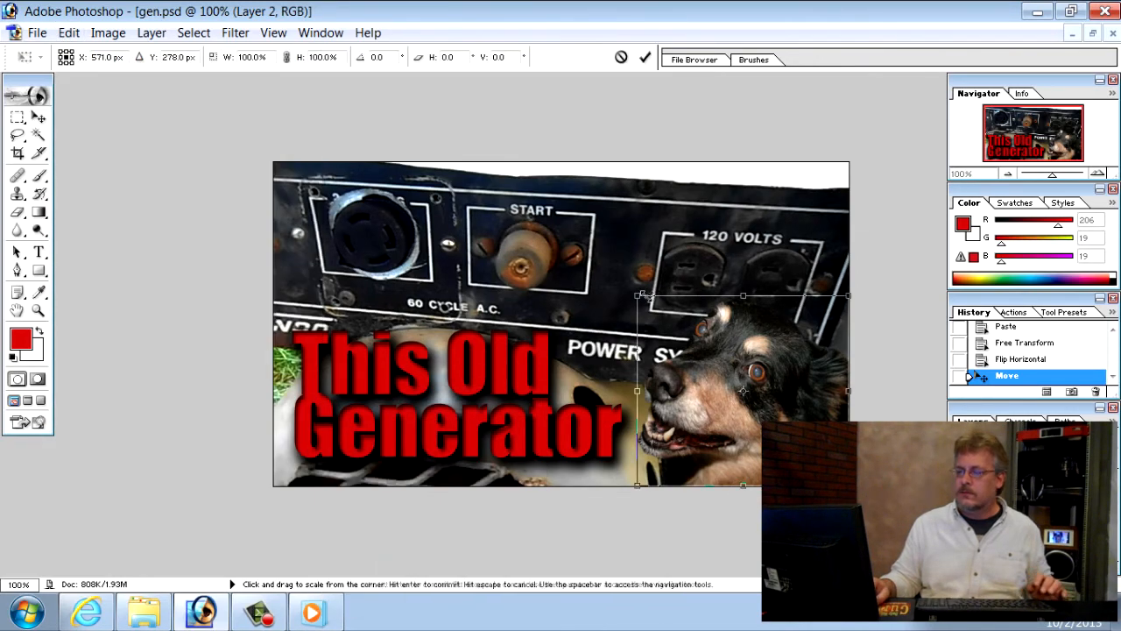
left_click_drag(645, 294, 629, 289)
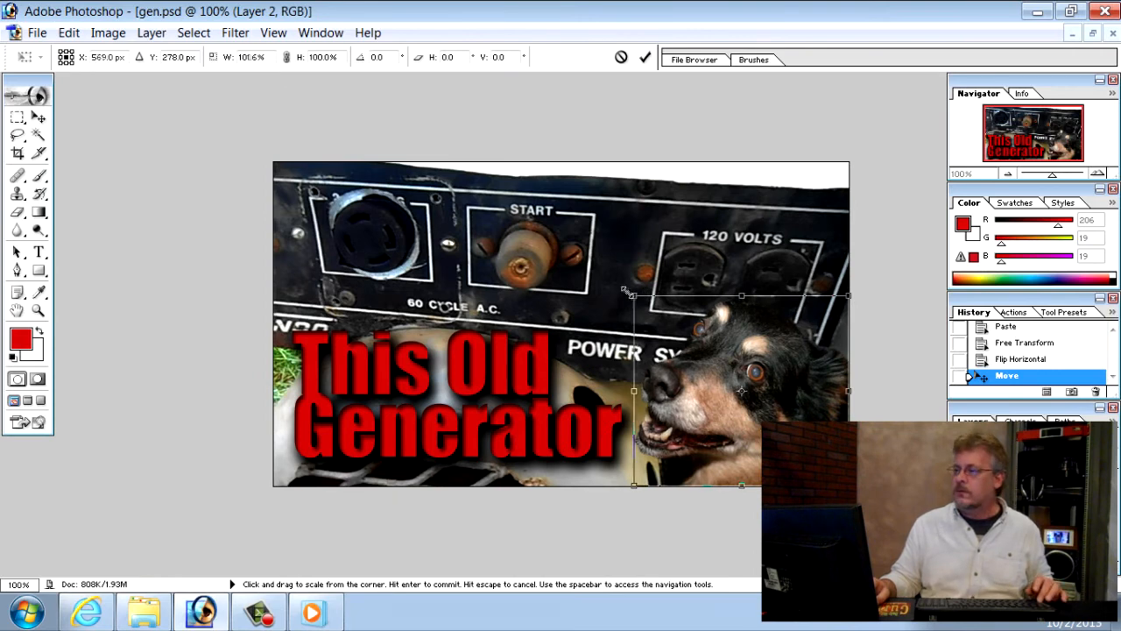
left_click_drag(631, 294, 609, 269)
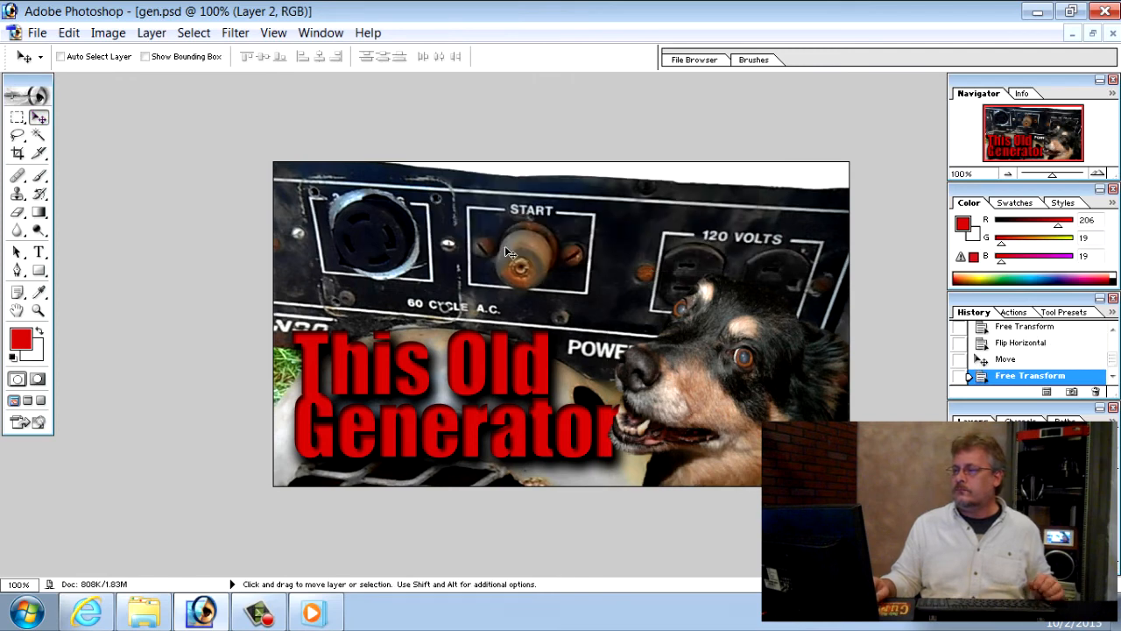
mouse_move(434, 448)
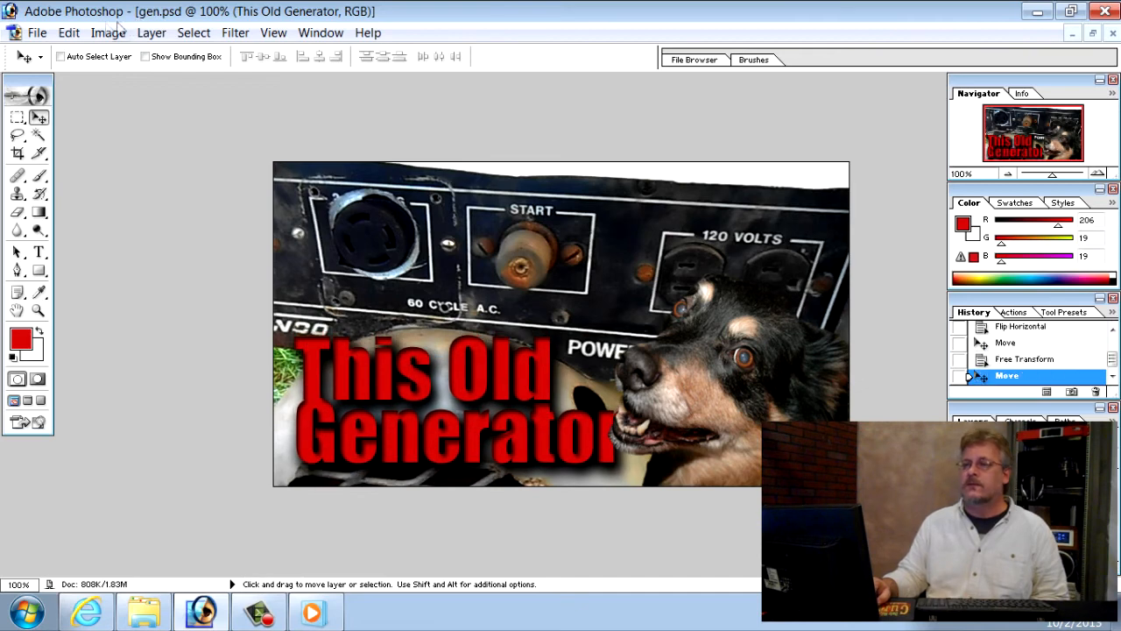
Re-edit the title so Generator clears the dog head, checking by zooming out and back to 100%
left_click(39, 252)
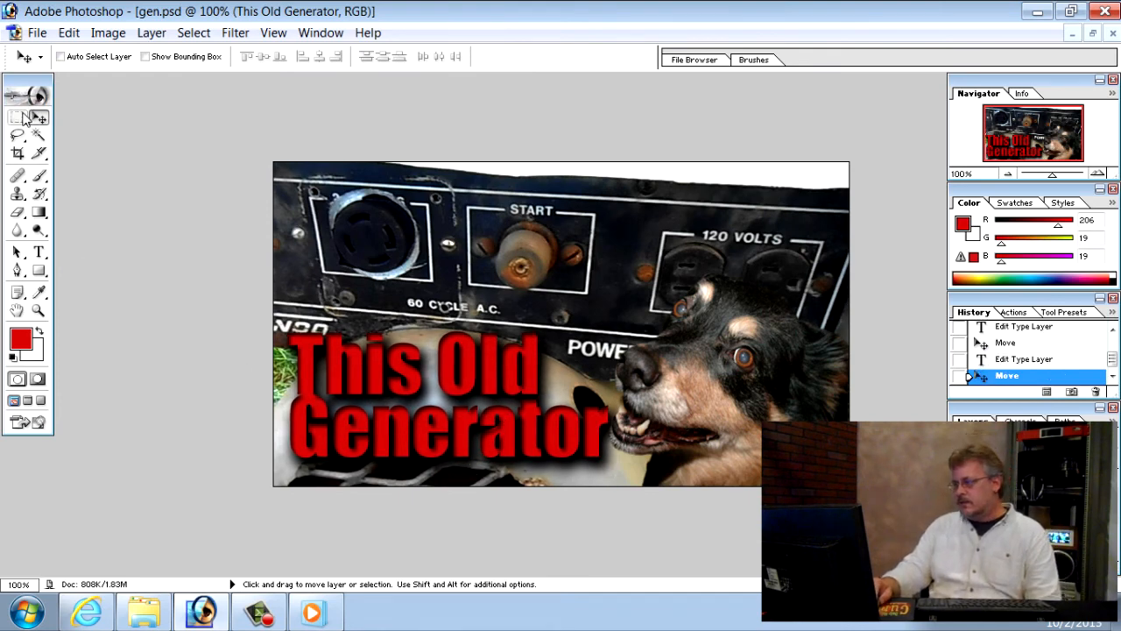
left_click(17, 119)
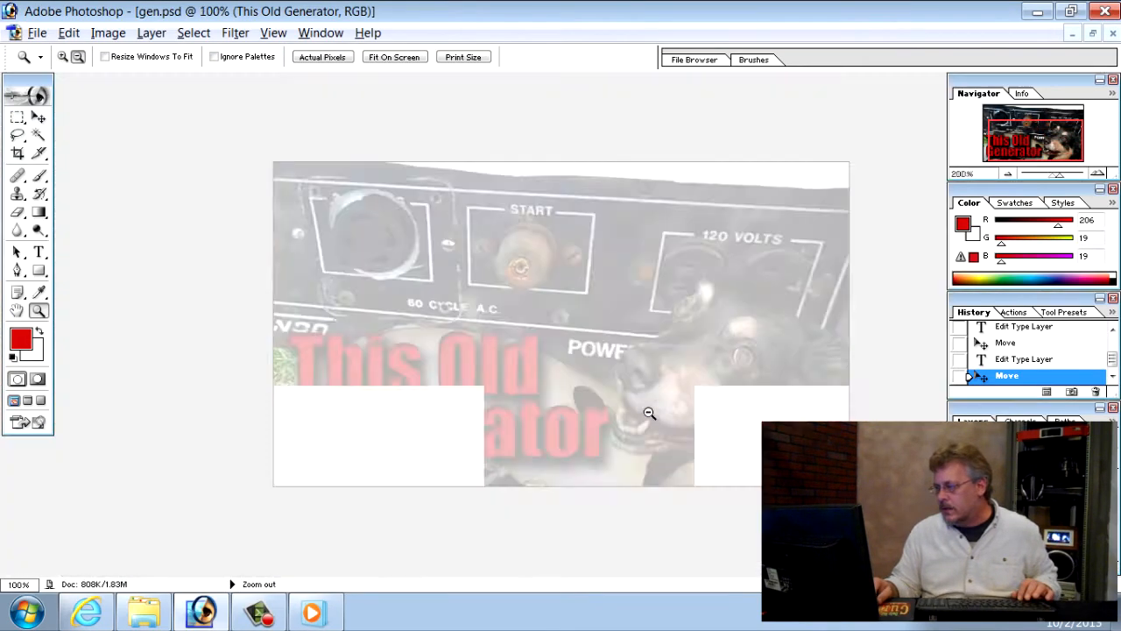
left_click(648, 414)
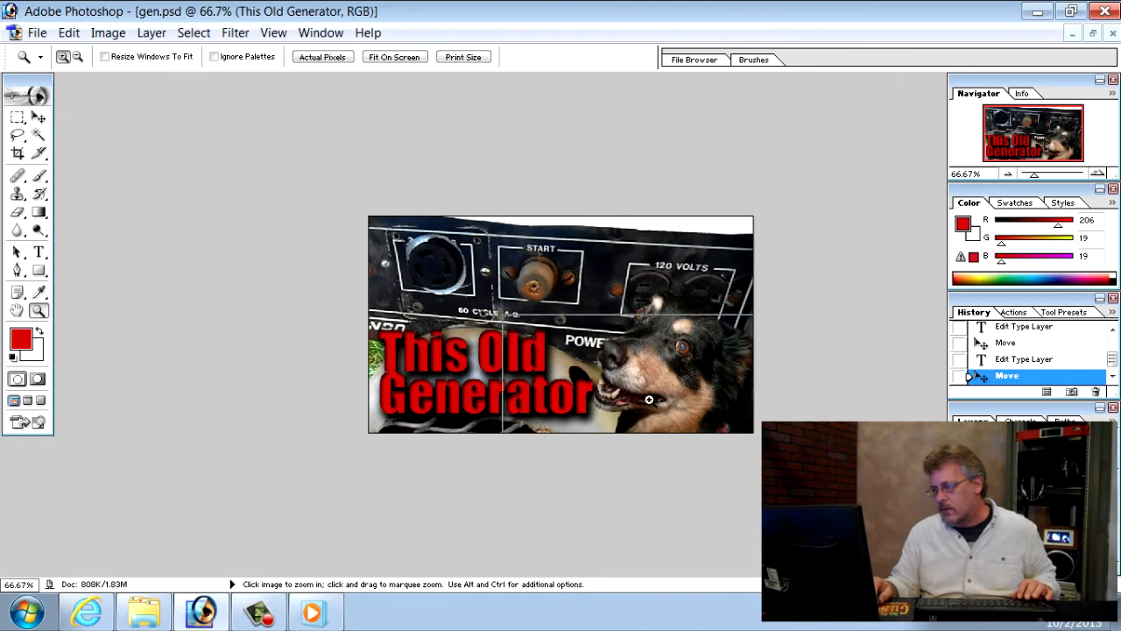
left_click(649, 399)
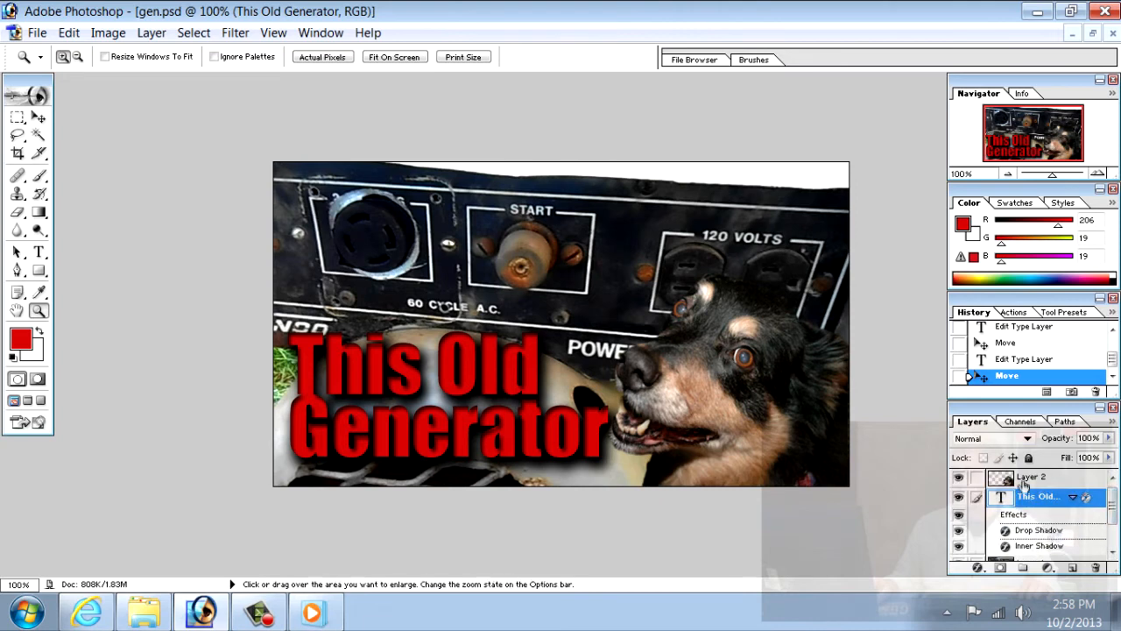
Apply a Curves adjustment to Layer 2, raising the curve midpoint to brighten the dog head
left_click(1034, 476)
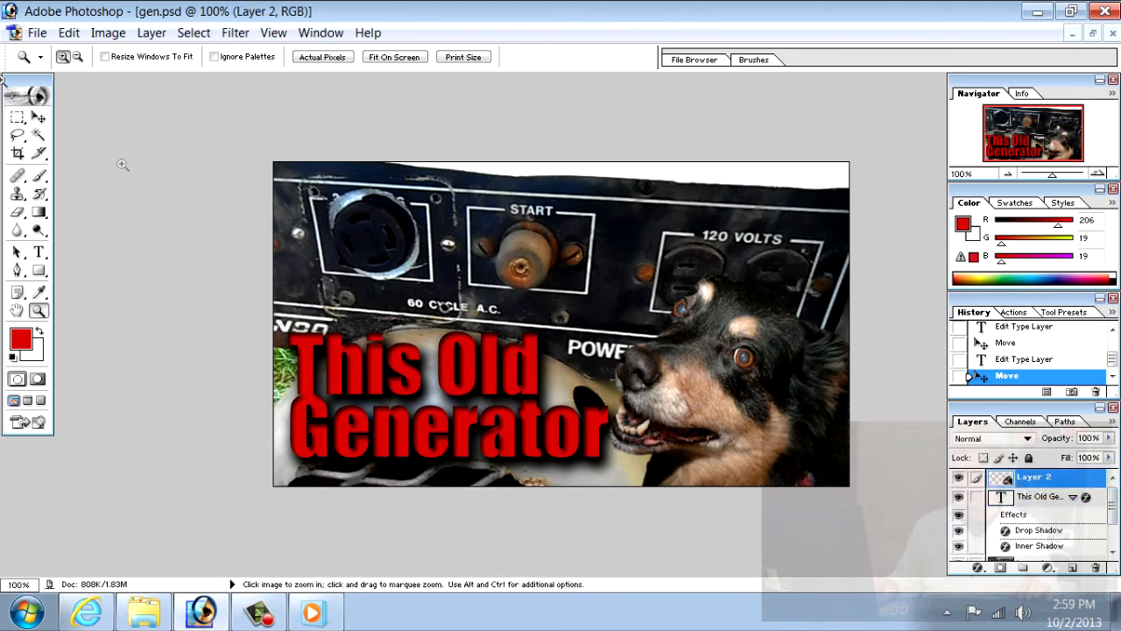
left_click(109, 32)
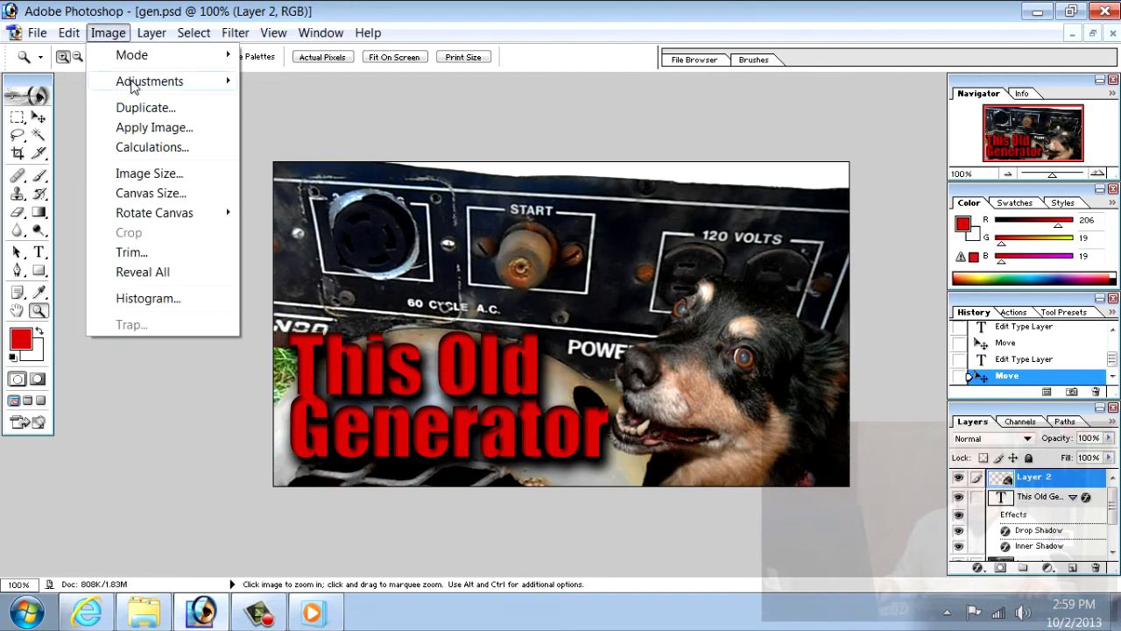
left_click(149, 82)
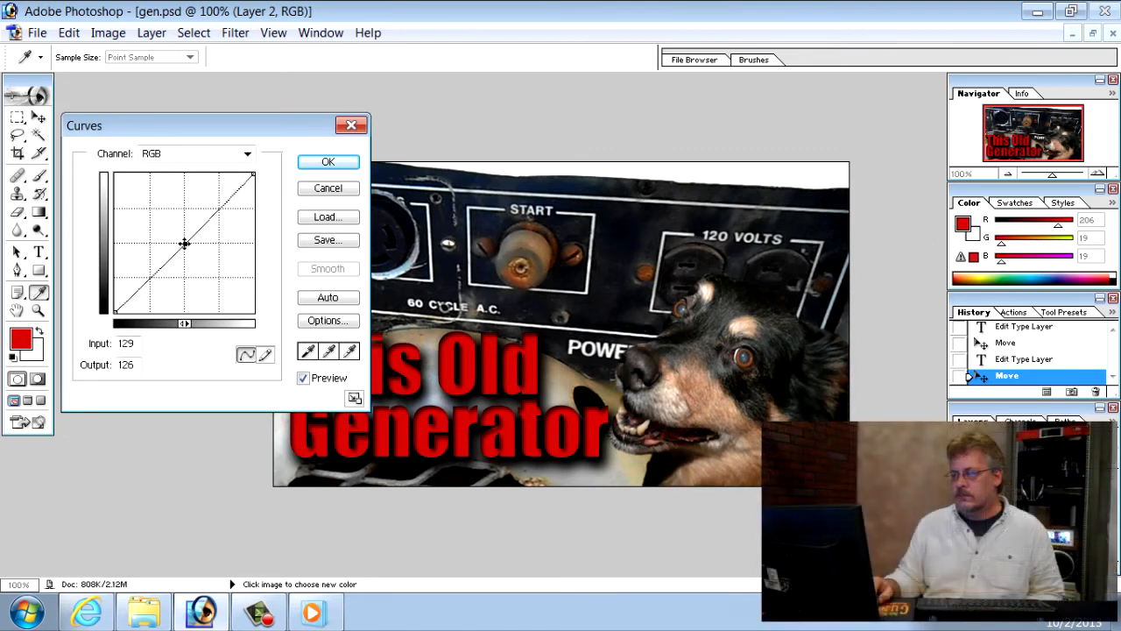
left_click_drag(184, 245, 189, 247)
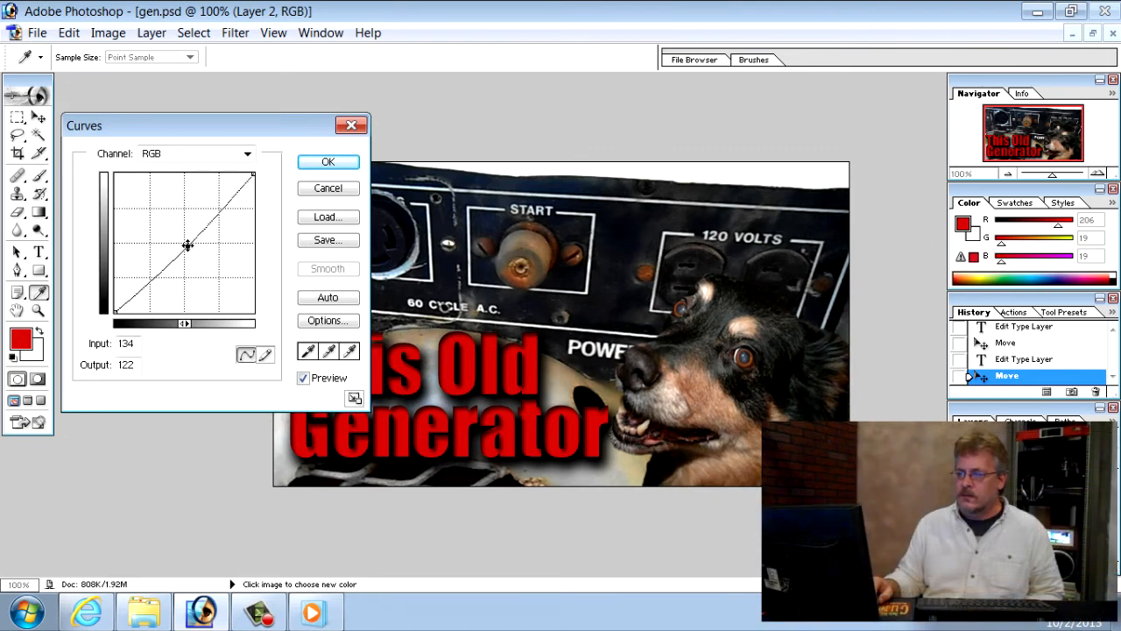
left_click_drag(189, 245, 178, 236)
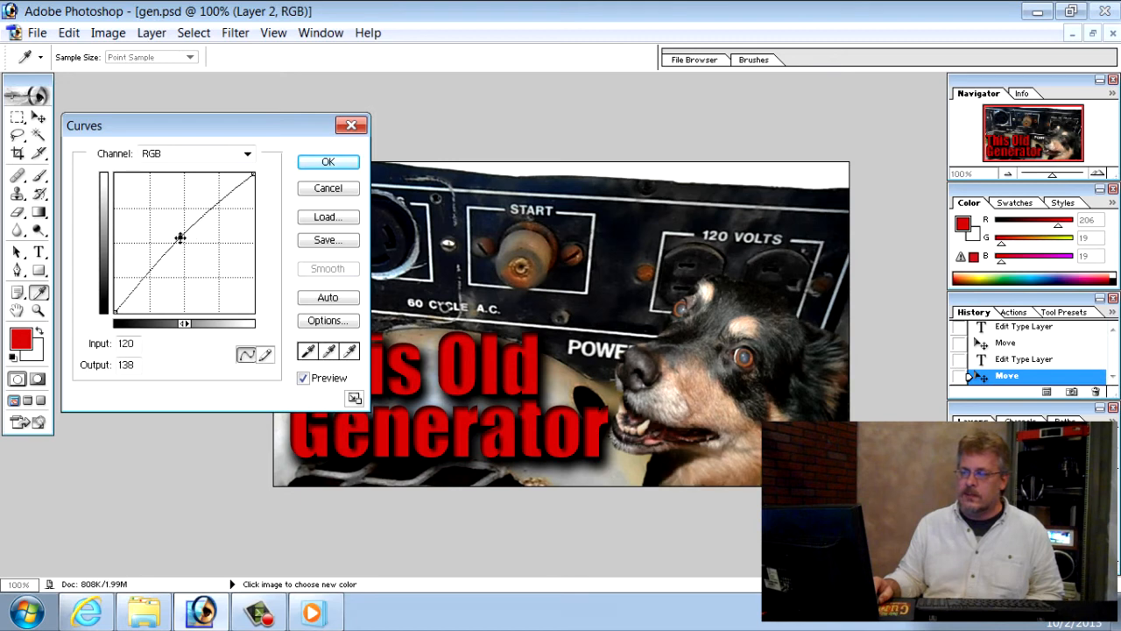
left_click(327, 161)
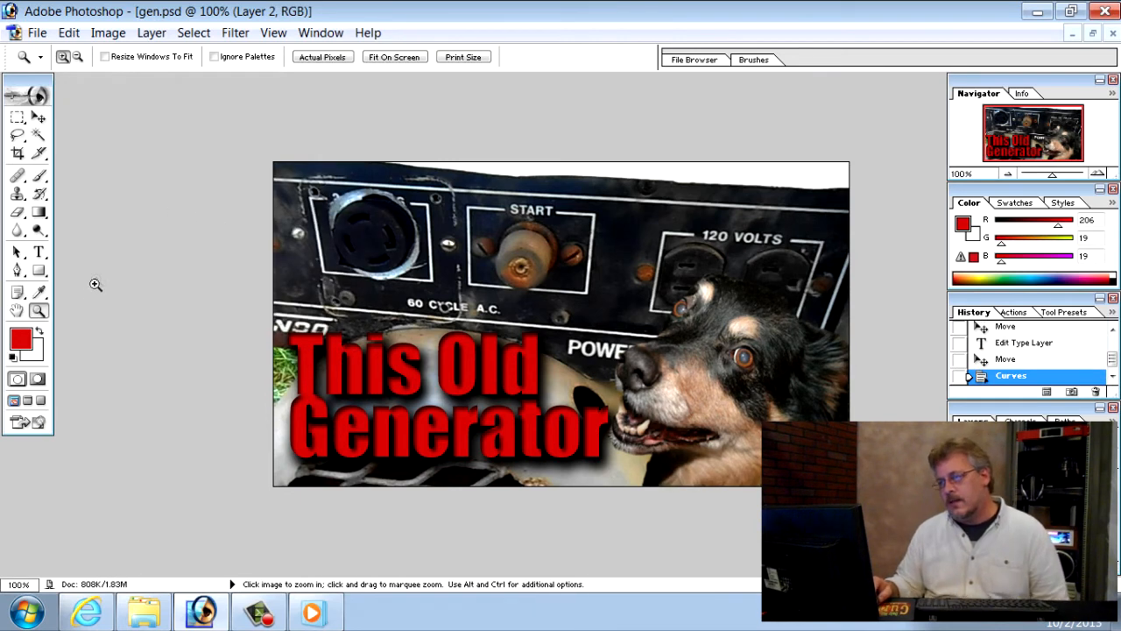
mouse_move(504, 396)
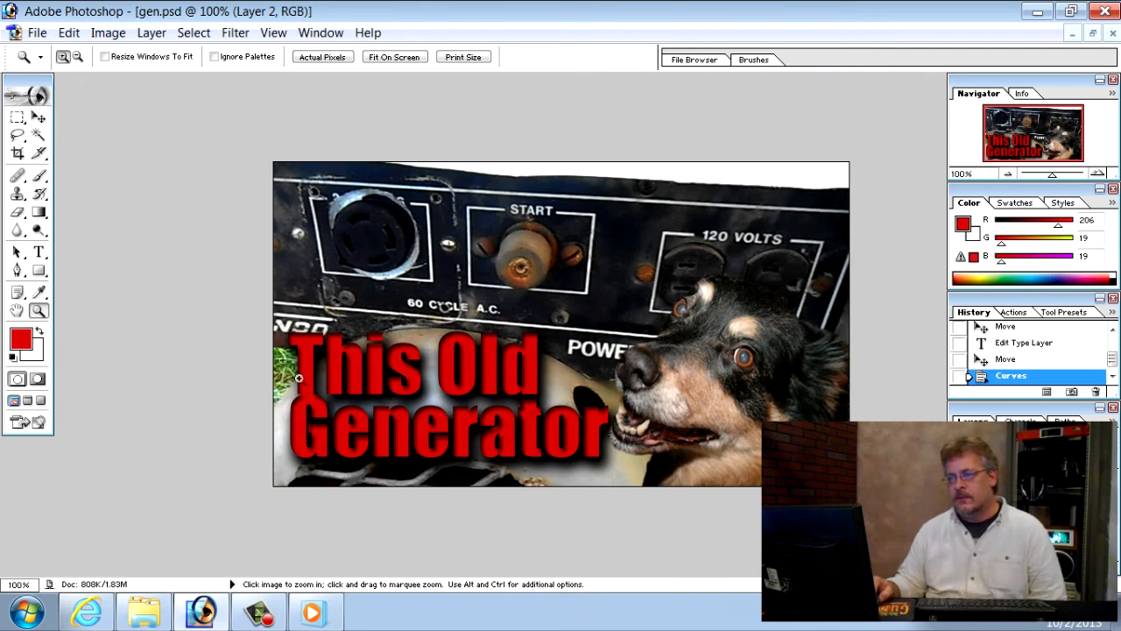
mouse_move(547, 228)
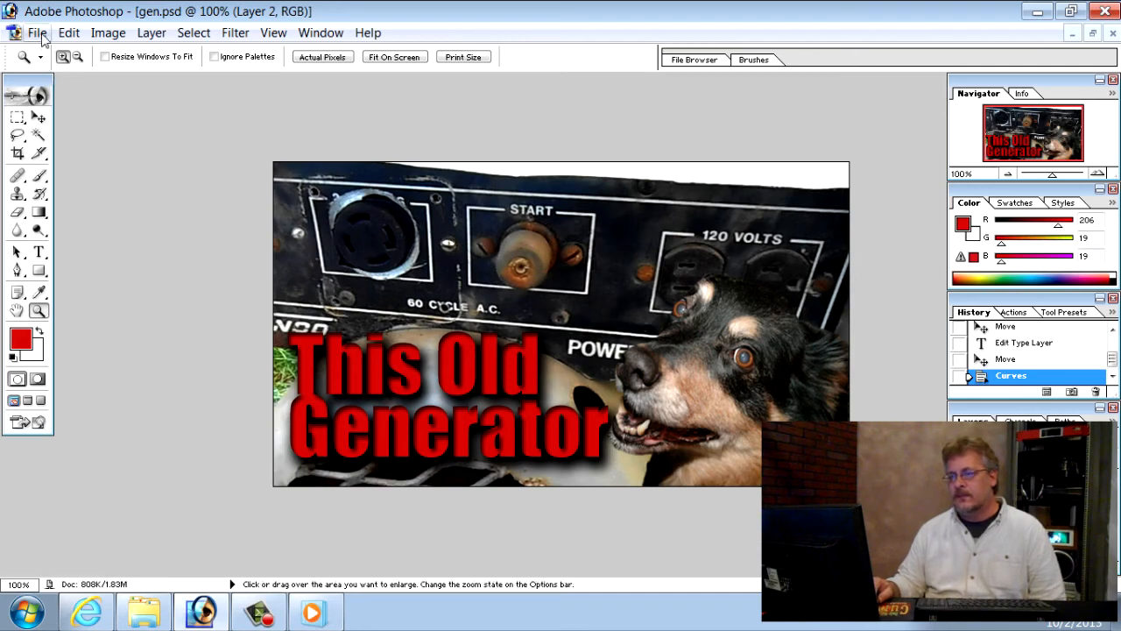
left_click(33, 32)
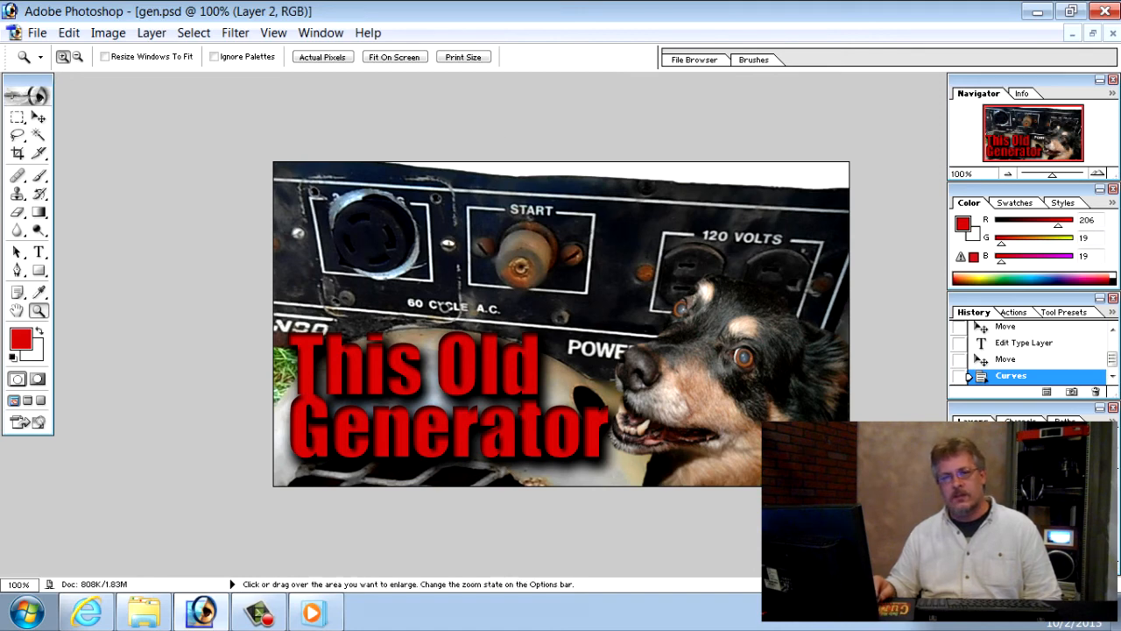
mouse_move(911, 401)
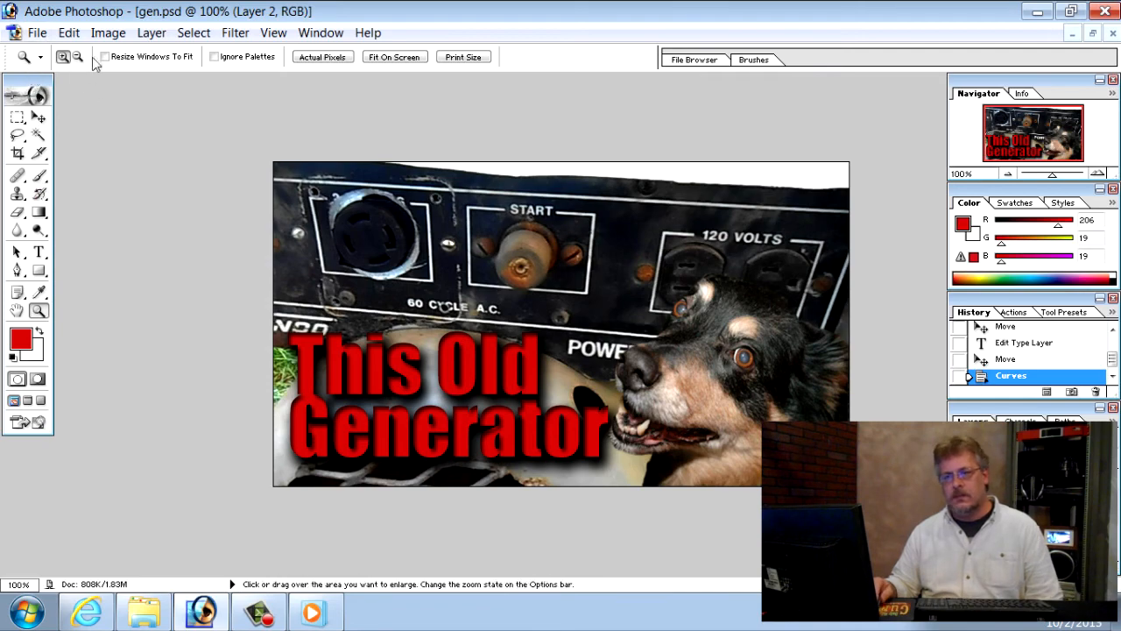
Save the thumbnail to the Desktop as JPEG 'gen copy.jpg', accepting the default JPEG quality options
left_click(35, 32)
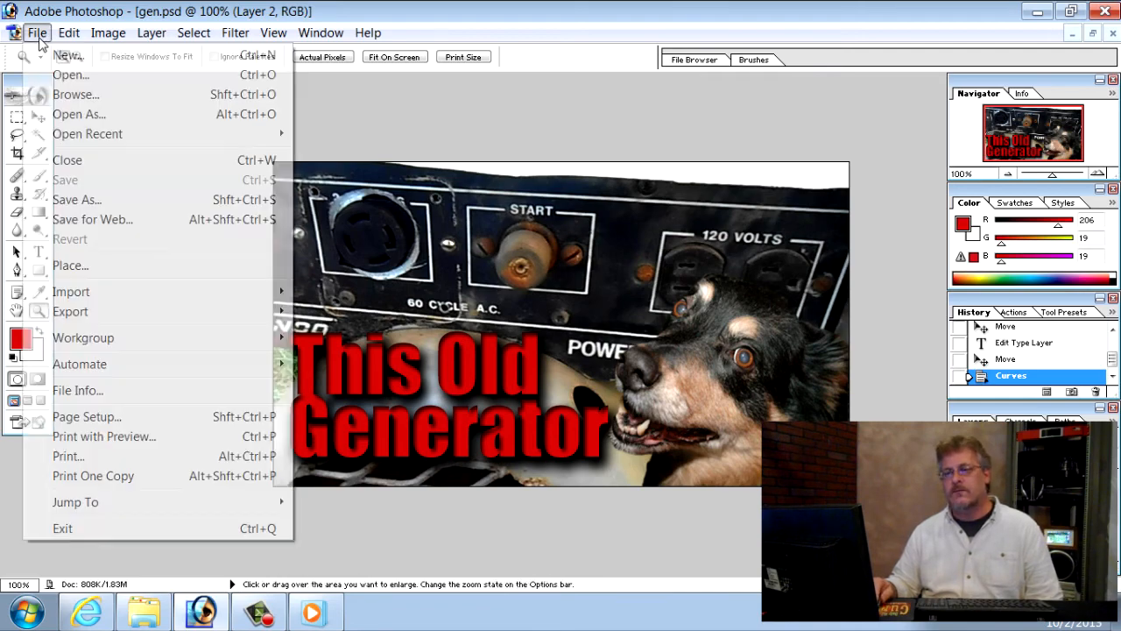
left_click(77, 199)
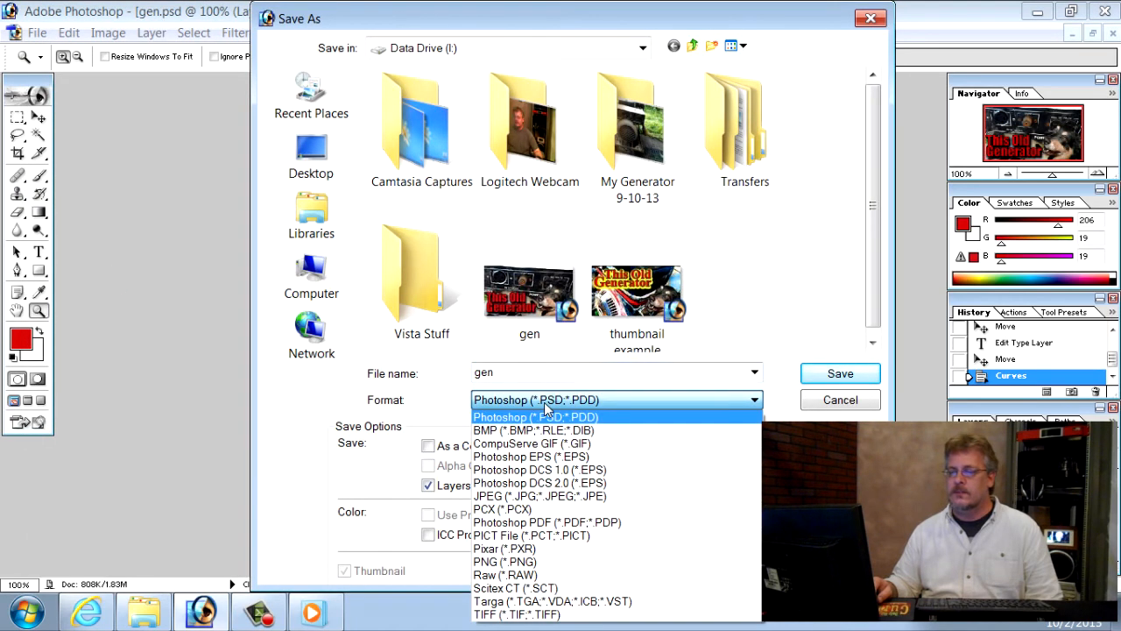
mouse_move(525, 574)
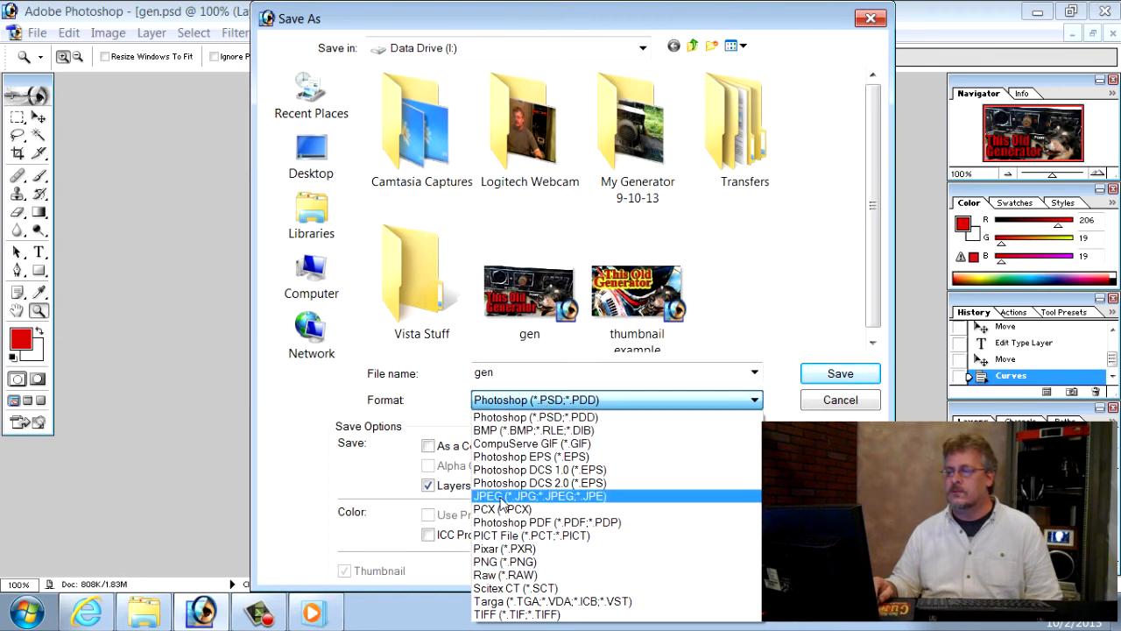
left_click(529, 494)
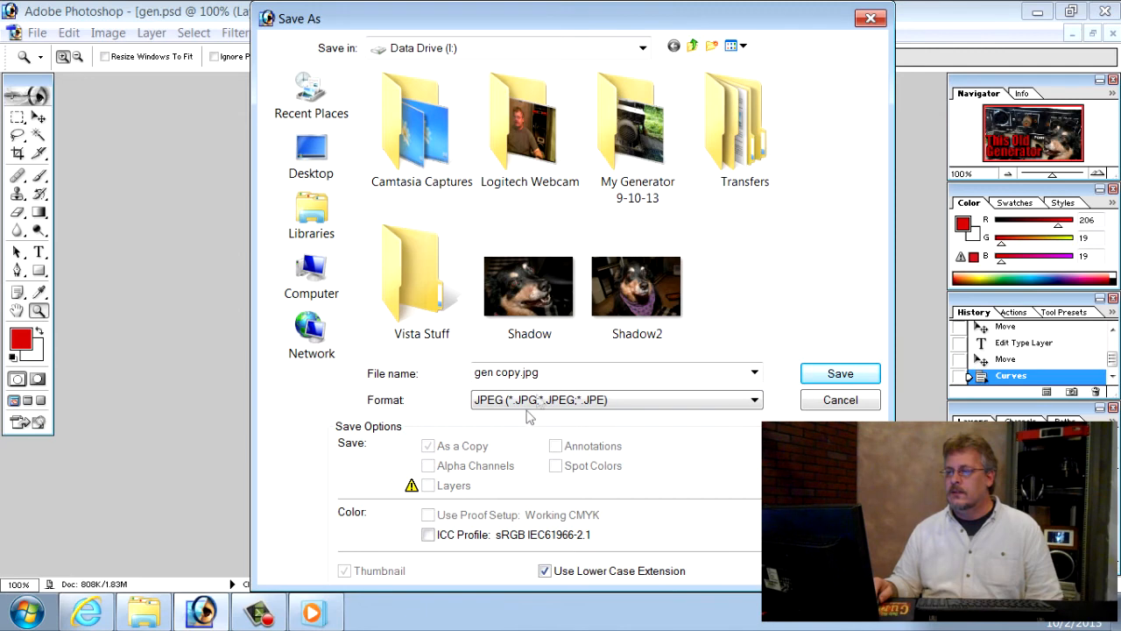
mouse_move(326, 231)
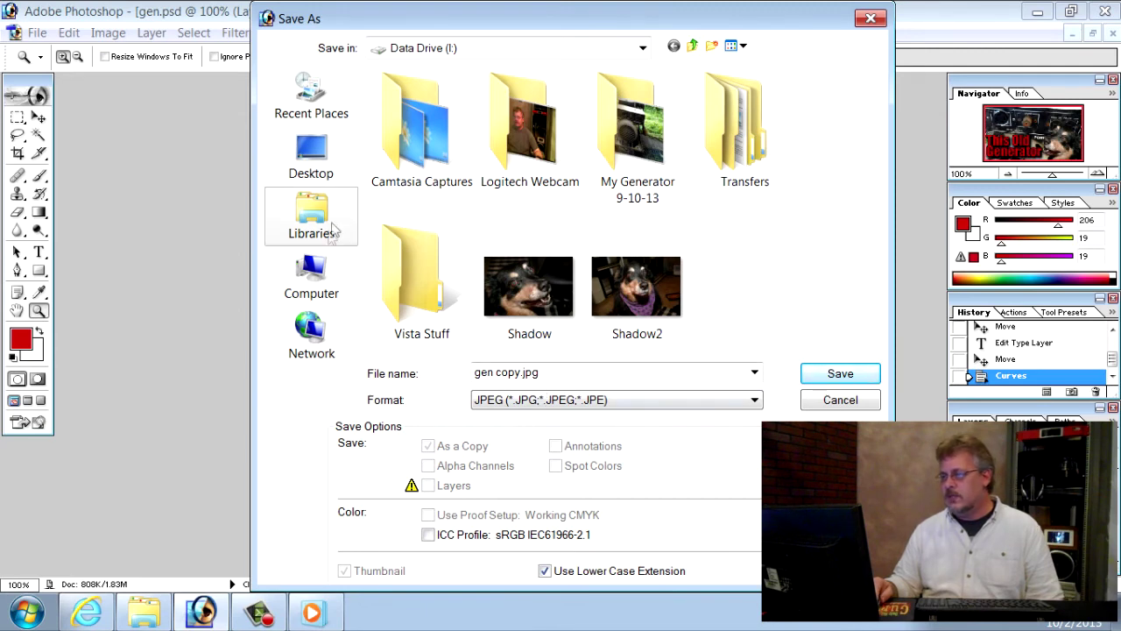
left_click(312, 156)
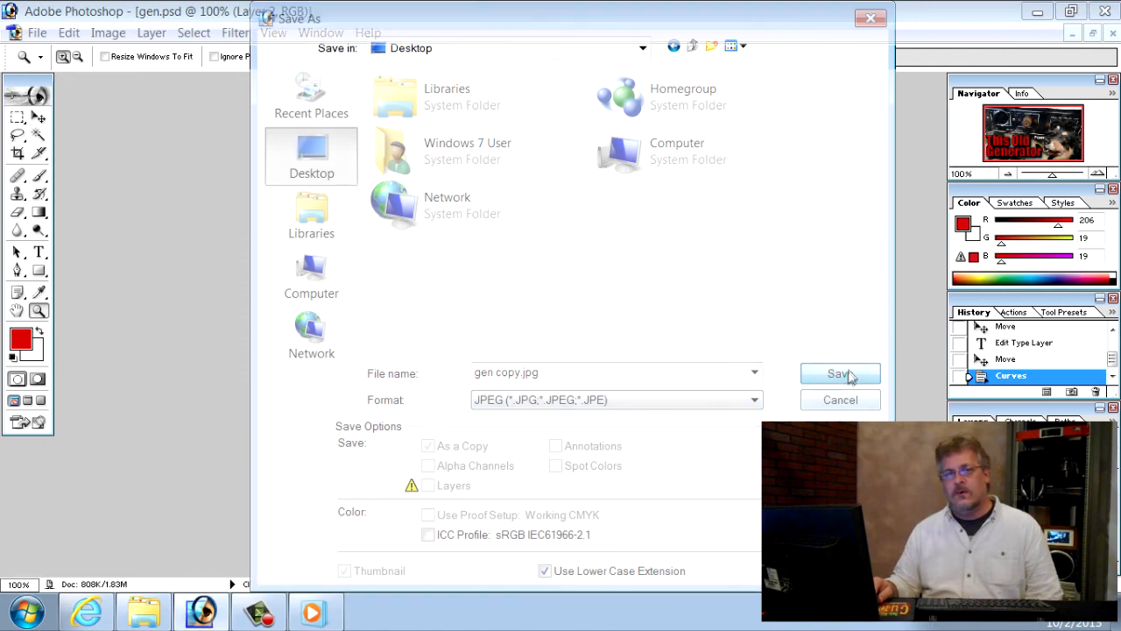
left_click(837, 373)
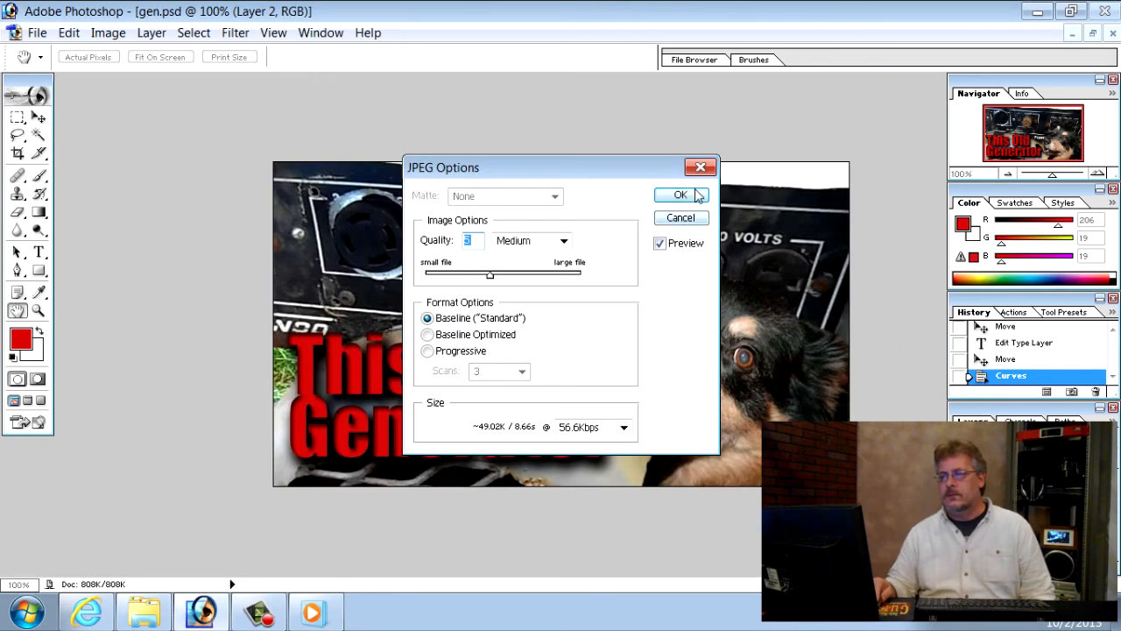
left_click(681, 194)
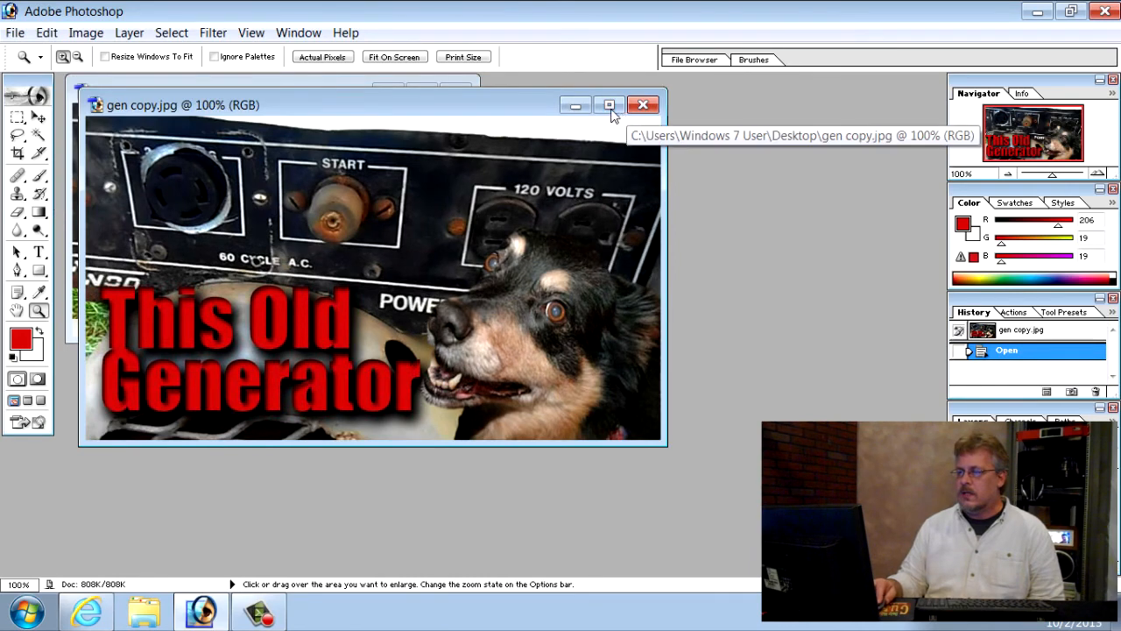
Maximize the gen copy.jpg document window so the finished thumbnail fills the workspace
left_click(608, 105)
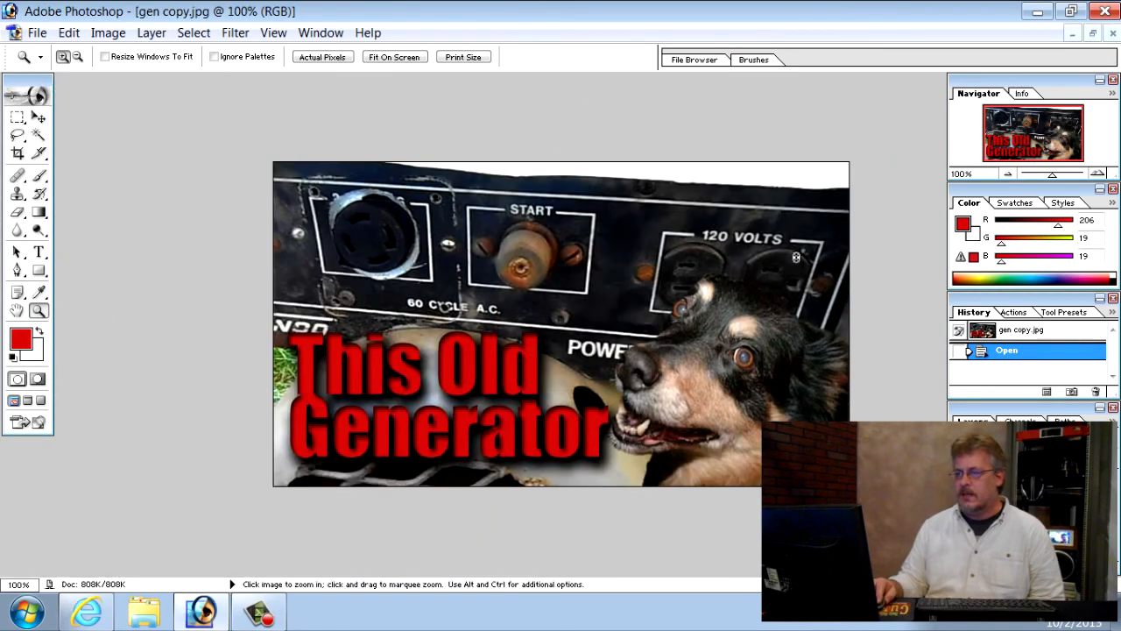
left_click(788, 256)
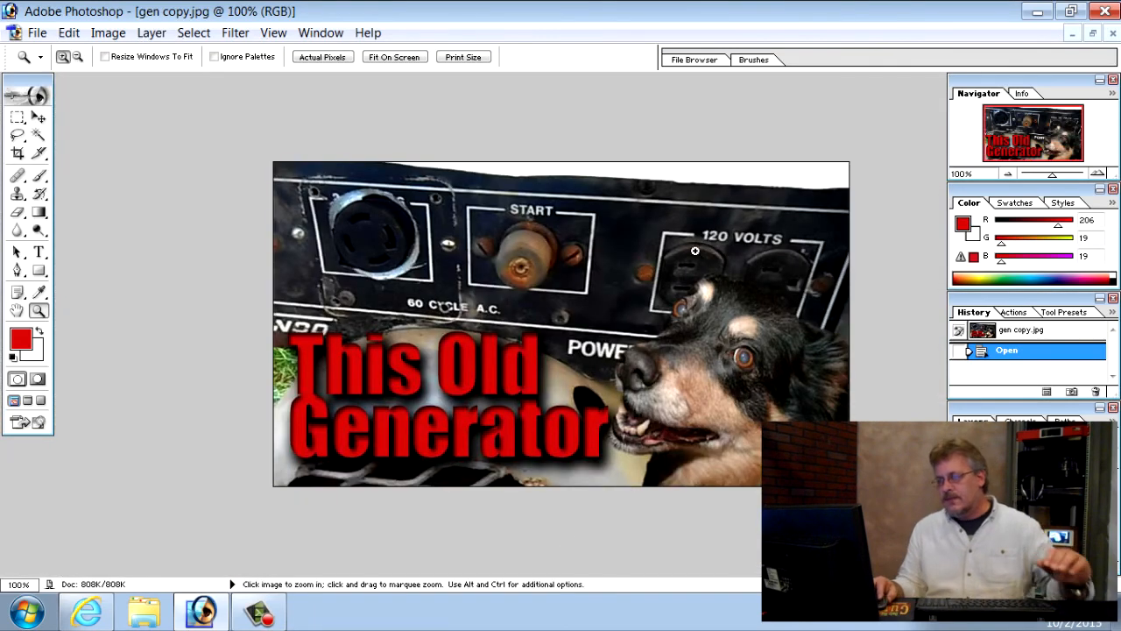
mouse_move(347, 470)
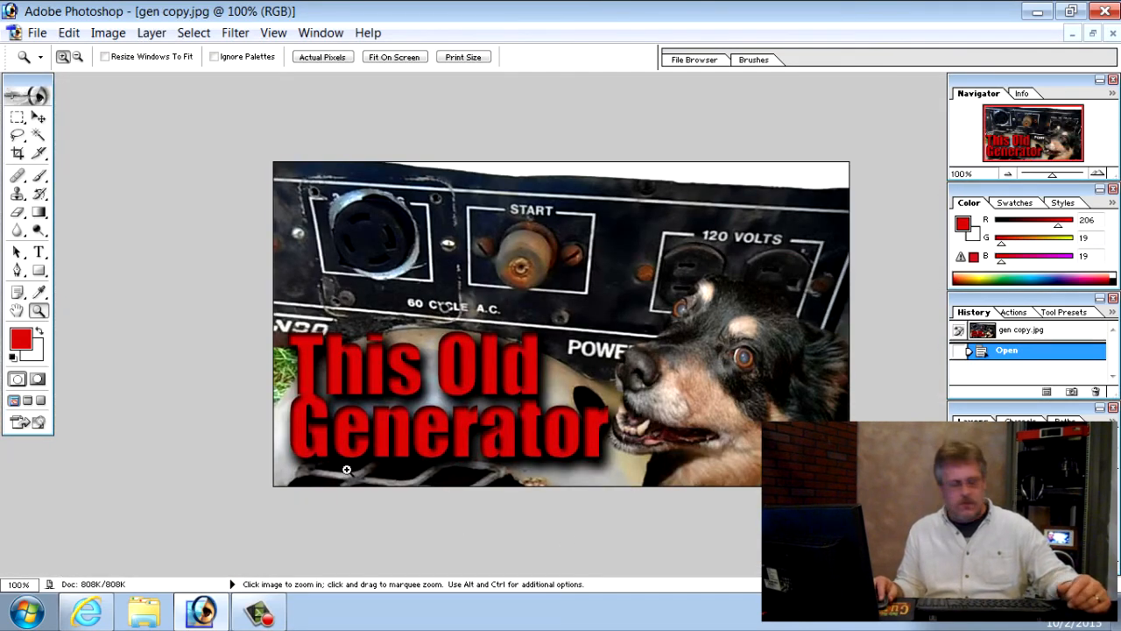